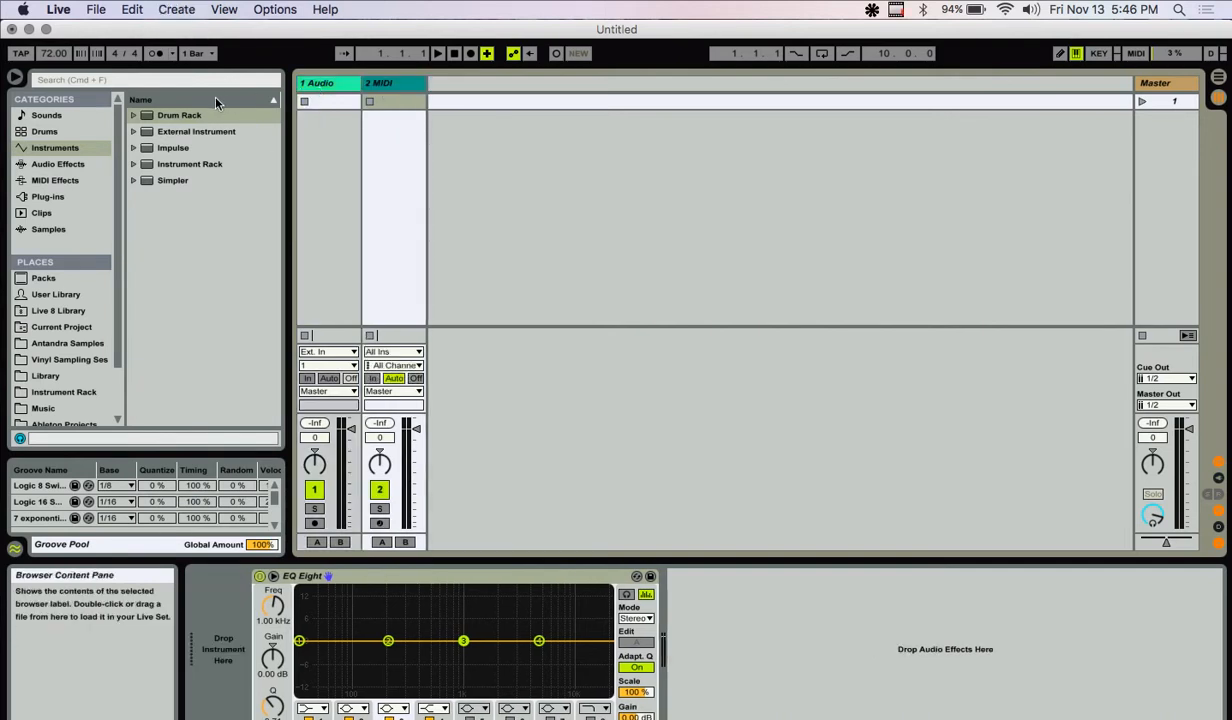
- Load a Drum Rack onto MIDI track 2 and show the User Library in the browser
click(178, 115)
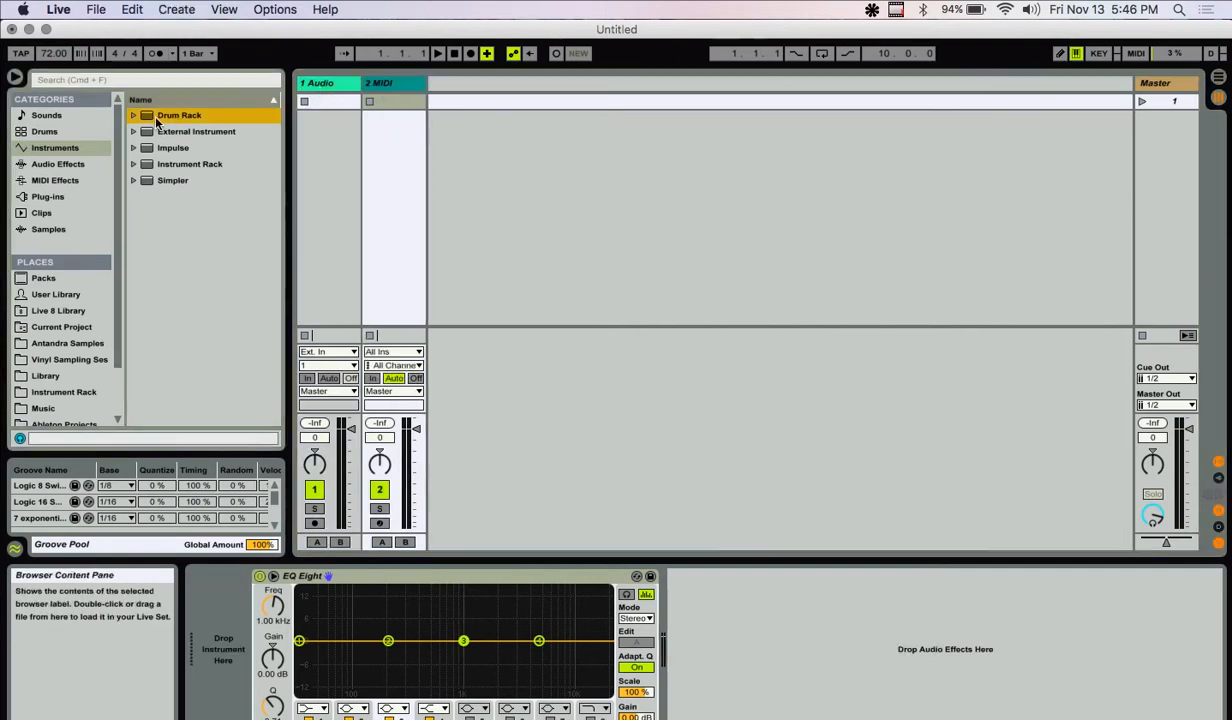
click(133, 114)
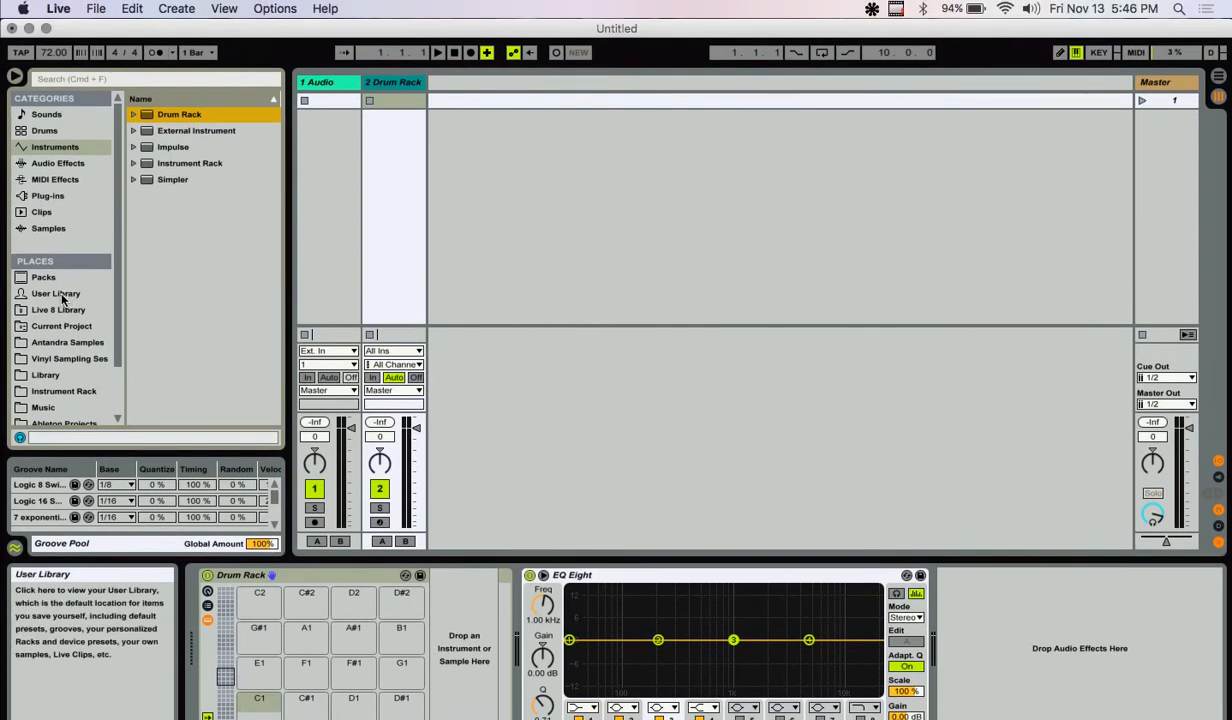
click(56, 293)
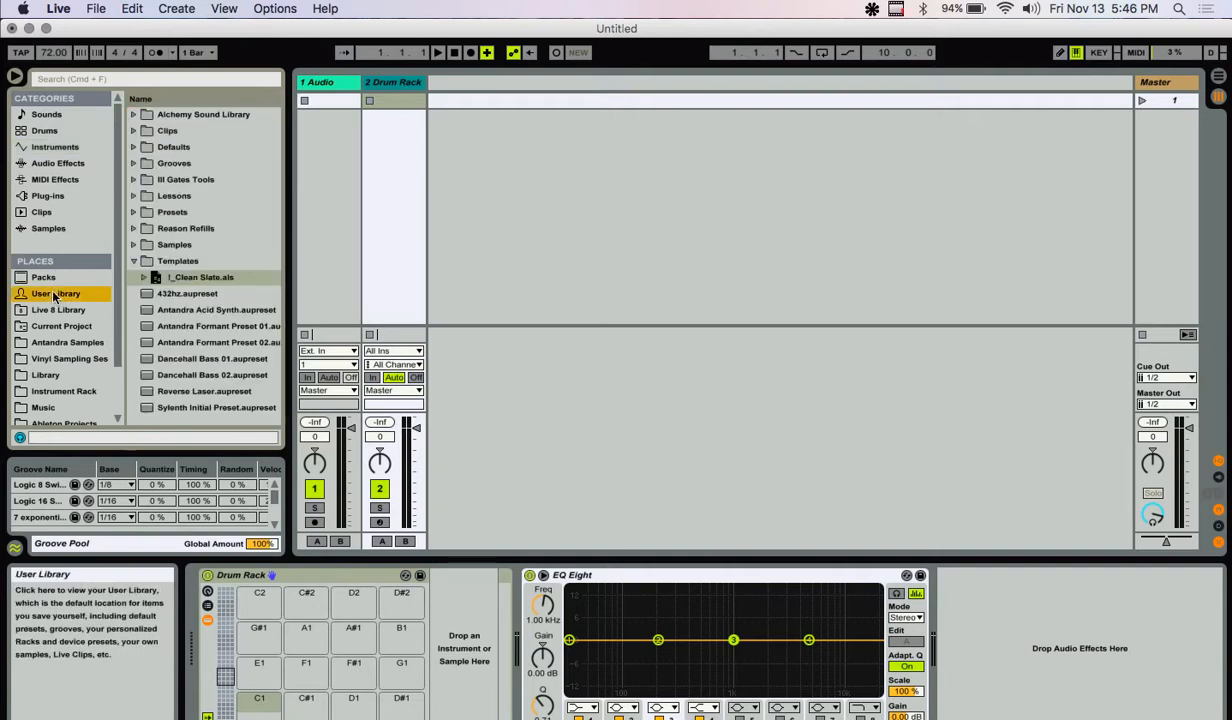
- Search the browser for 'kick' and show All results
click(155, 79)
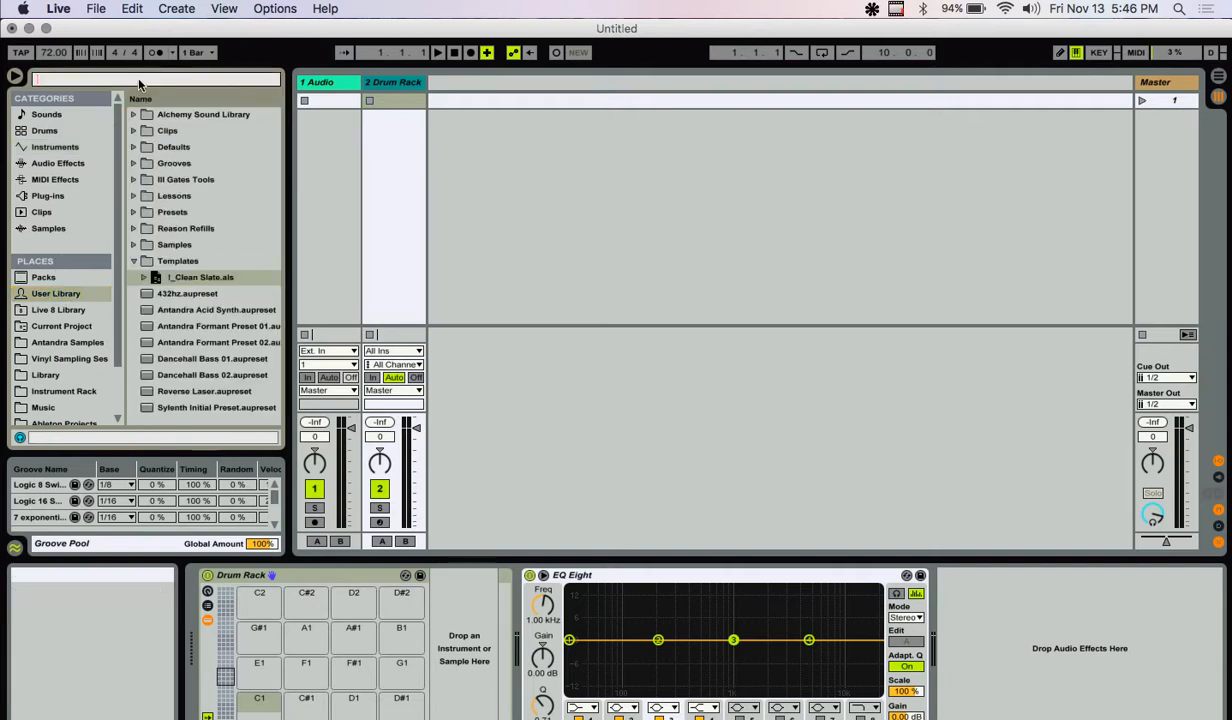
text(k)
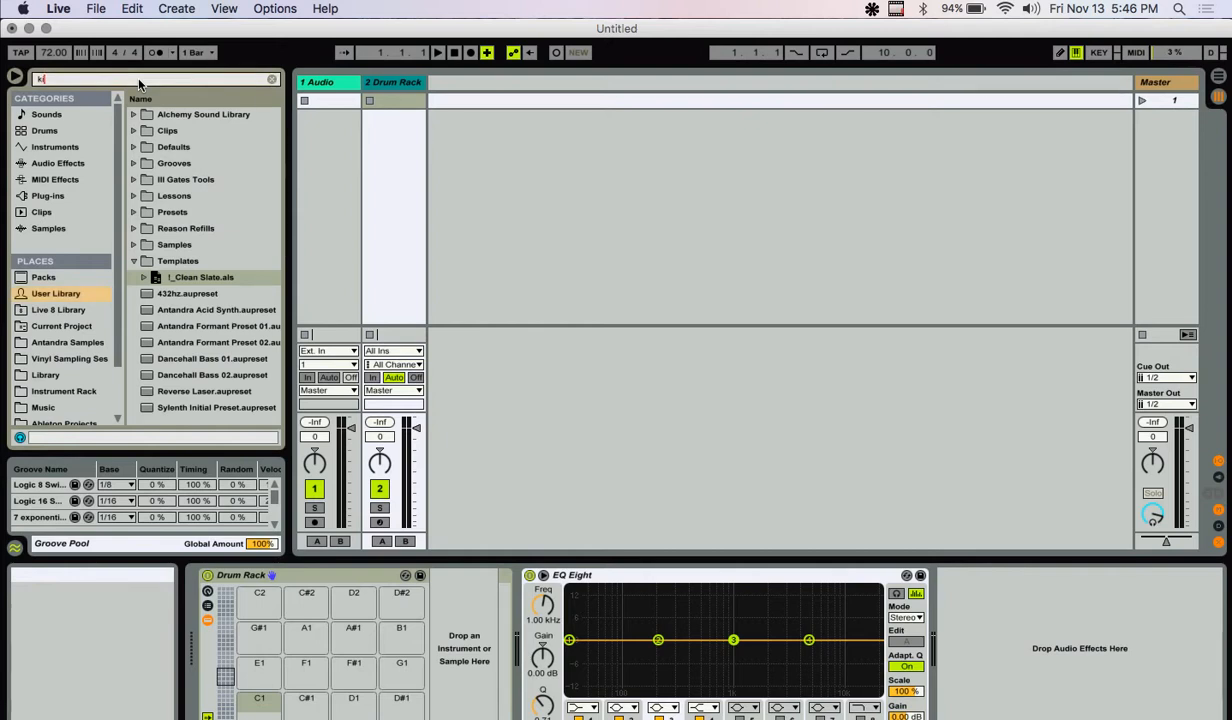
text(ick)
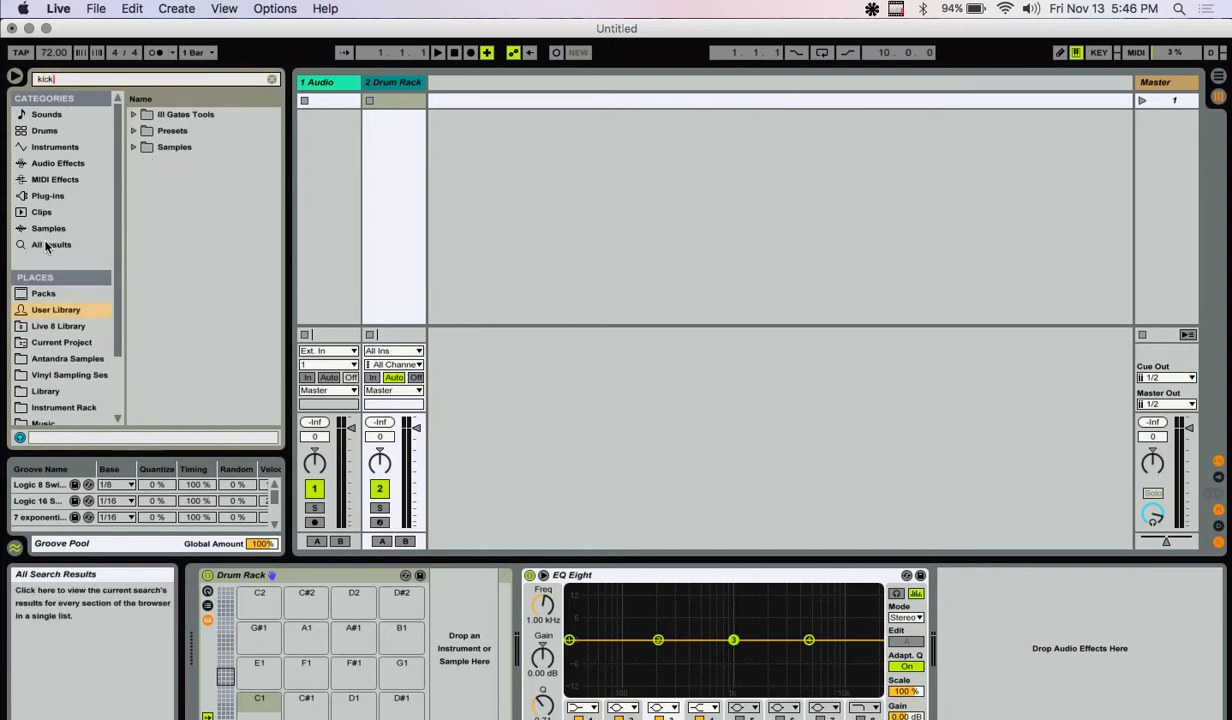
click(52, 245)
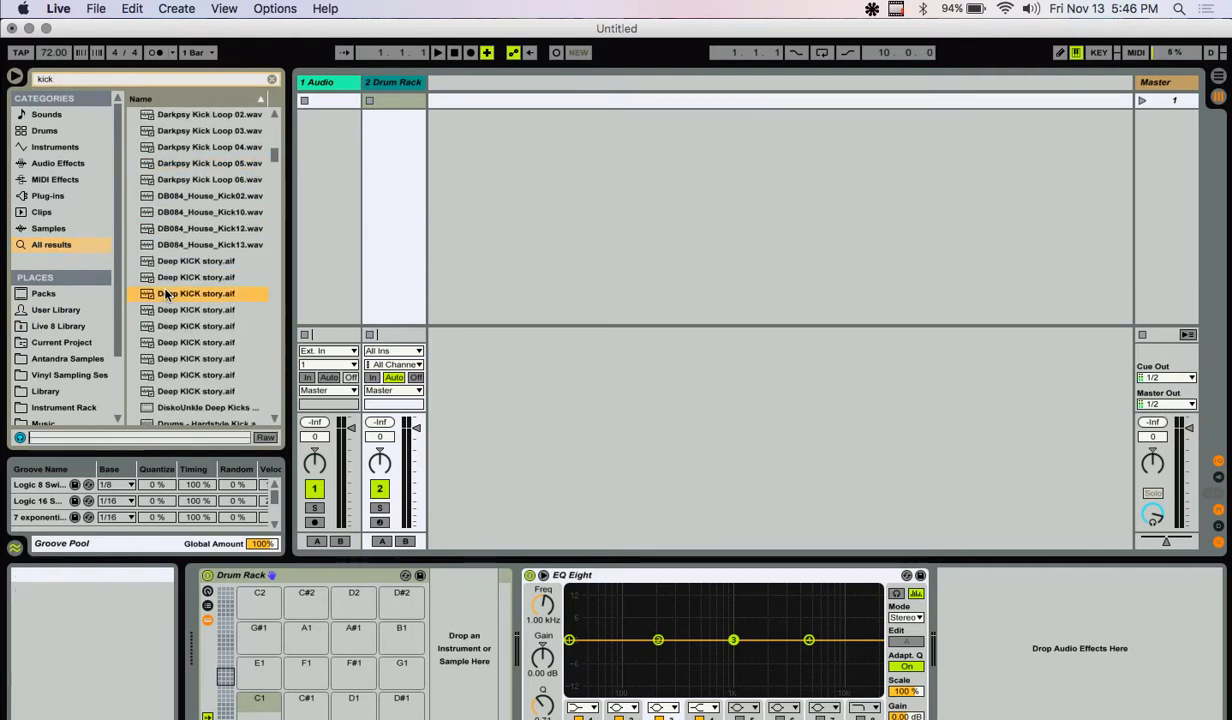
- Put the Deep KICK story sample on pad C1 and arm the Drum Rack track
scroll(down, 3)
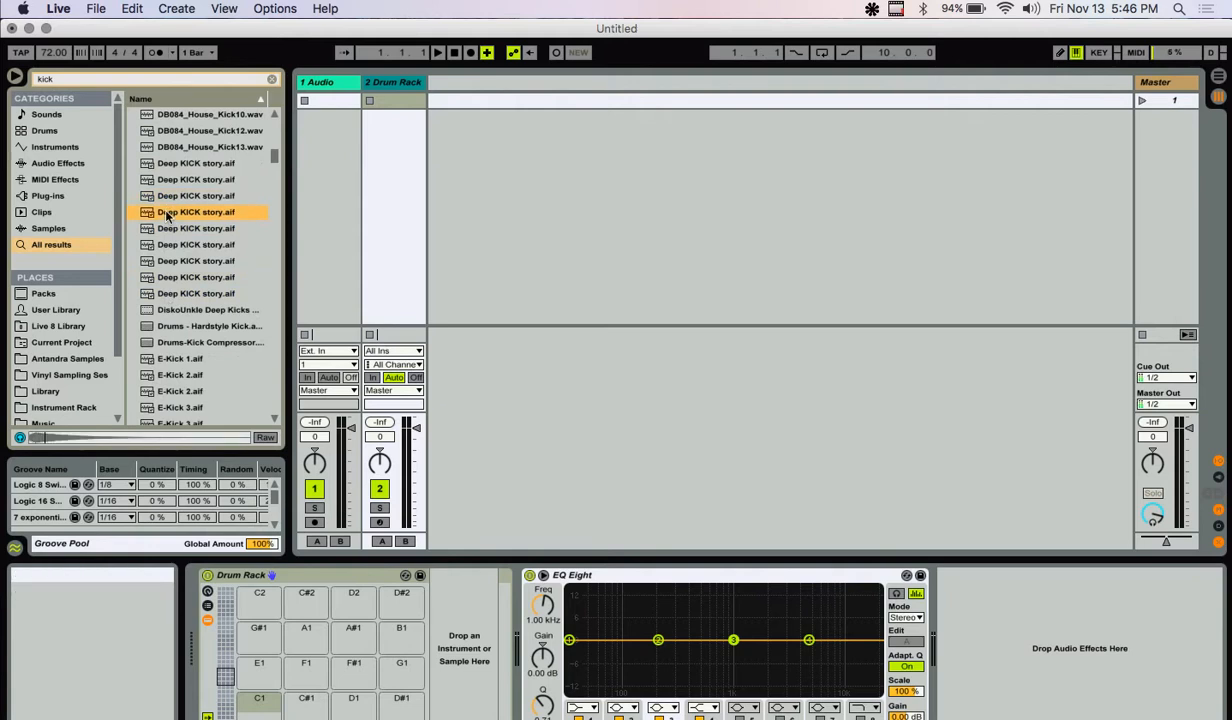
scroll(down, 3)
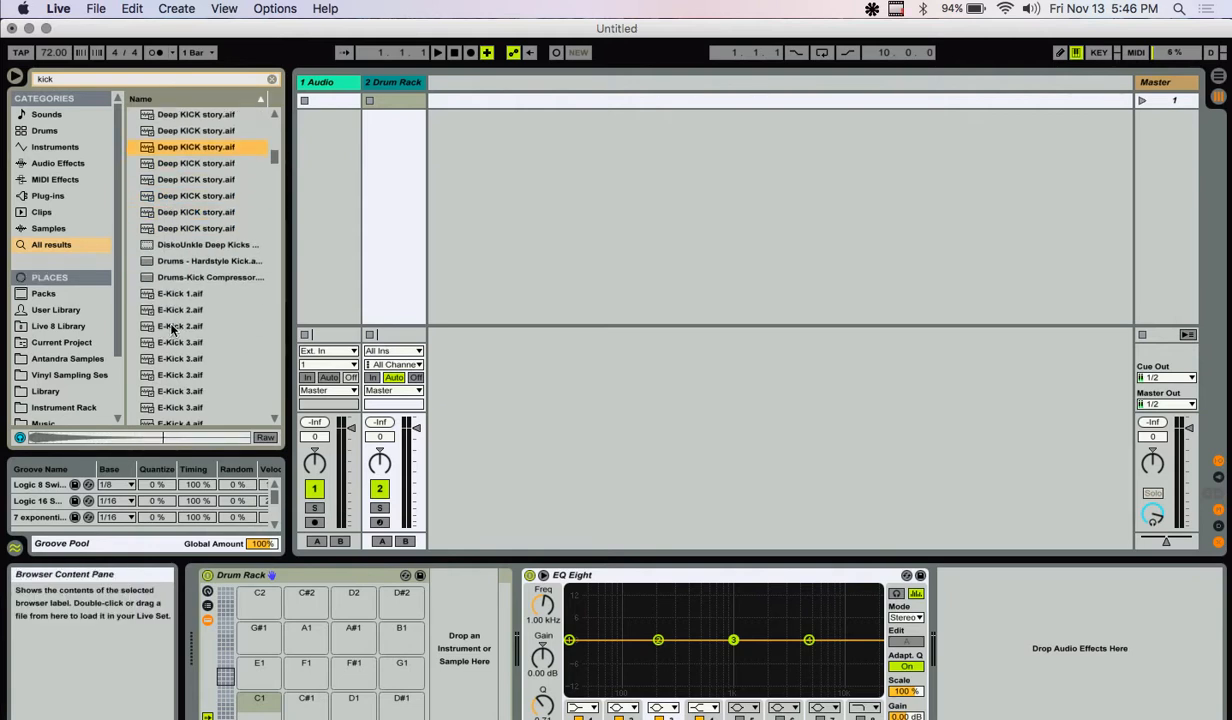
click(195, 163)
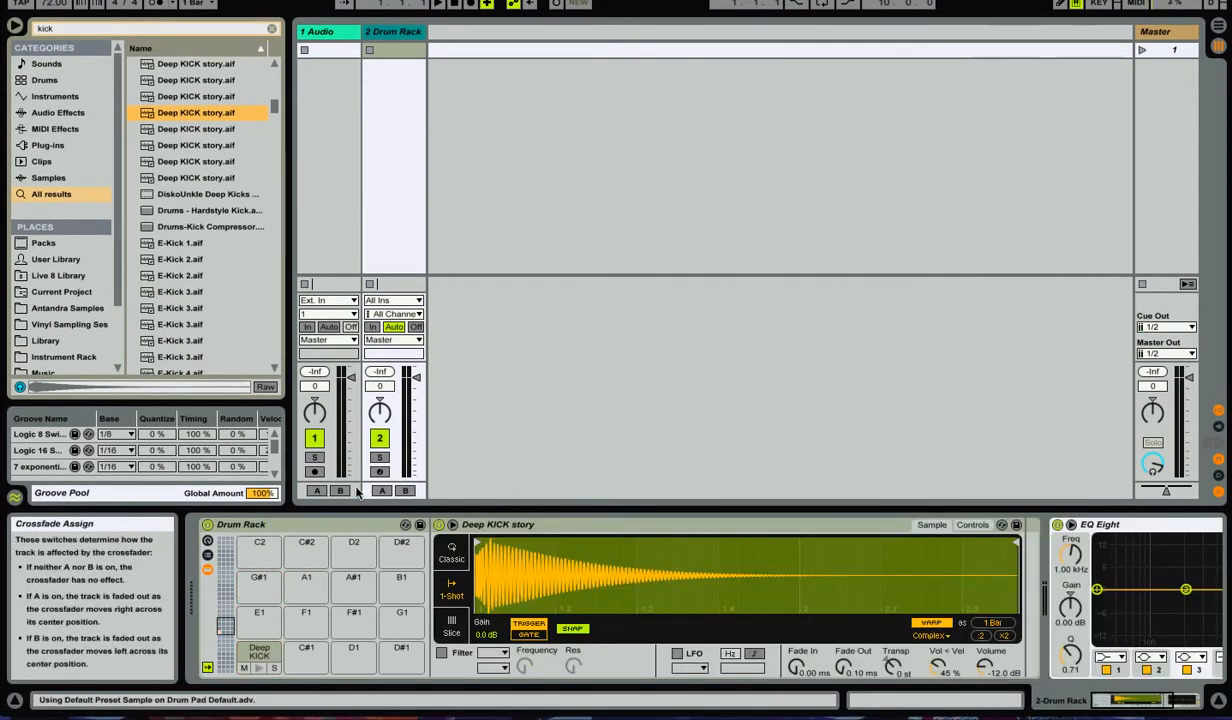
click(498, 524)
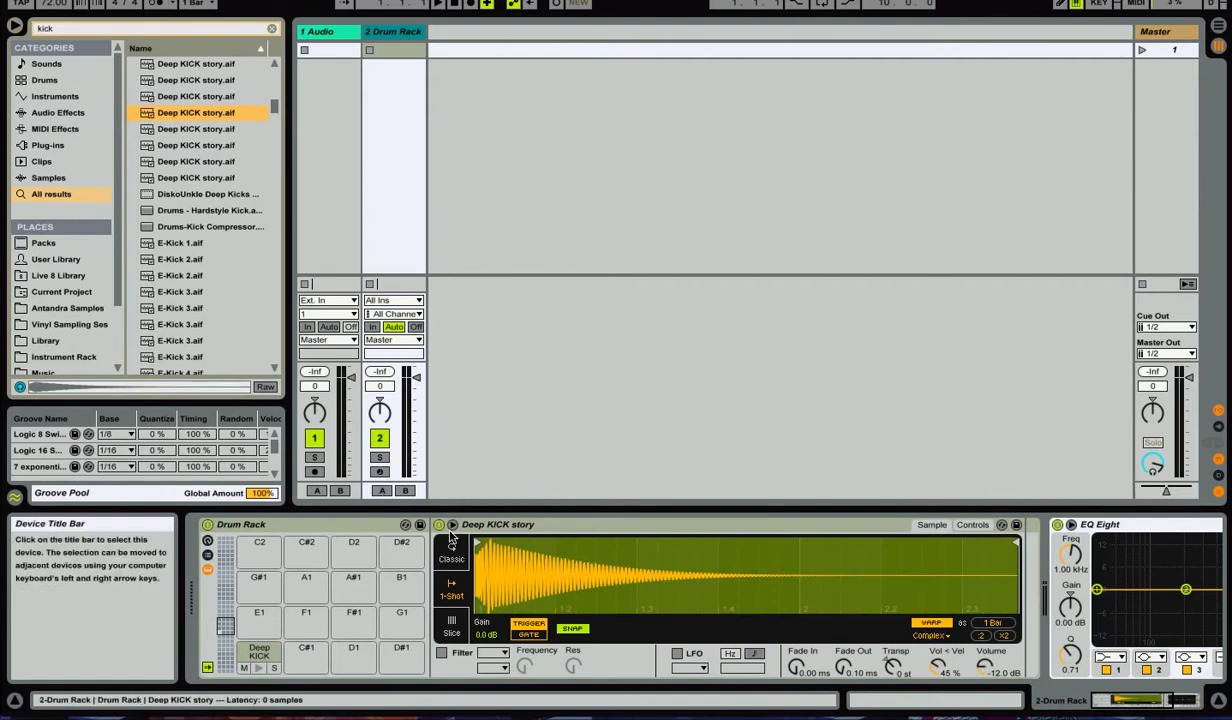
mouse_move(390, 475)
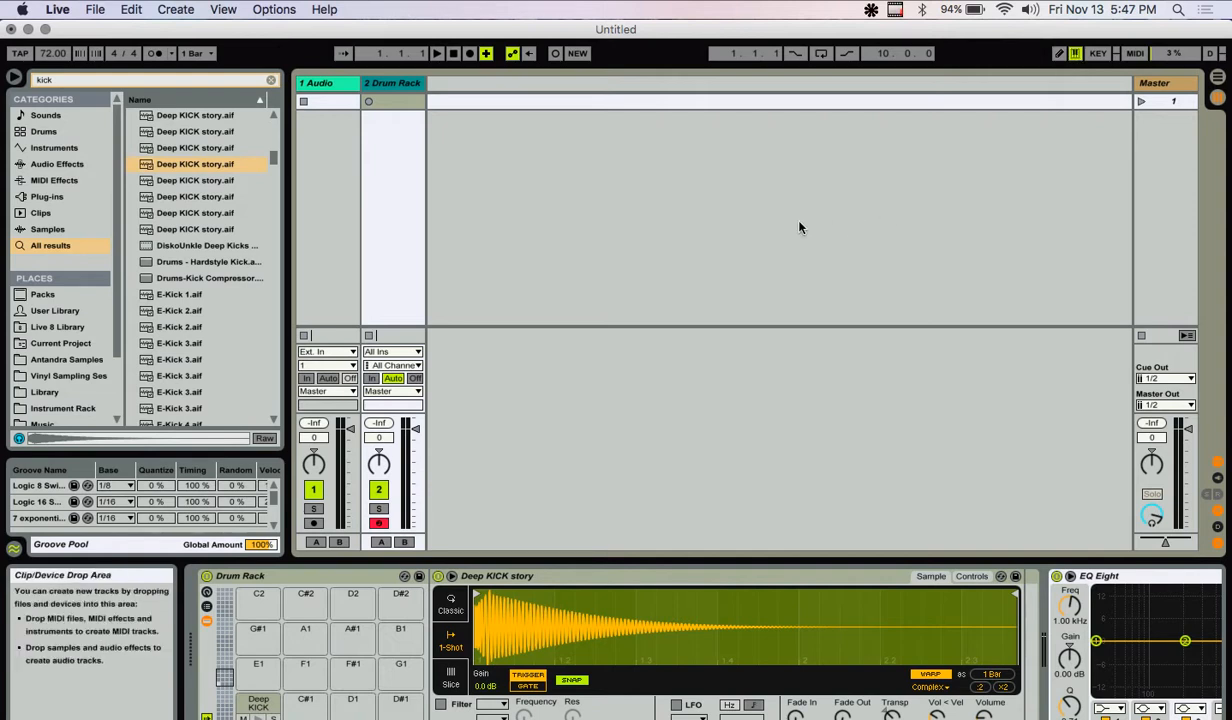
mouse_move(577, 216)
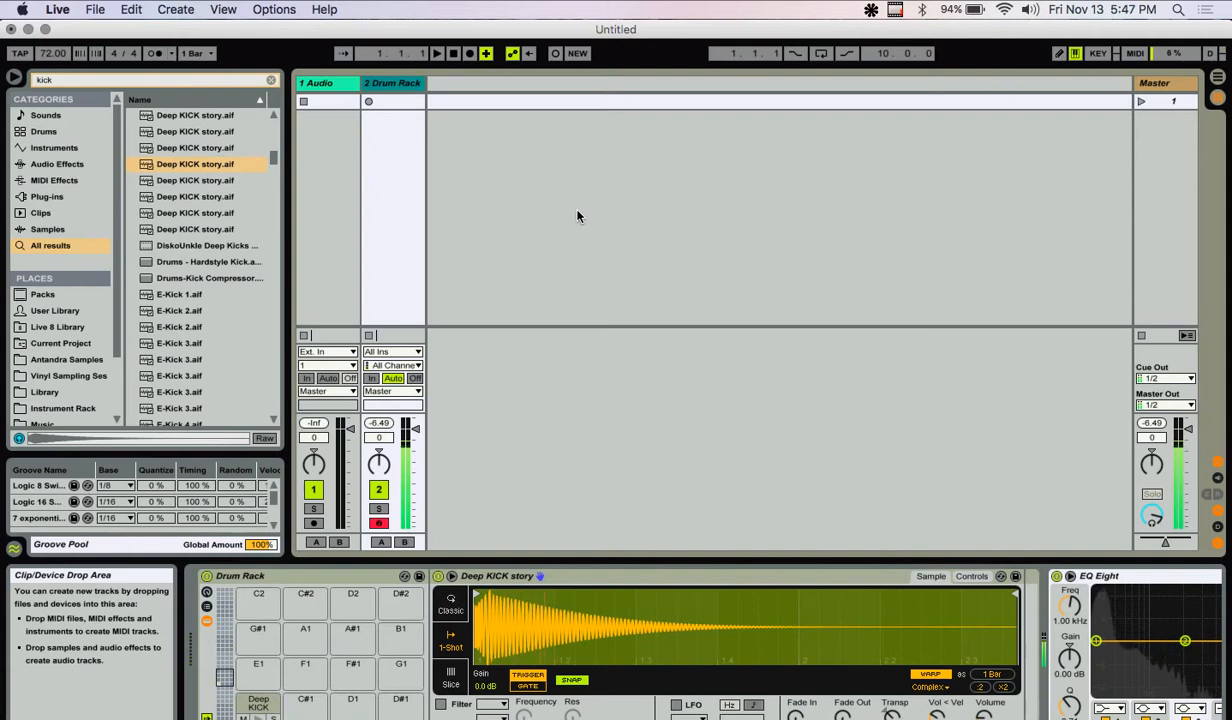
mouse_move(505, 194)
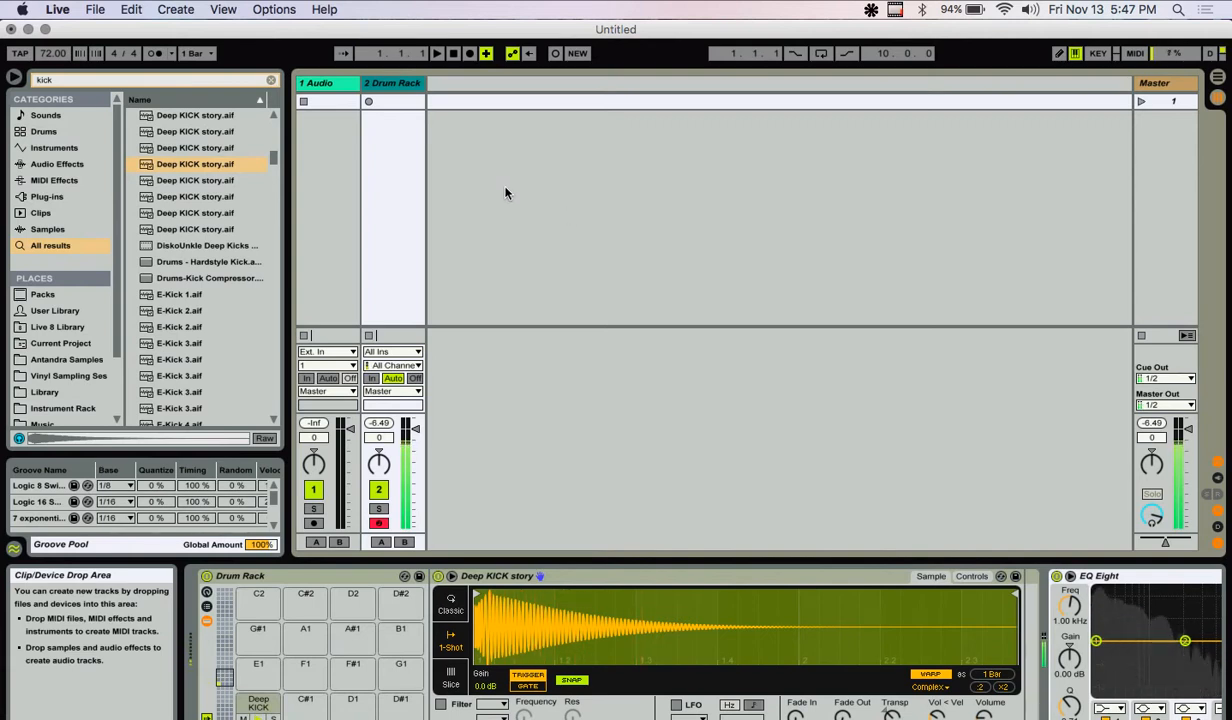
mouse_move(394, 108)
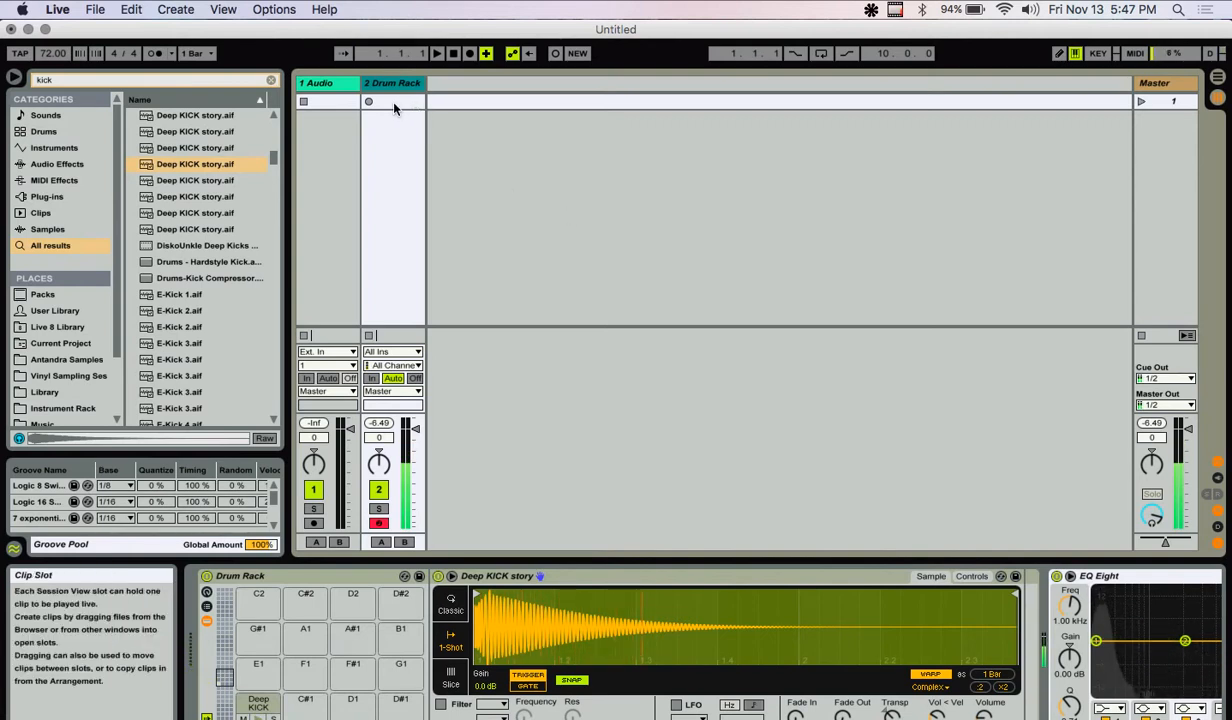
mouse_move(210, 281)
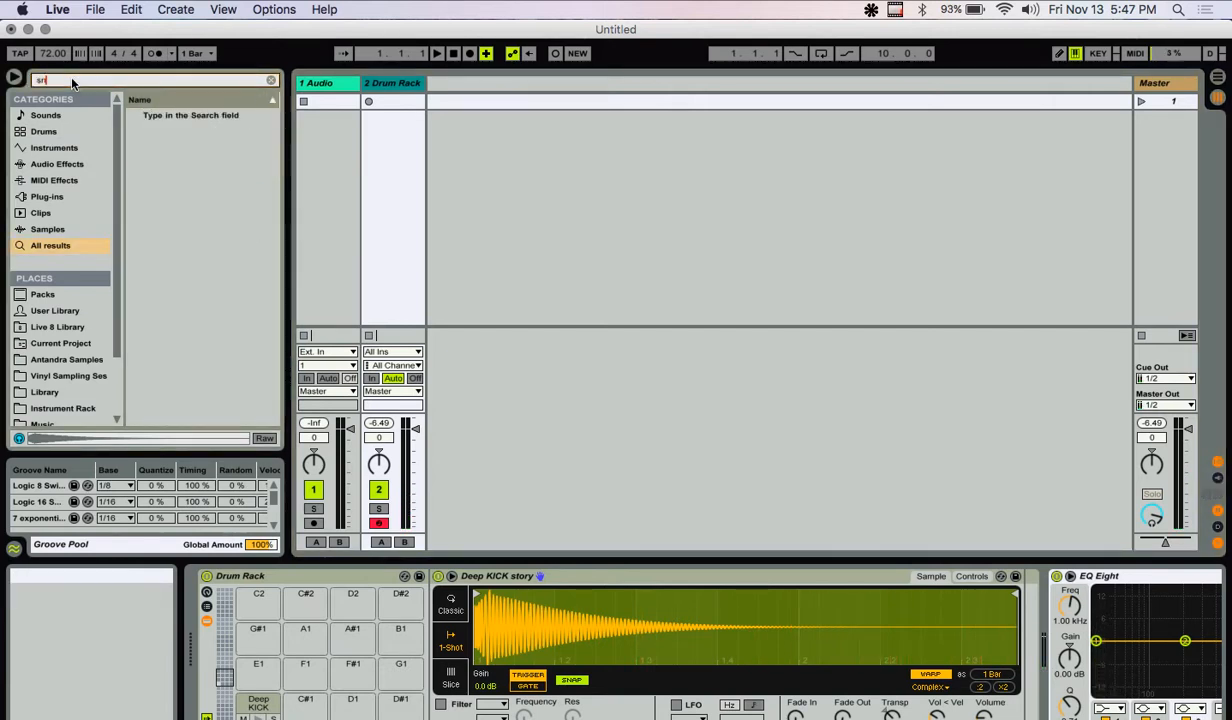
- Audition 'snare' results, then search 'clack' to get Rim Lofi Clack onto pad C#1
text(snare)
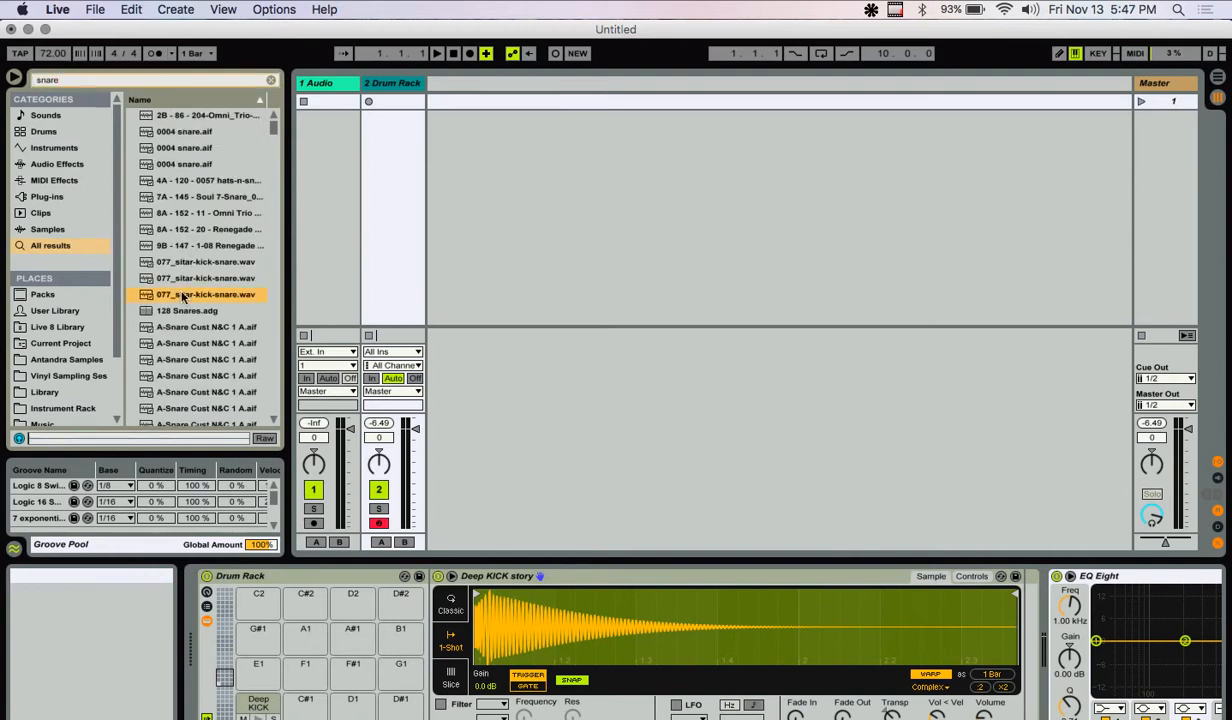
click(205, 343)
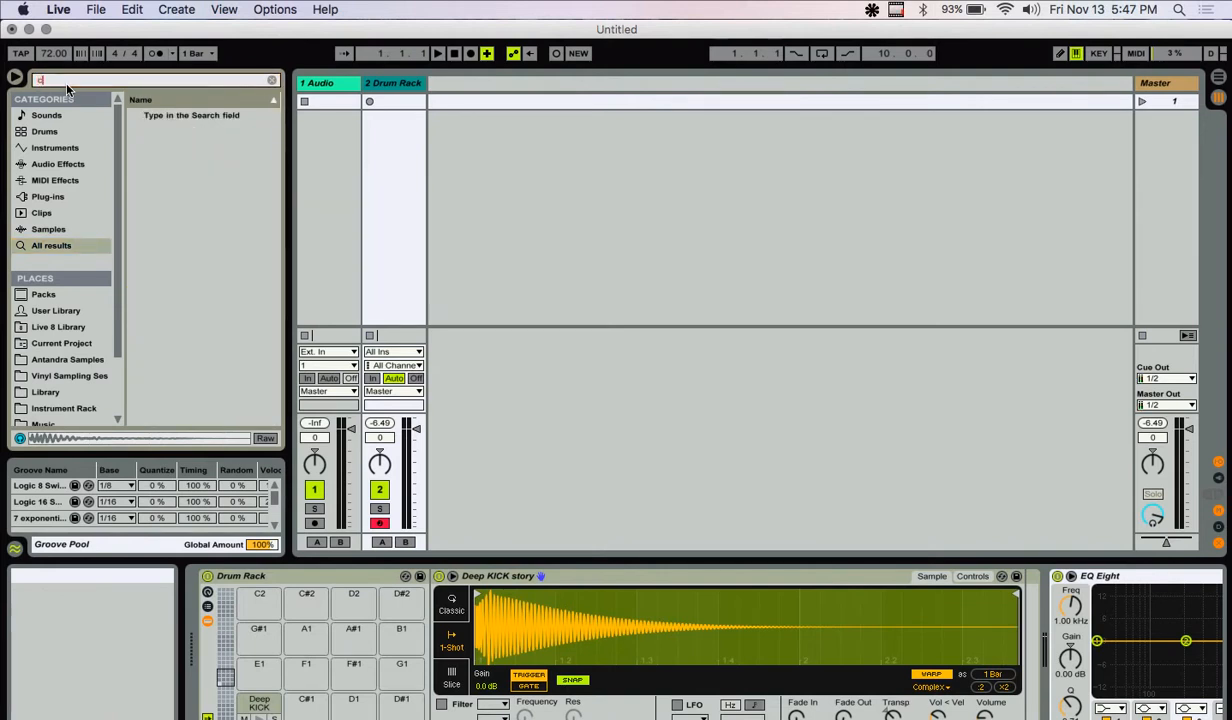
text(clack)
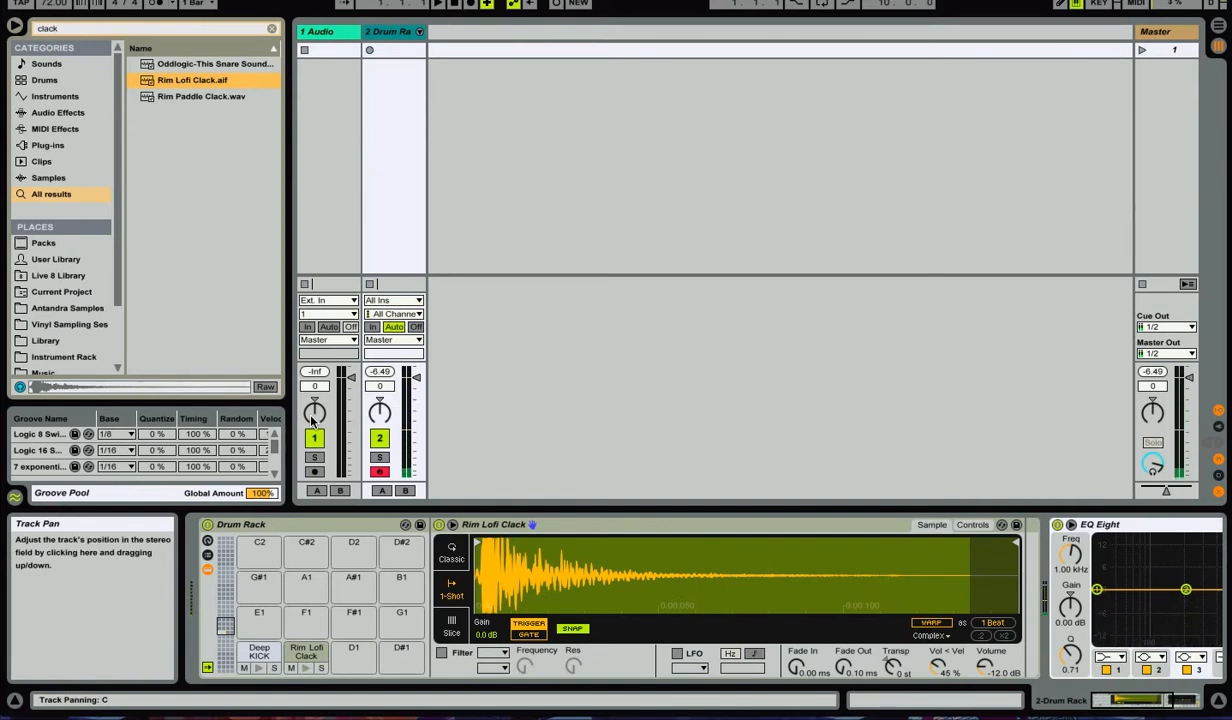
mouse_move(273, 620)
text(hihat)
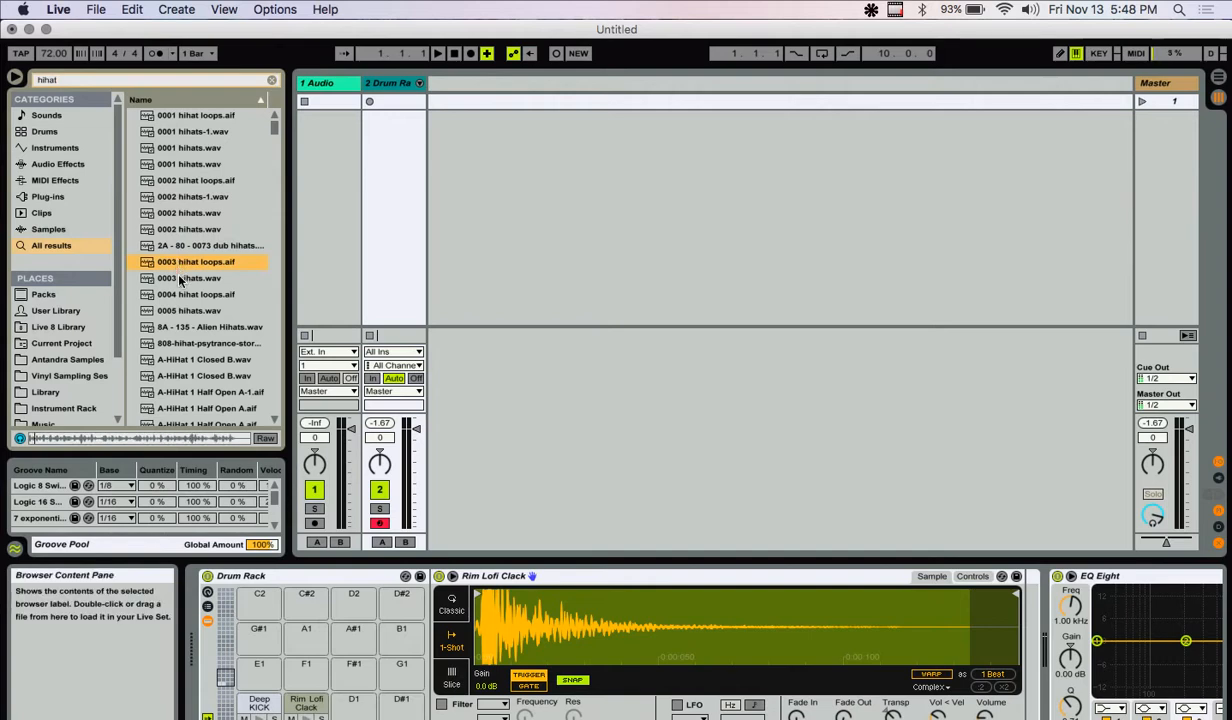
- Audition 'hihat' results and put A-HiHat 2 Closed B on pad D1
click(203, 359)
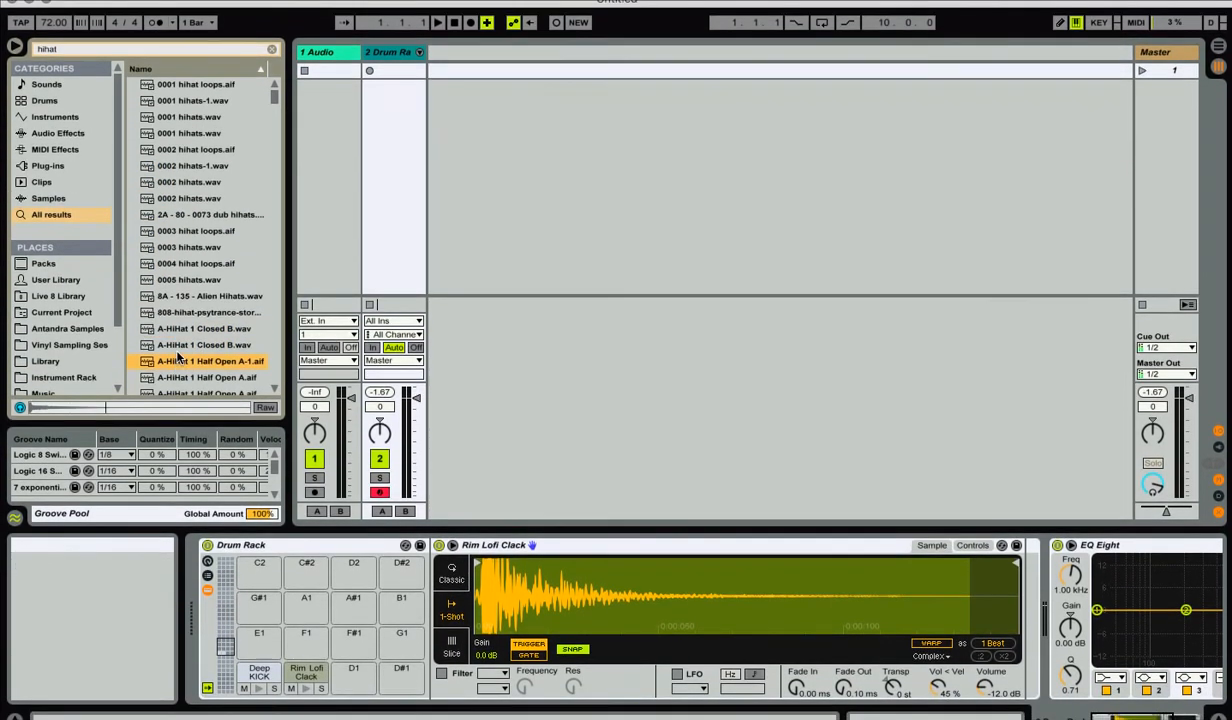
scroll(down, 3)
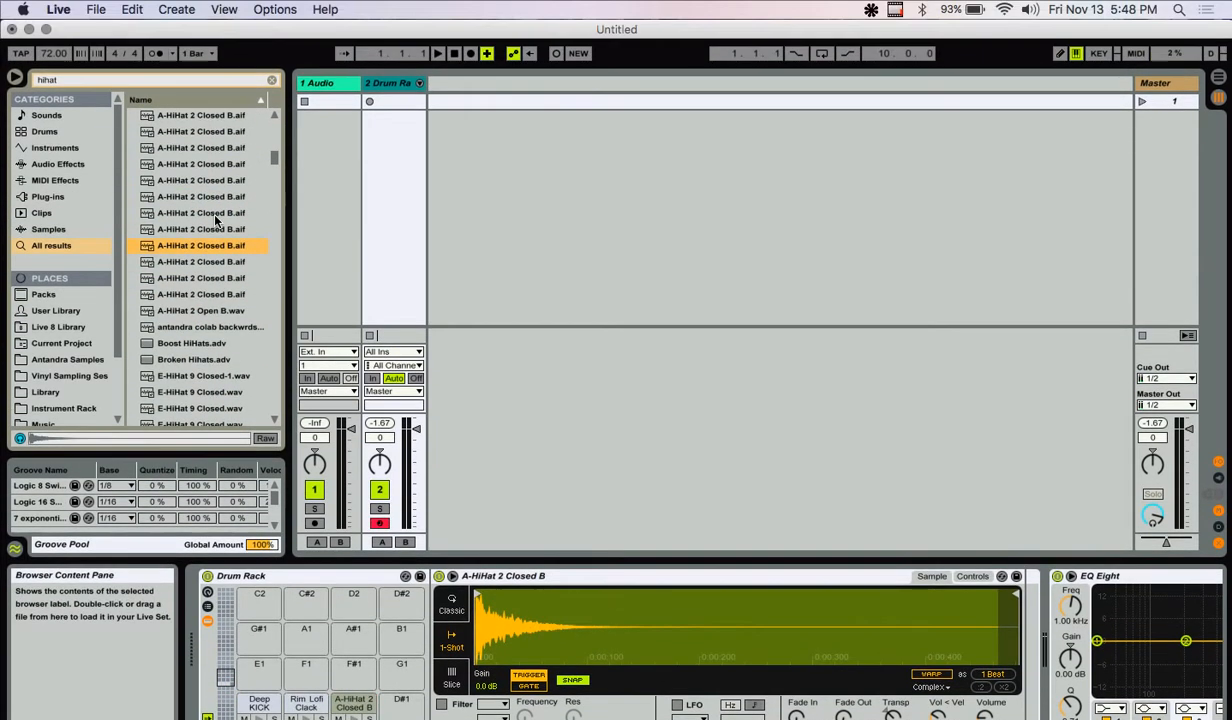
scroll(down, 3)
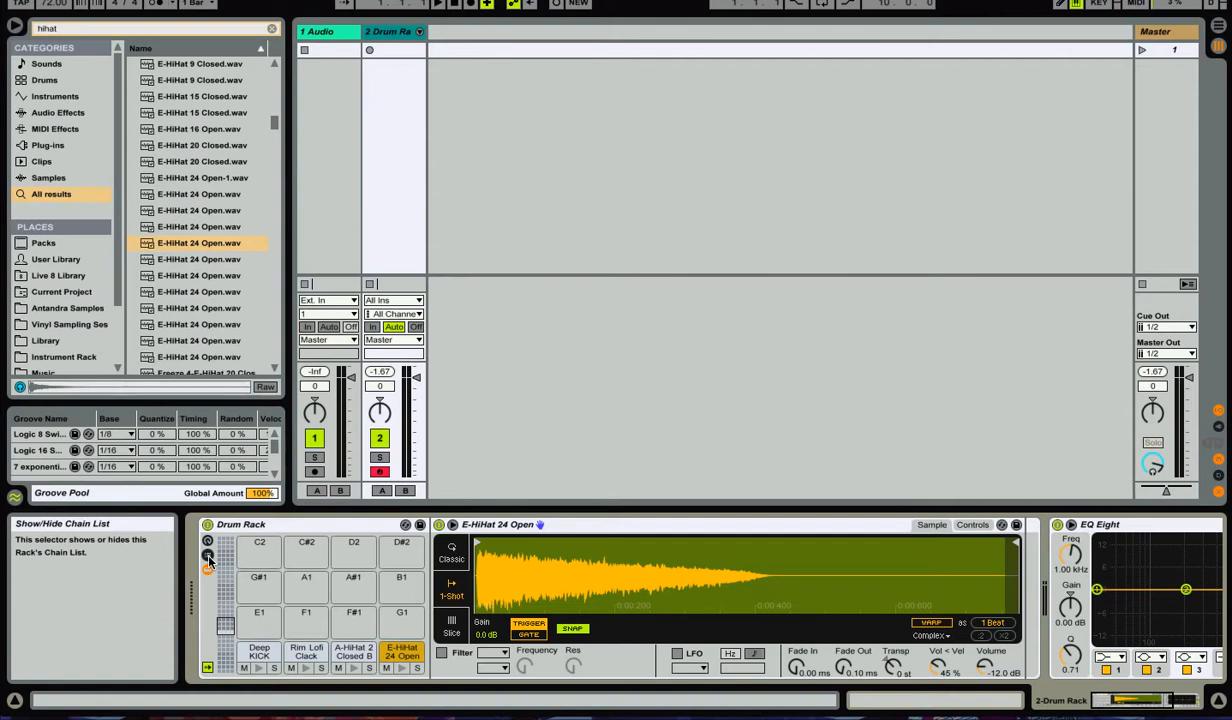
- Assign the A-HiHat 2 Closed B and E-HiHat 24 Open chains to choke group 1
click(208, 556)
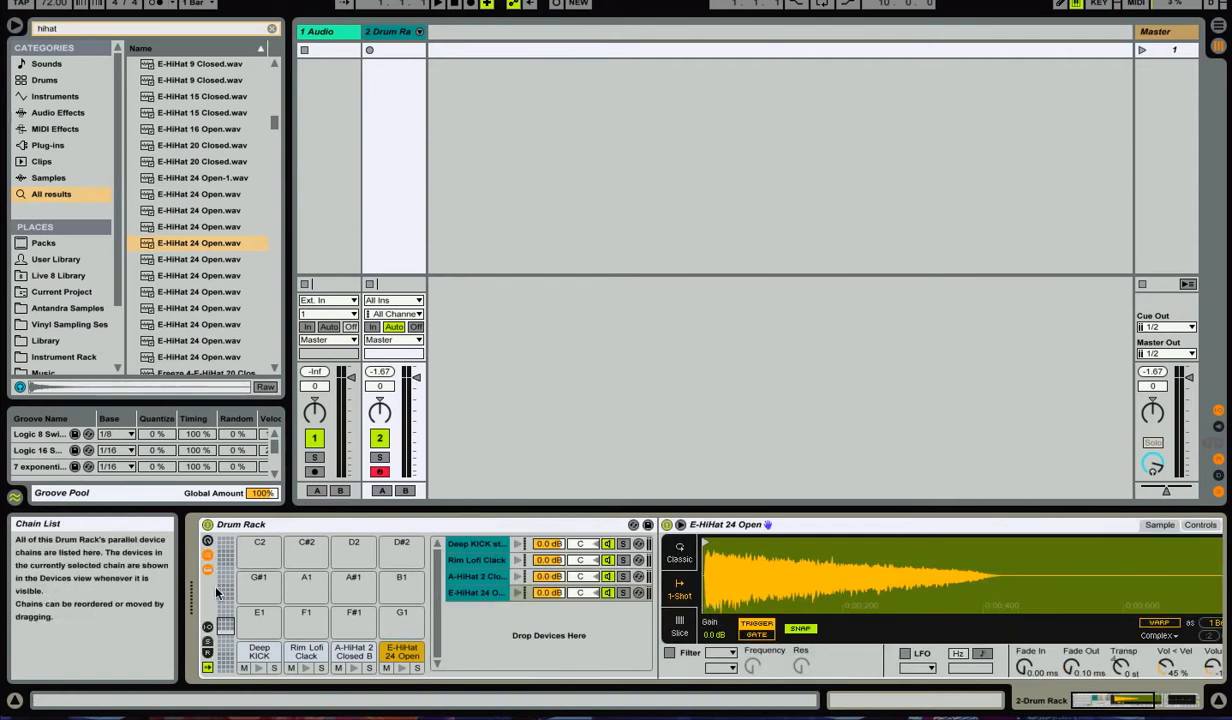
click(208, 636)
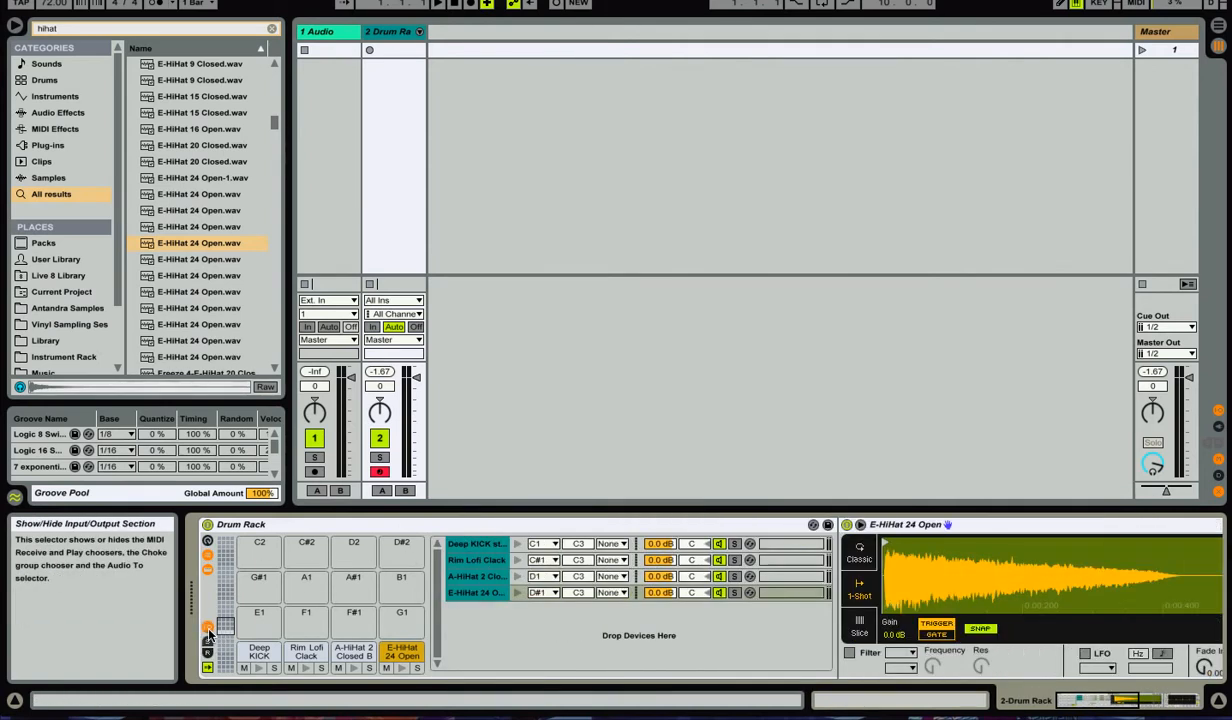
mouse_move(207, 637)
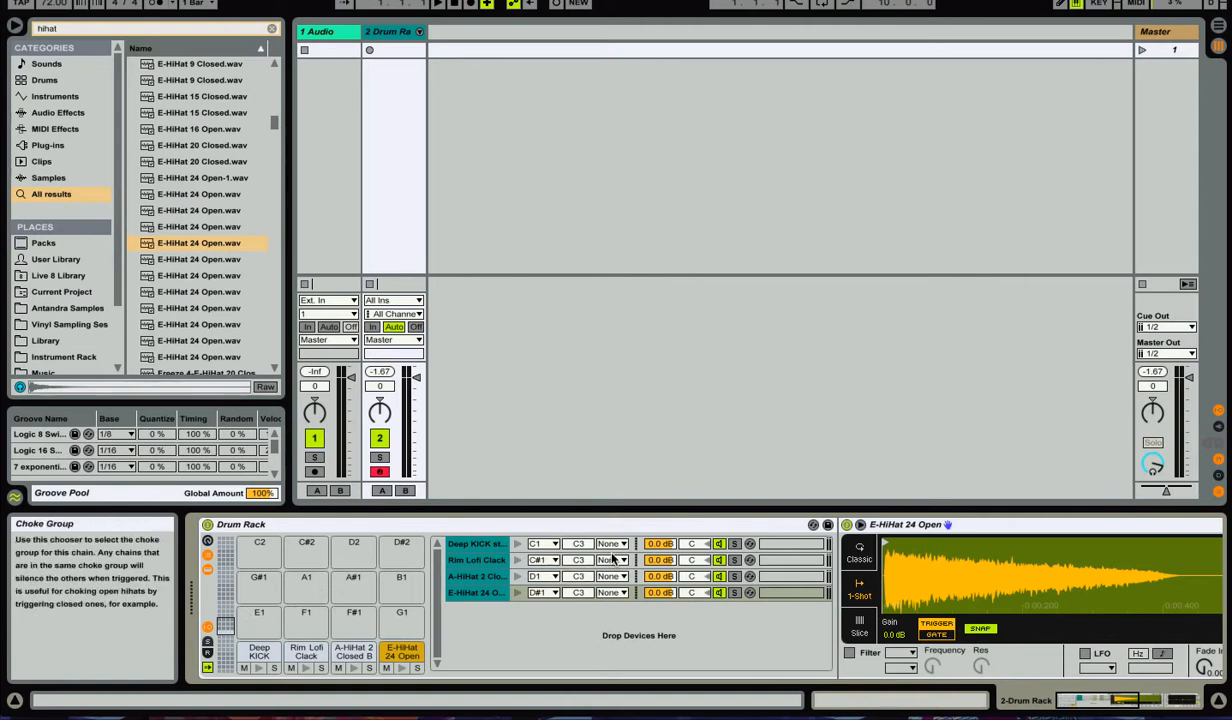
click(611, 543)
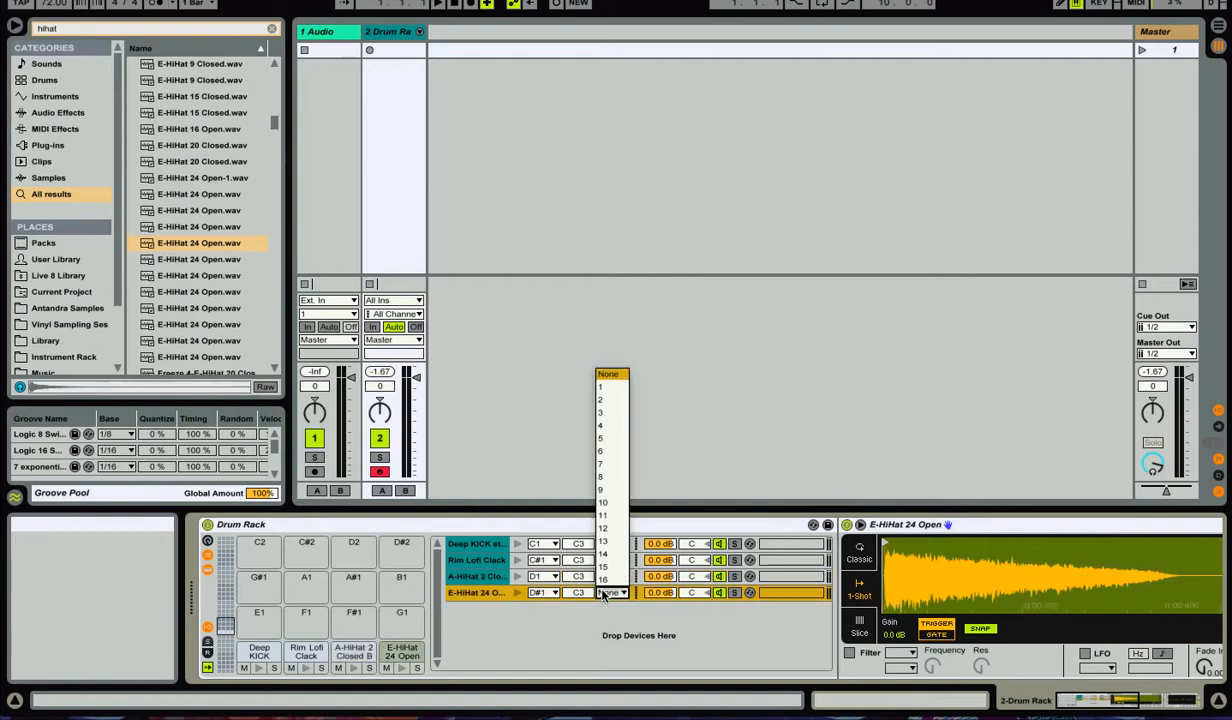
click(608, 373)
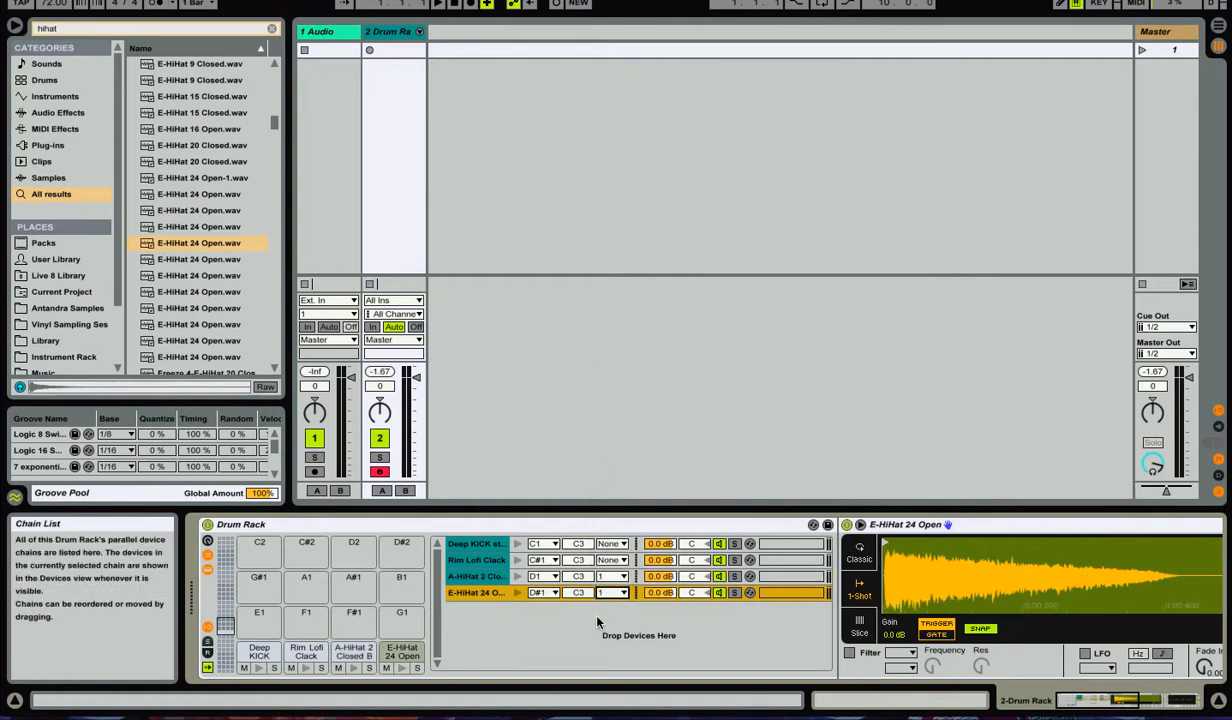
mouse_move(558, 620)
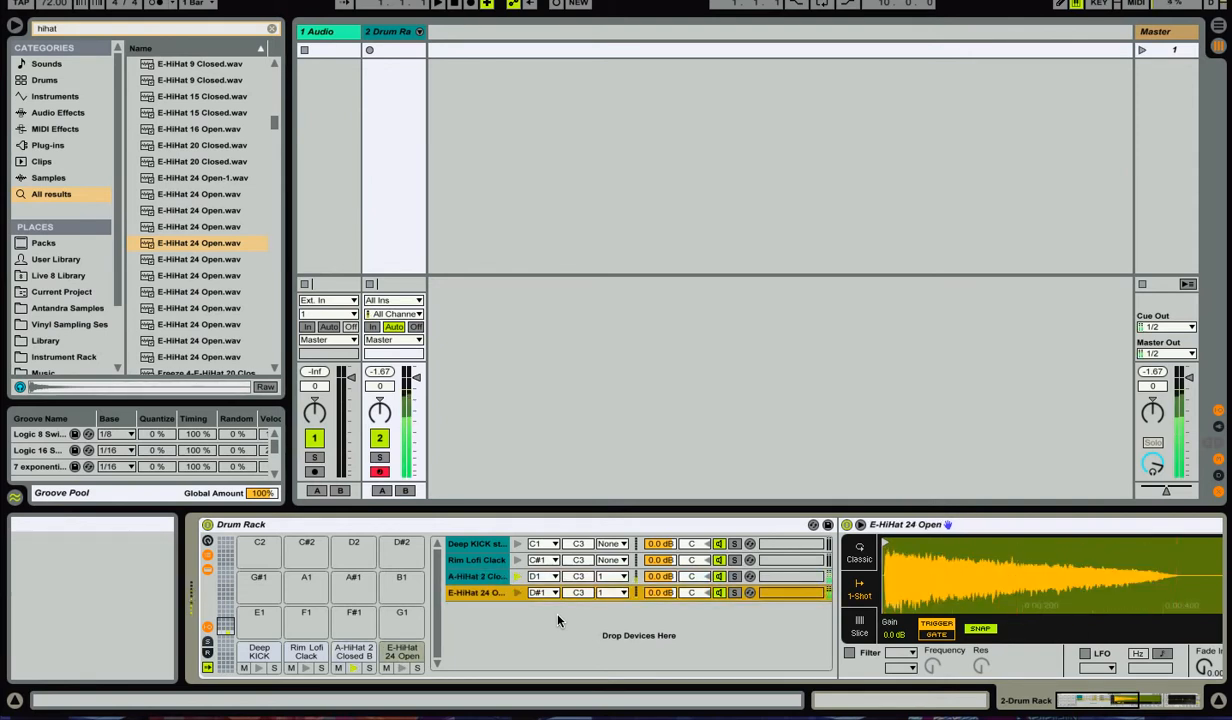
click(477, 576)
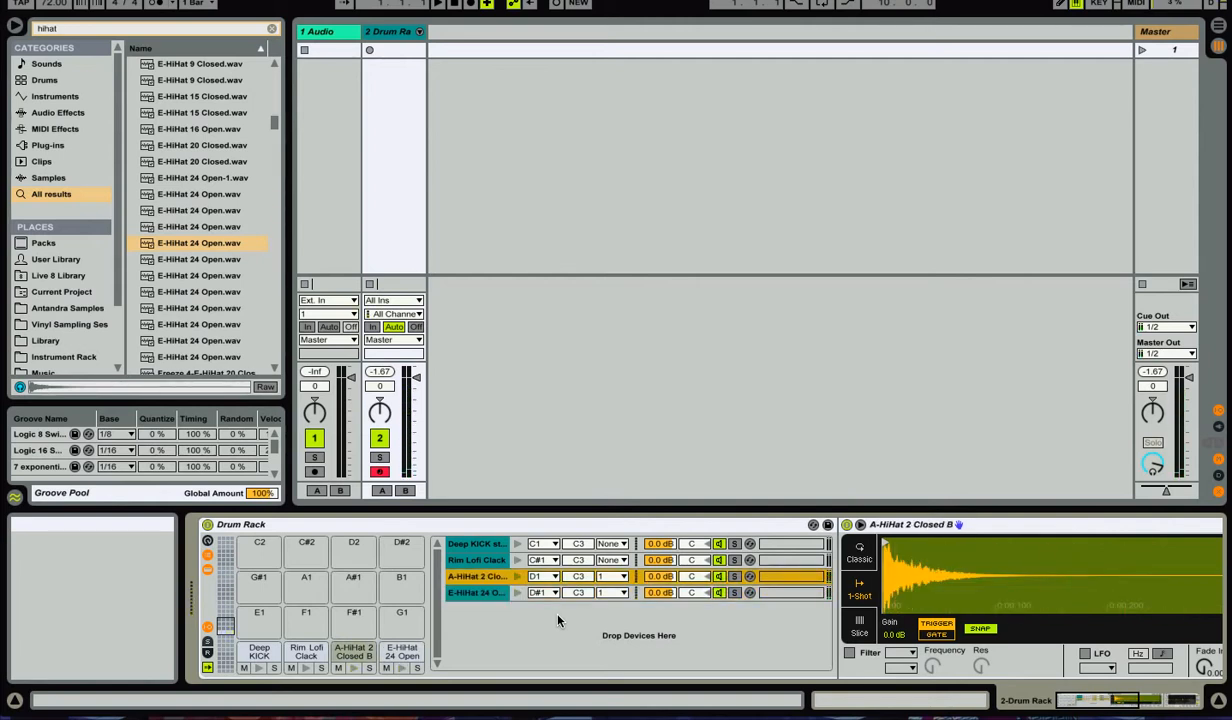
mouse_move(445, 420)
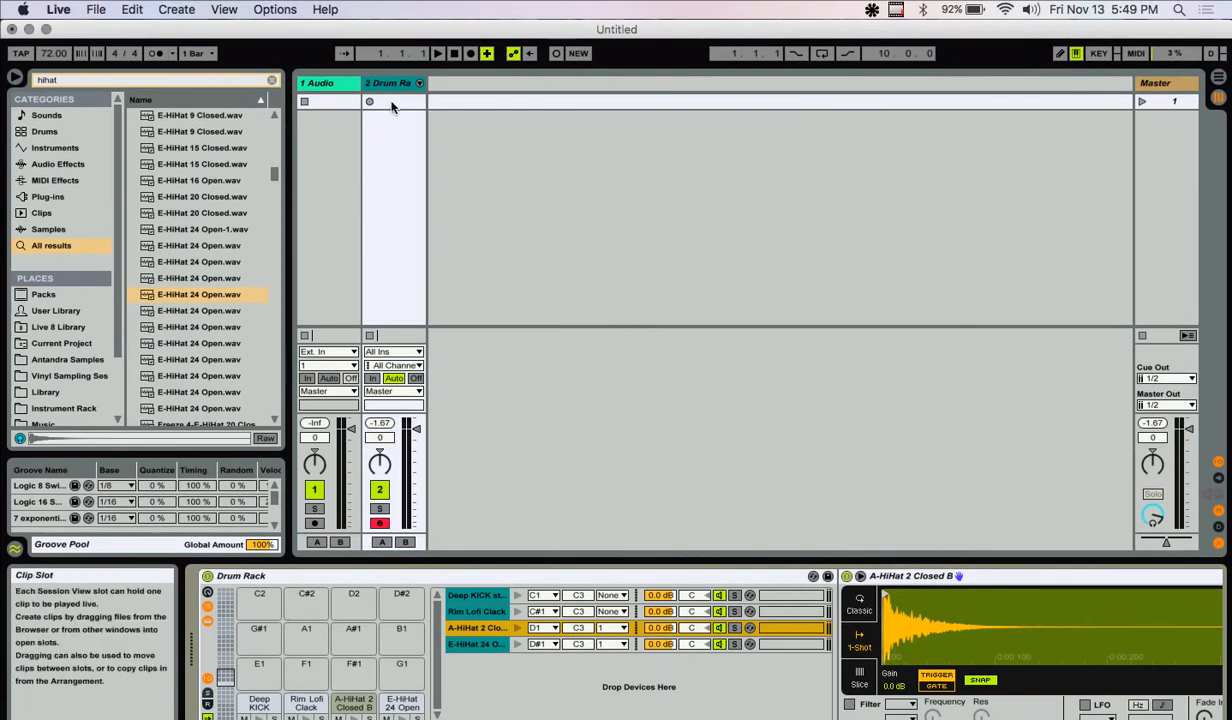
- Record a one-bar clip of kick, rim and hi-hat hits on the Drum Rack track
click(156, 53)
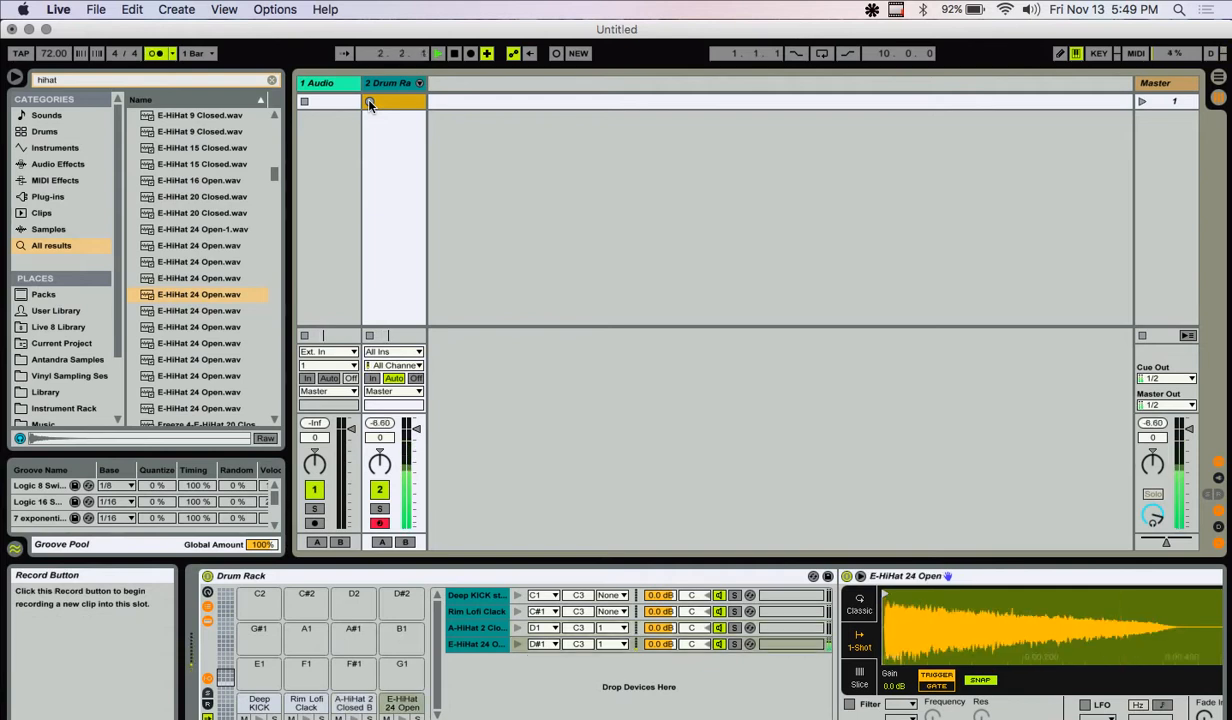
click(353, 700)
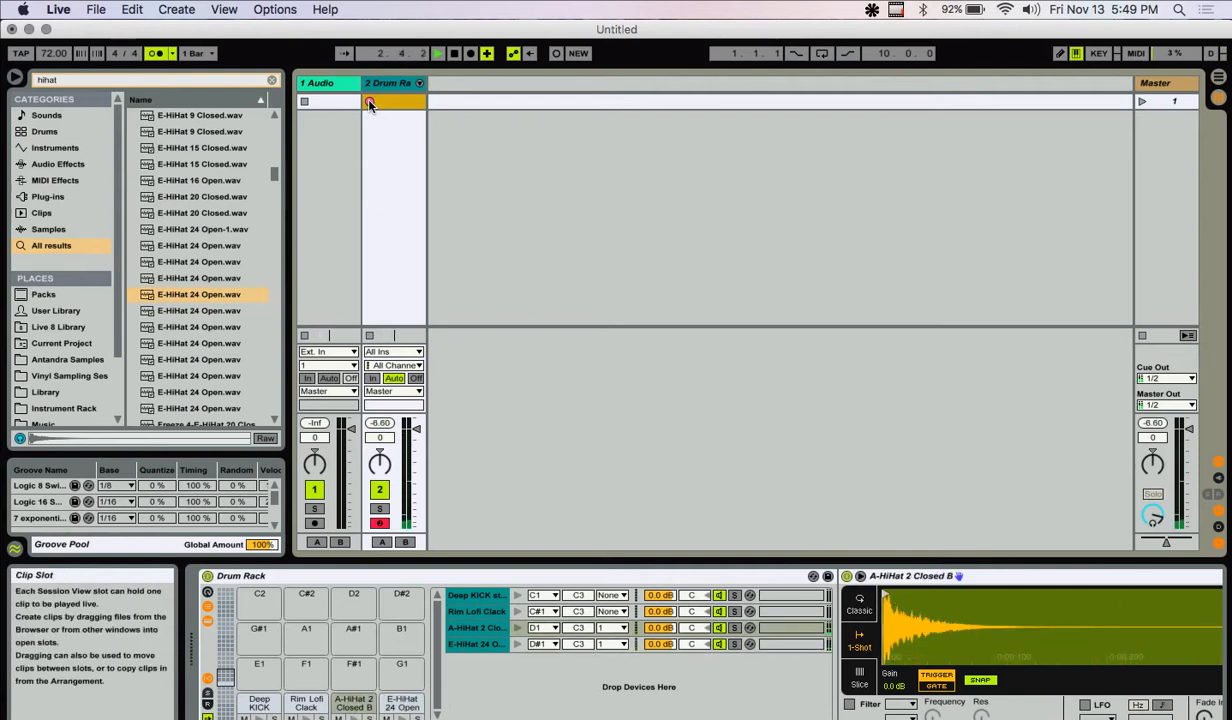
click(370, 101)
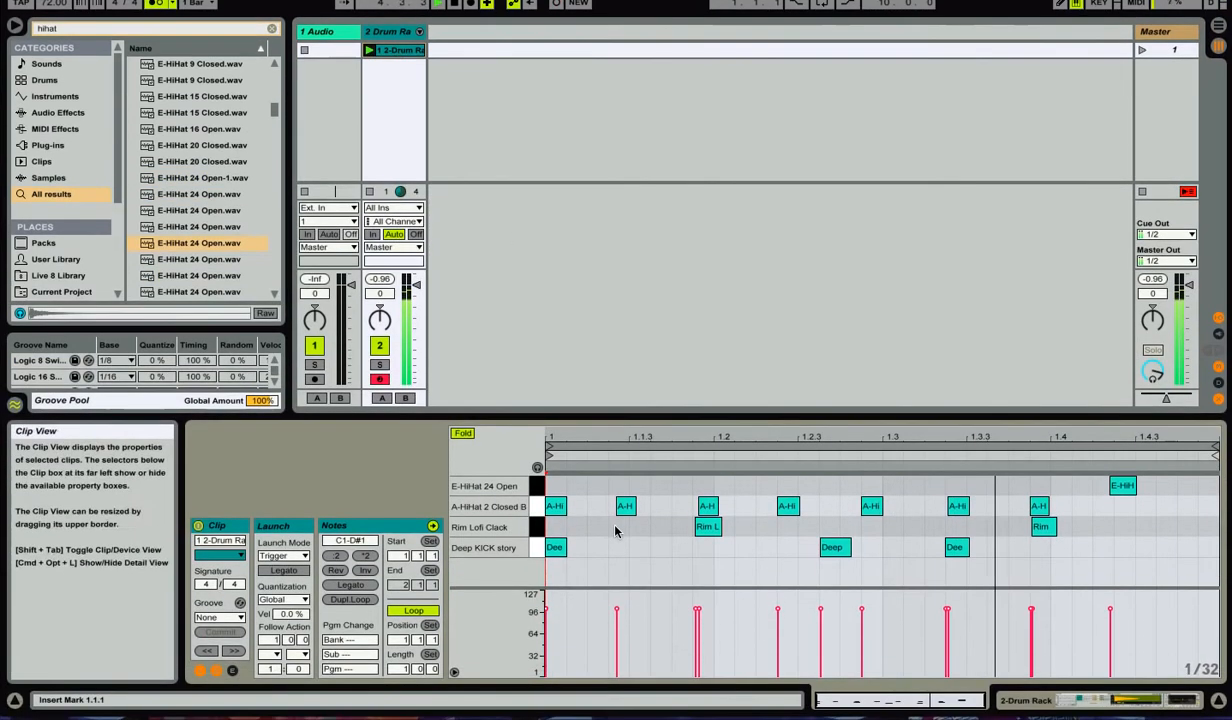
- Quantize all beat notes to 1/16 note starts only at 100% strength
click(597, 519)
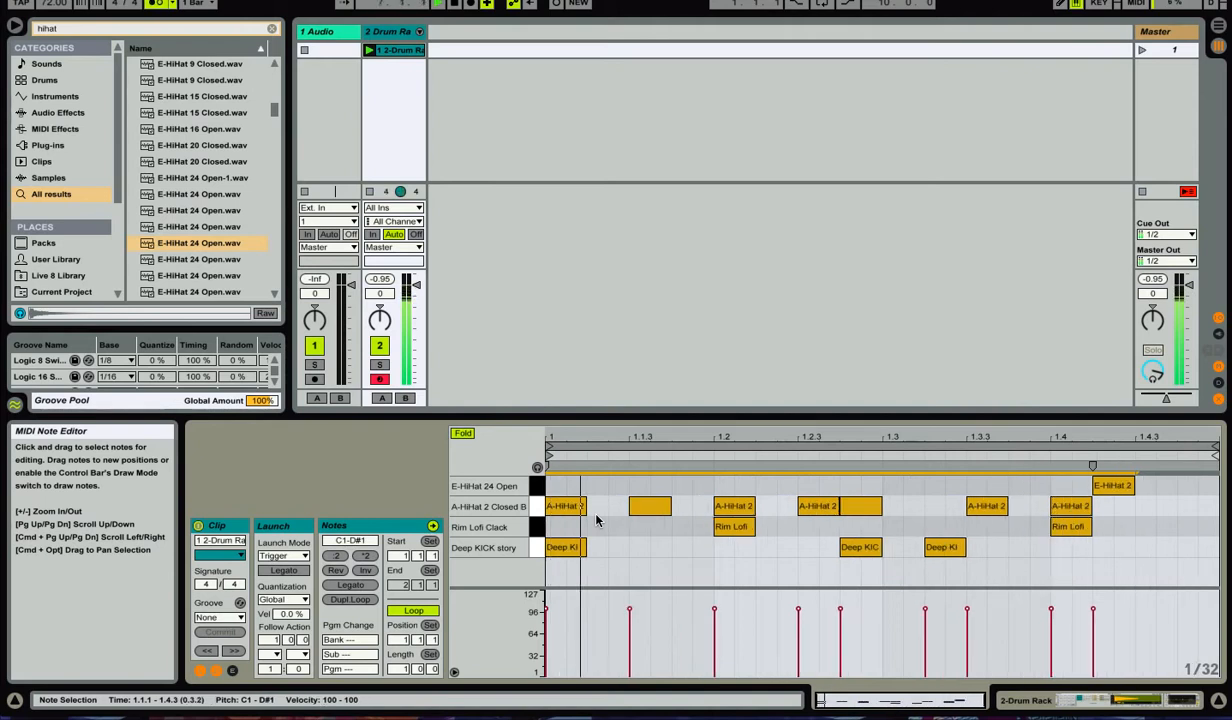
right_click(597, 519)
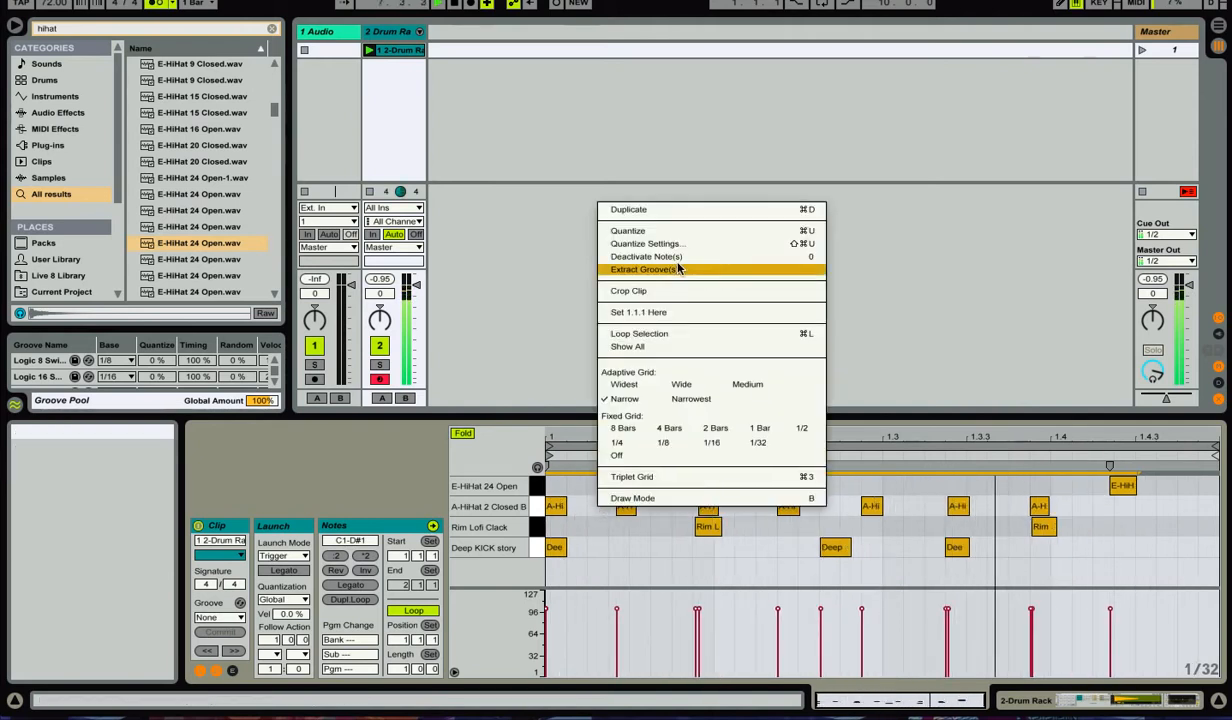
click(647, 243)
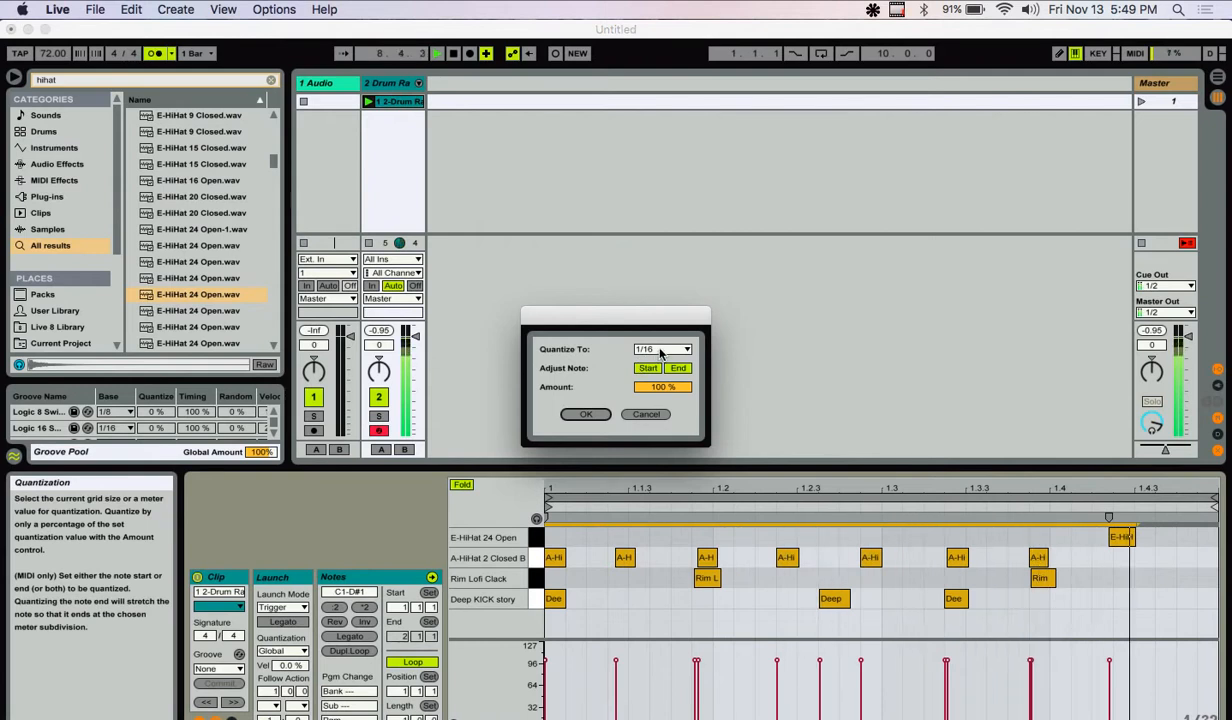
click(678, 358)
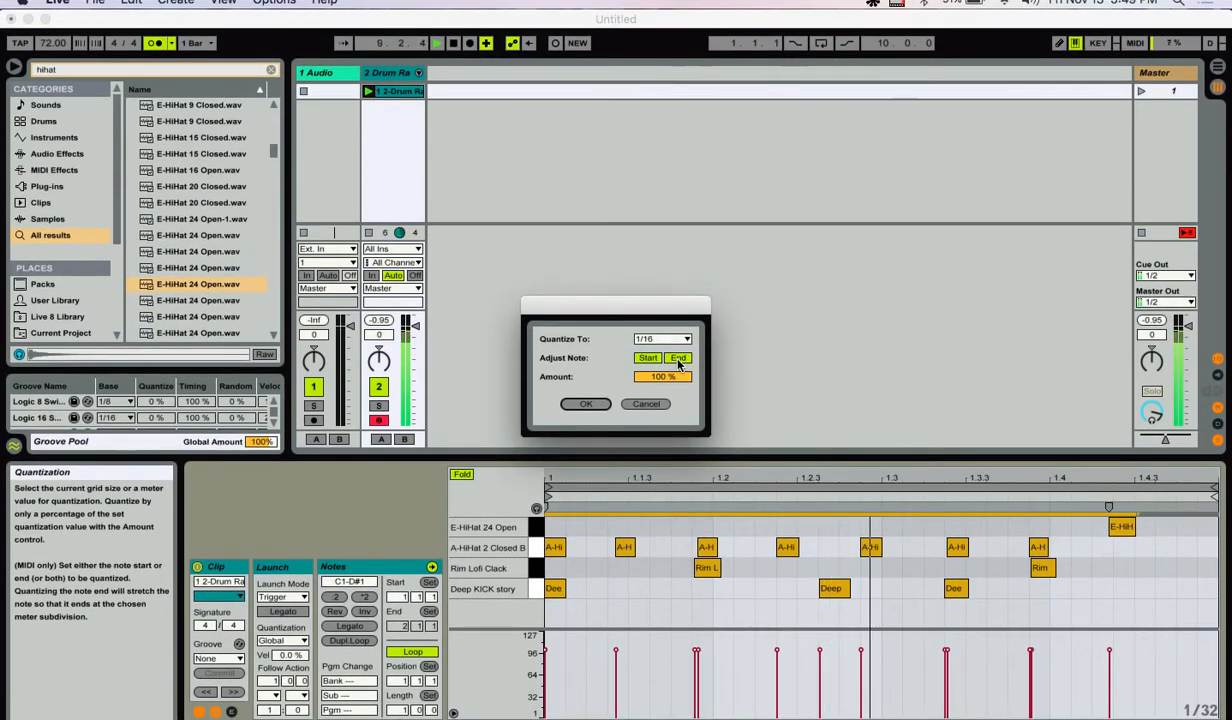
click(677, 358)
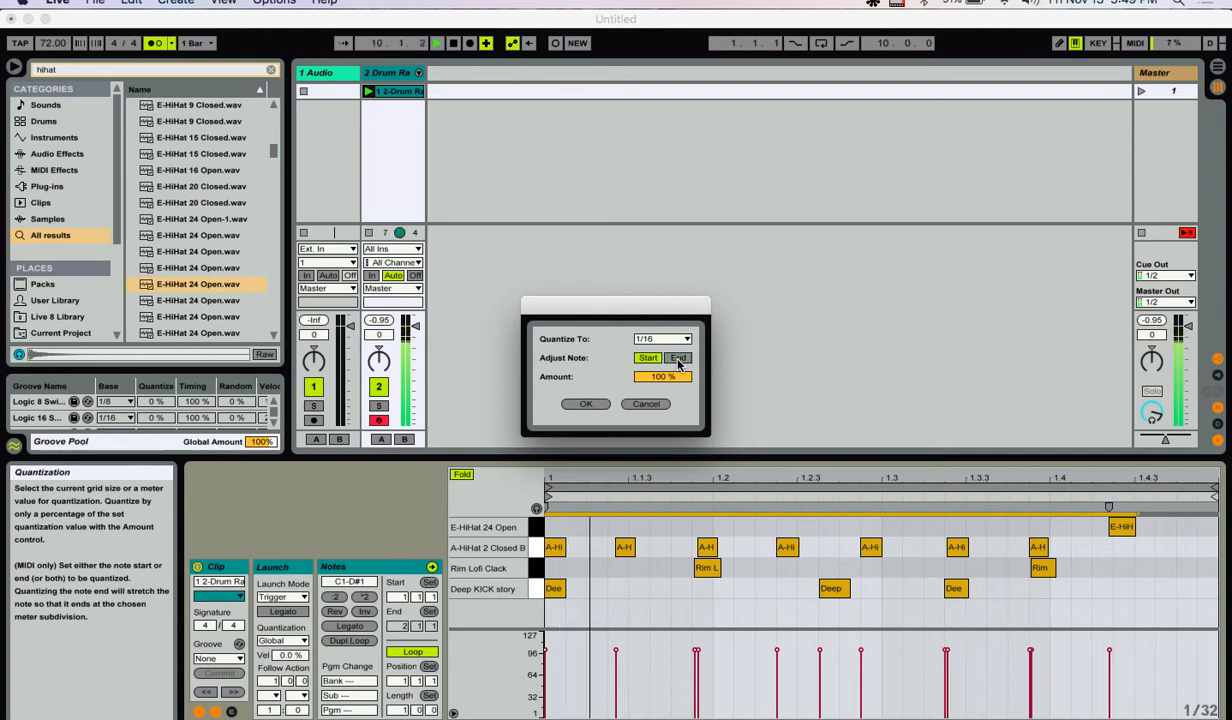
click(685, 338)
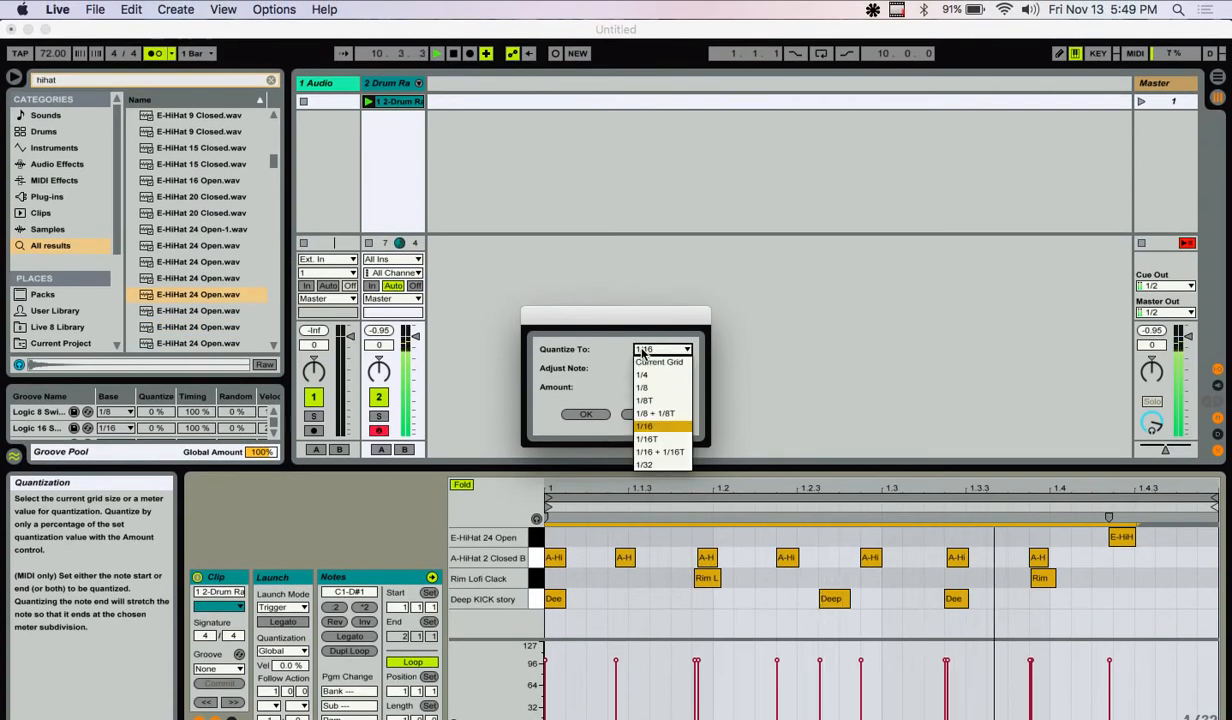
click(645, 426)
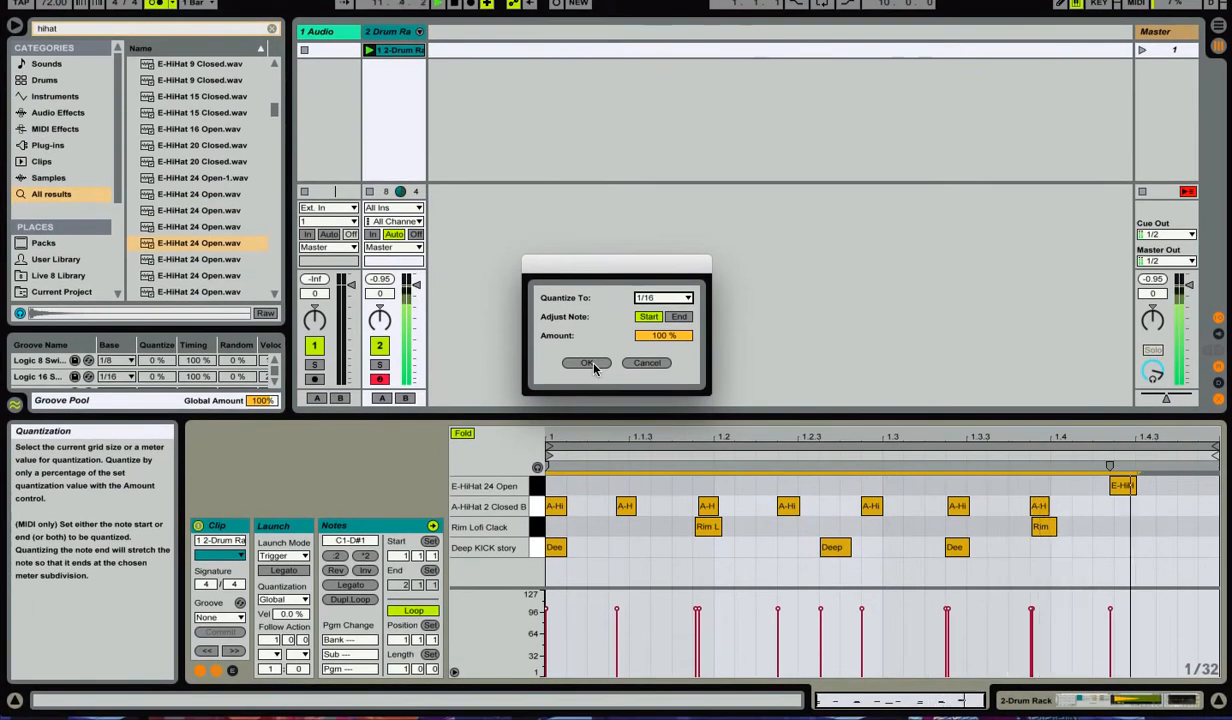
click(587, 362)
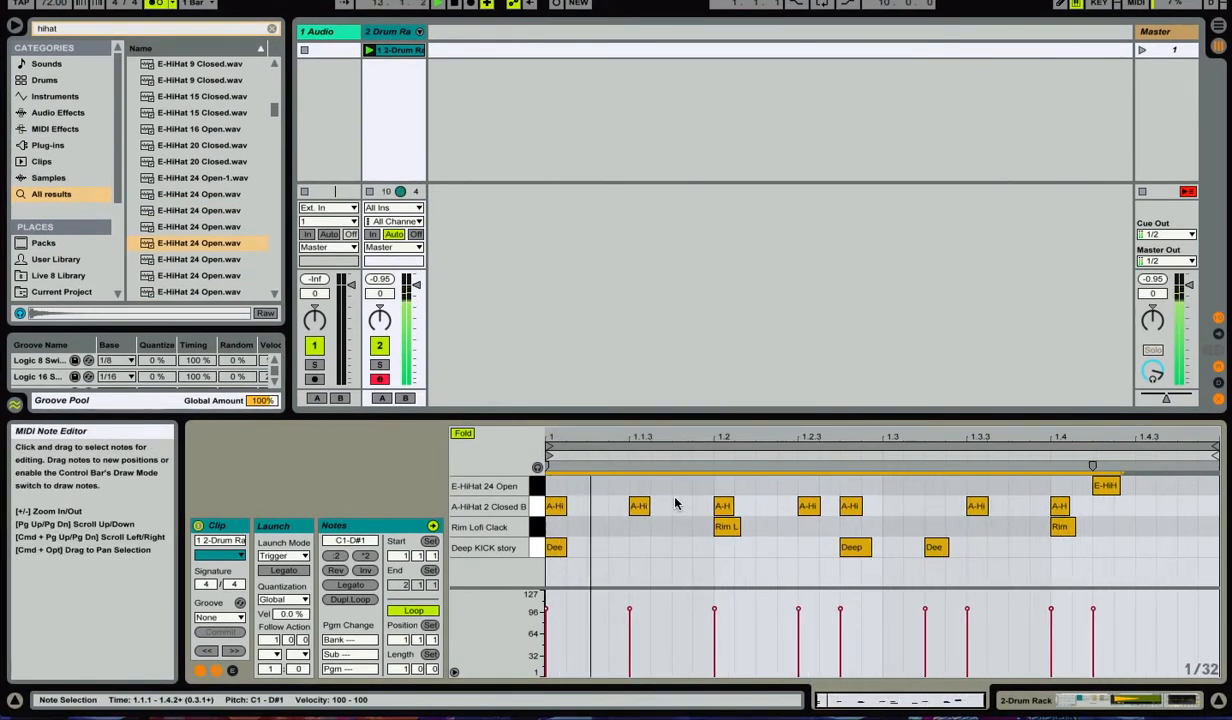
- Move a closed hi-hat note to 1.3.1 and the open hi-hat to 1.4.3
click(840, 475)
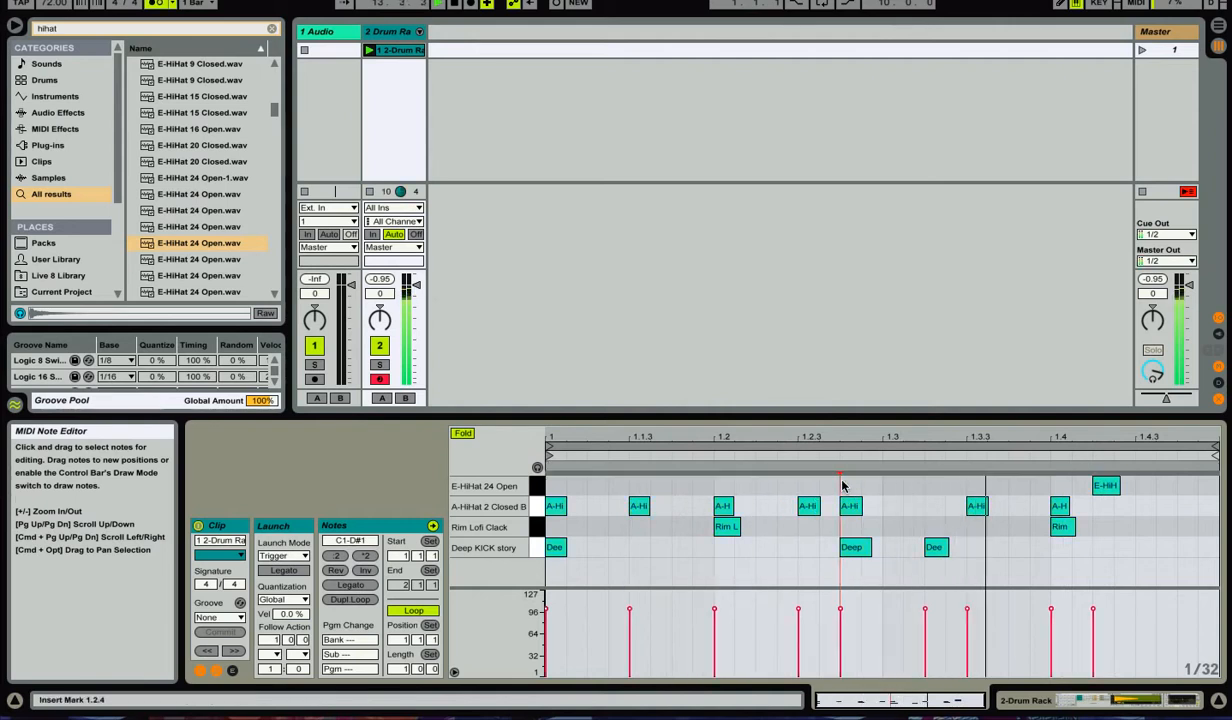
click(870, 505)
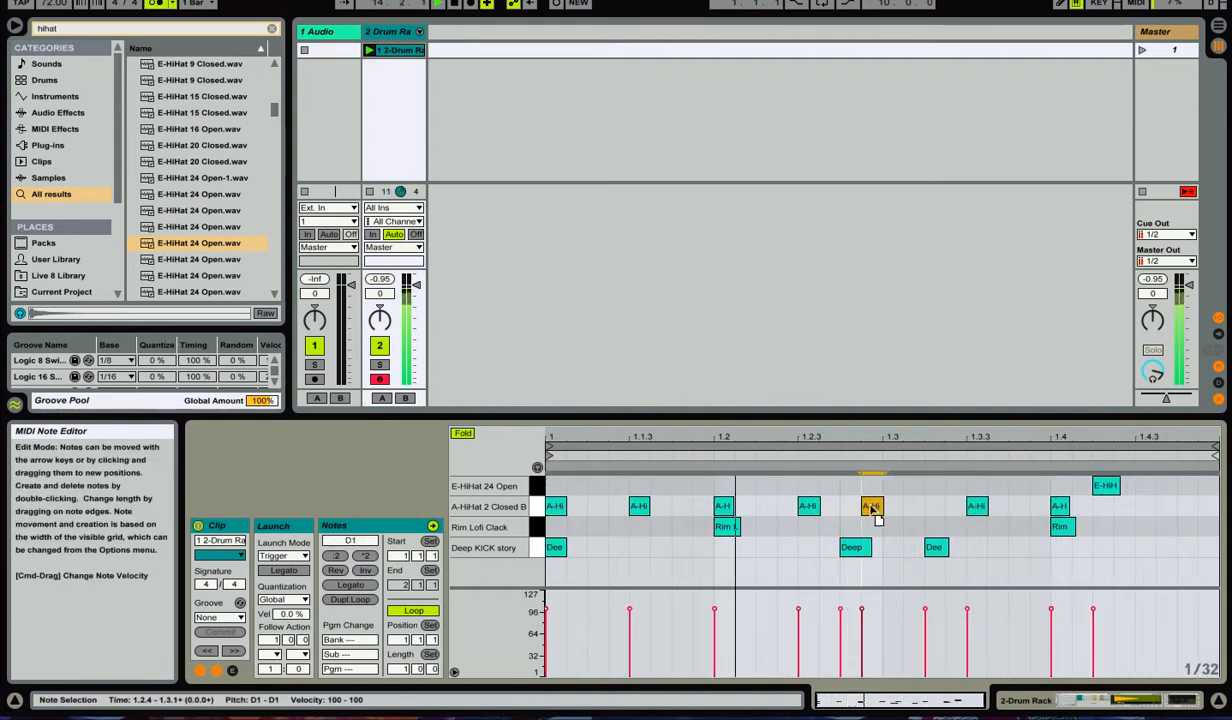
click(872, 506)
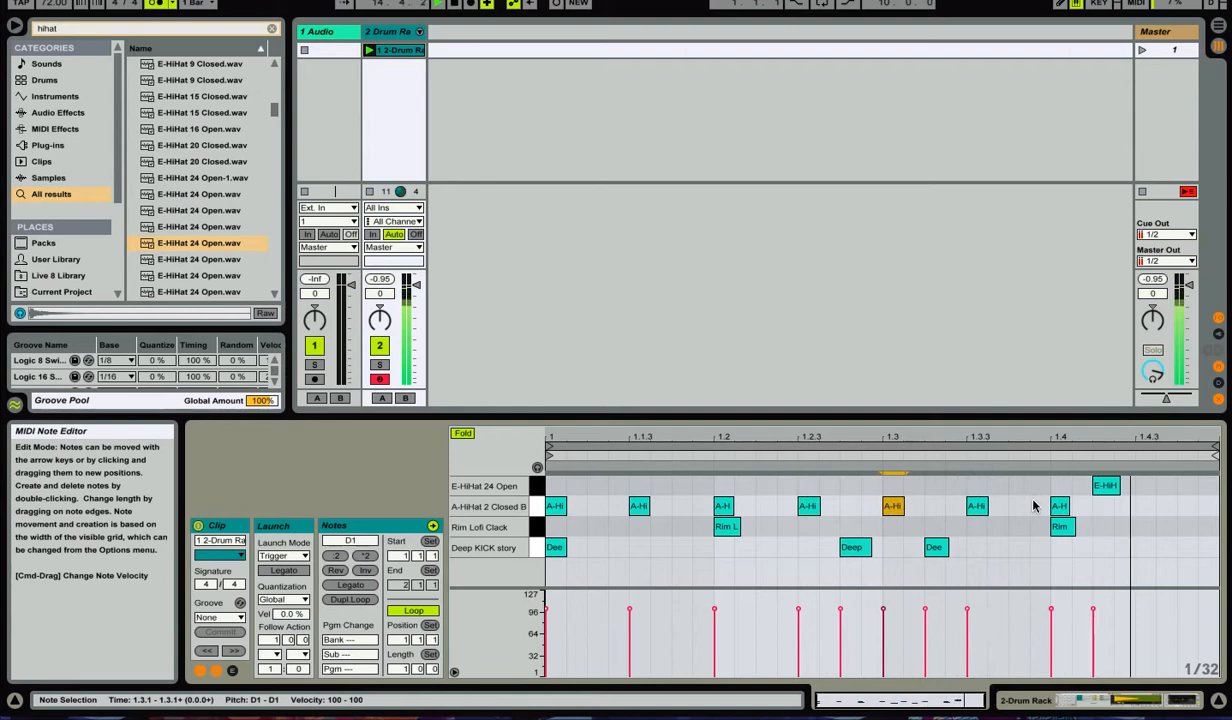
click(1148, 486)
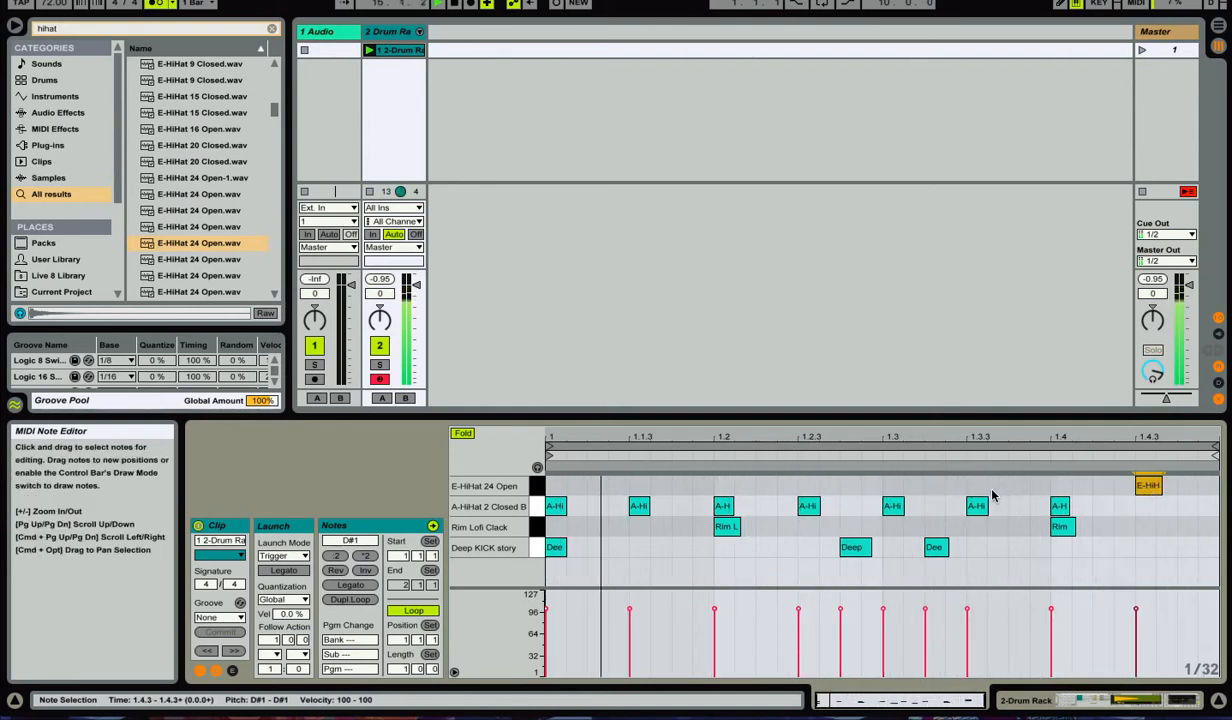
click(975, 505)
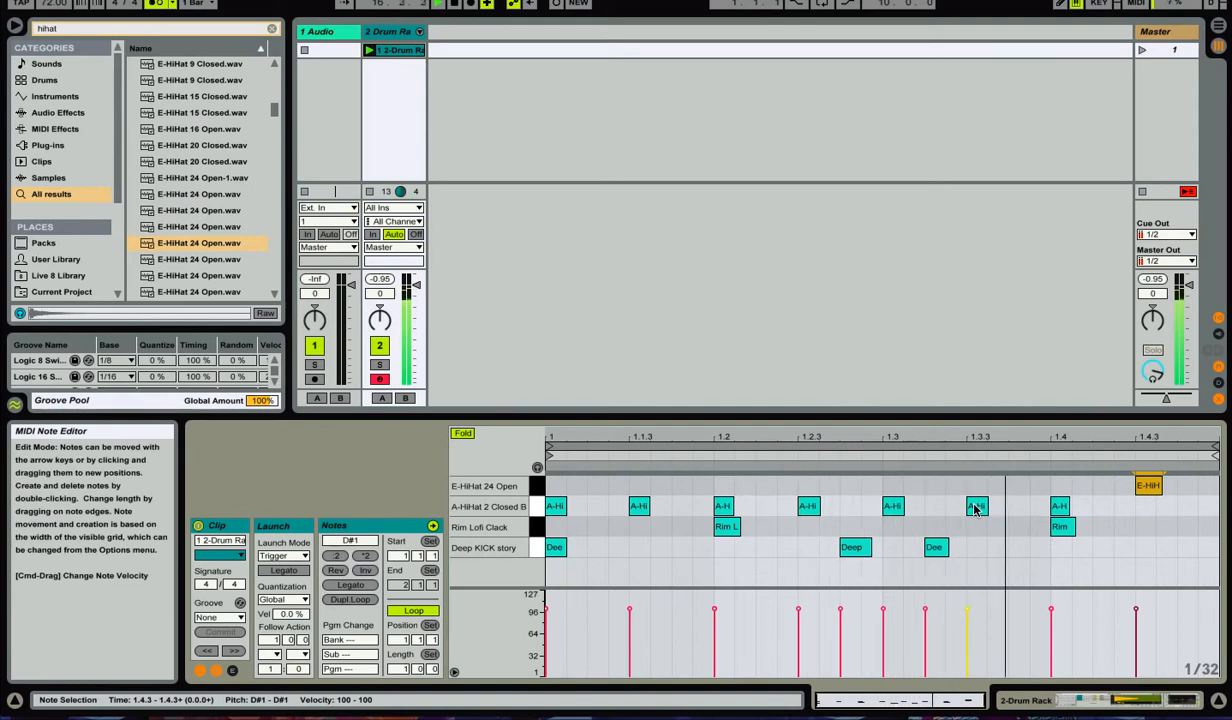
click(893, 506)
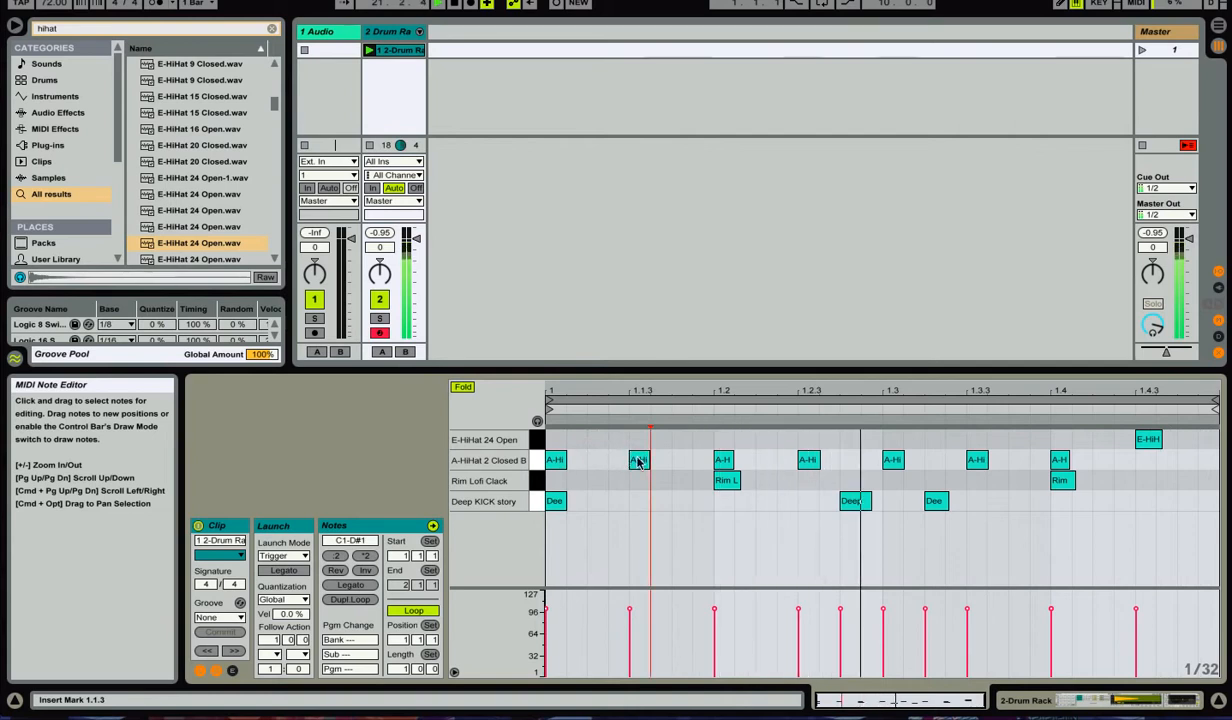
- Copy closed hi-hat notes to 1.3.4 and the following 32nd positions
click(1018, 459)
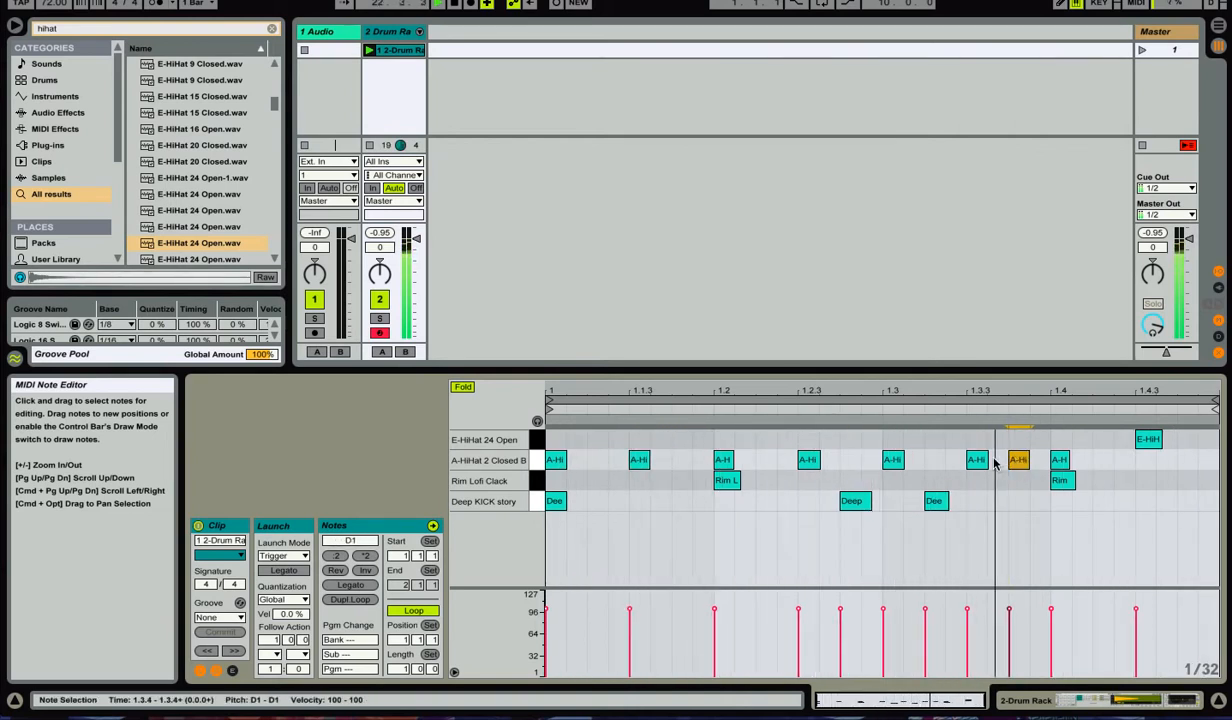
click(1030, 459)
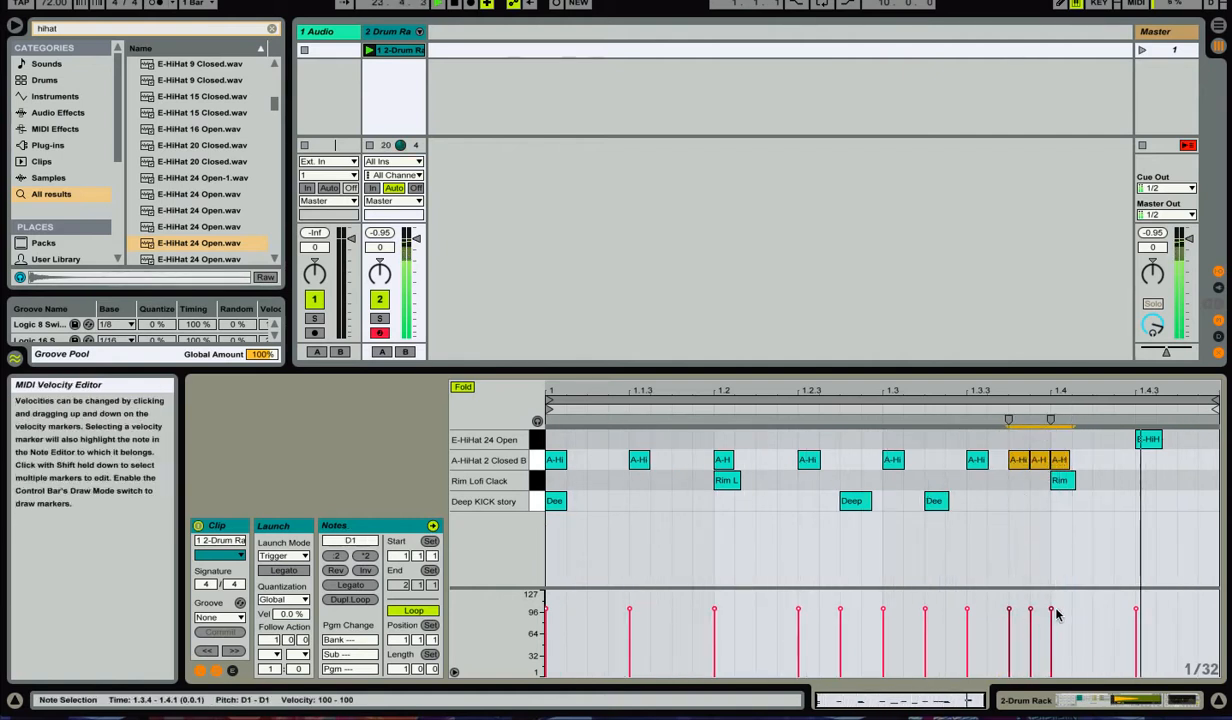
click(1010, 460)
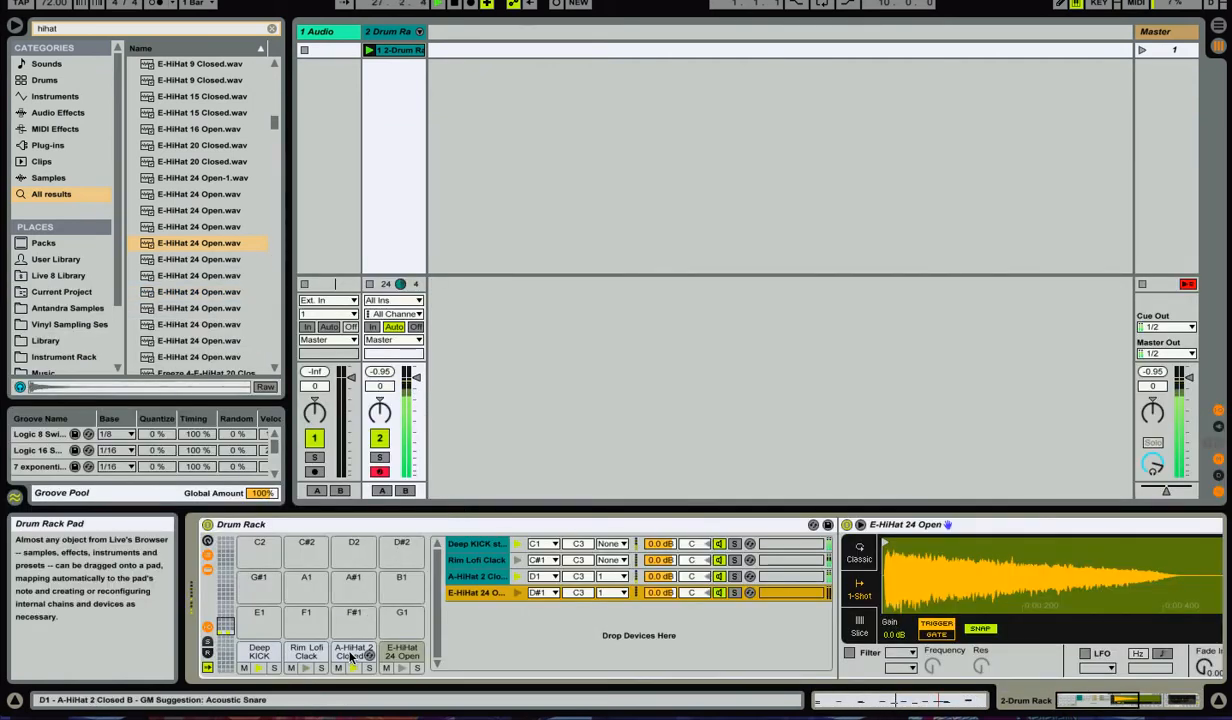
- Select the A-HiHat 2 Closed B pad to show its Simpler settings
click(353, 651)
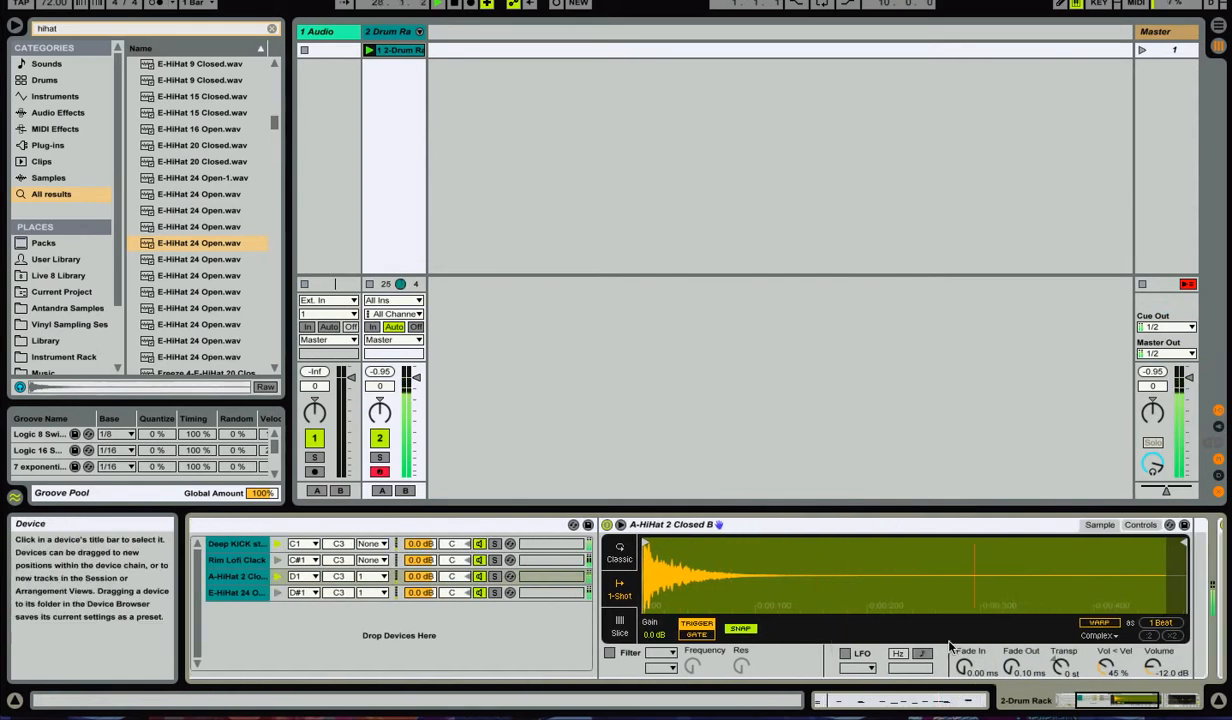
mouse_move(1107, 665)
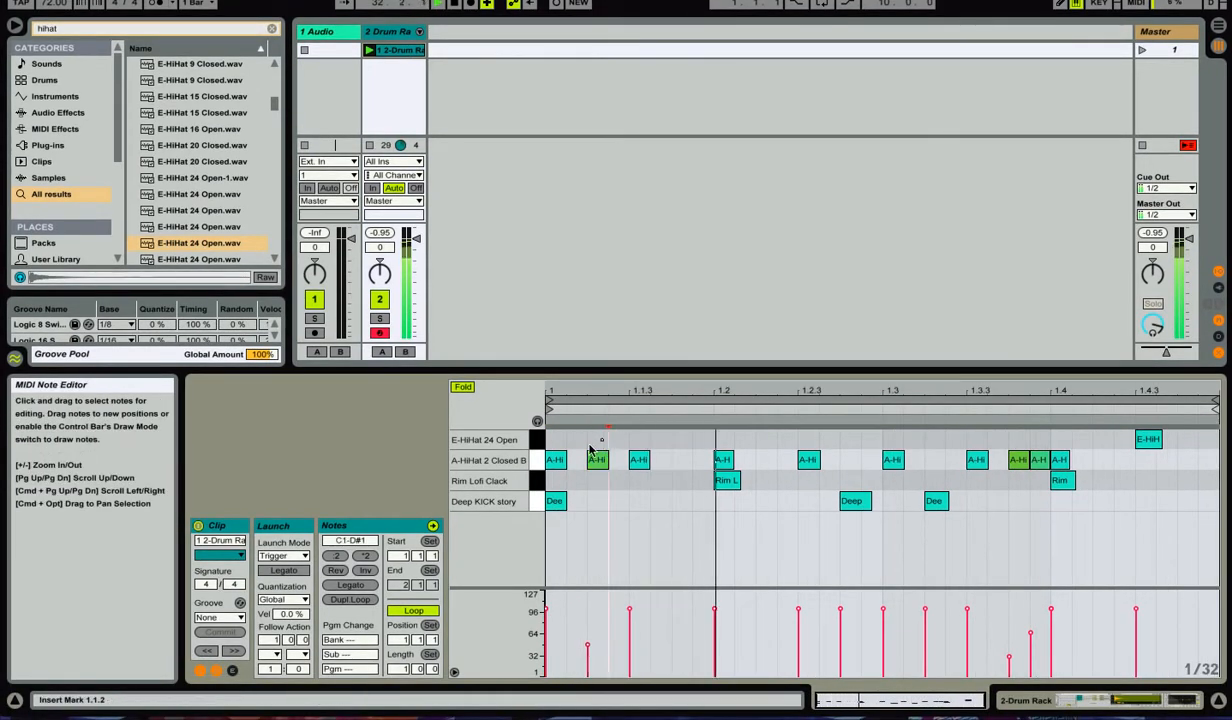
- Add a soft closed hi-hat near 1.1.2 and select the hi-hats around 1.2.3 for velocity
click(681, 459)
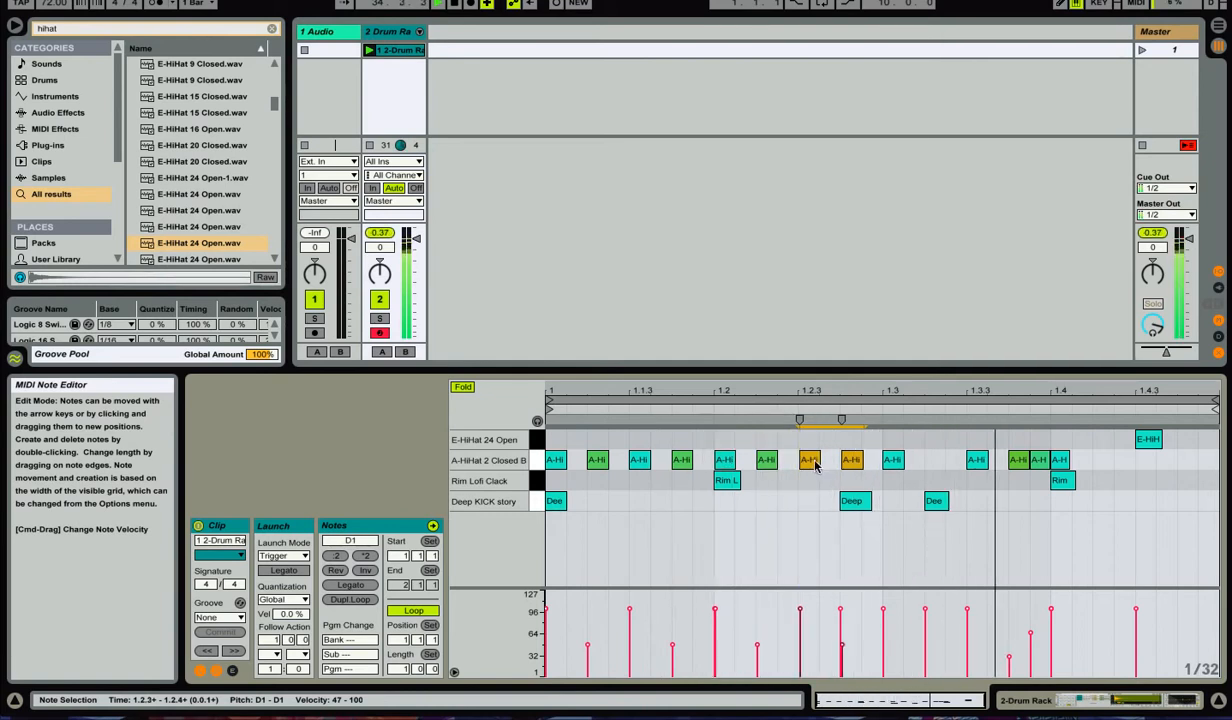
click(890, 459)
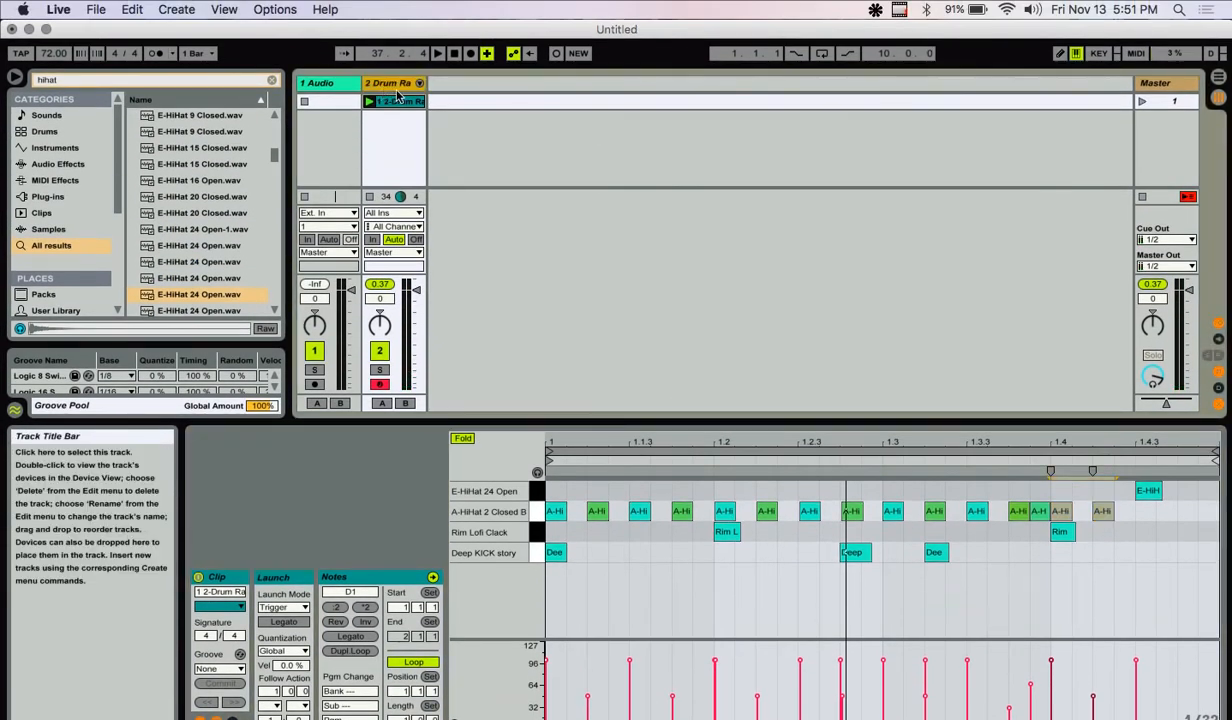
- Unfold the Drum Rack chain mixer, select A-HiHat 2, refold it, and show the Drum Rack devices
click(419, 83)
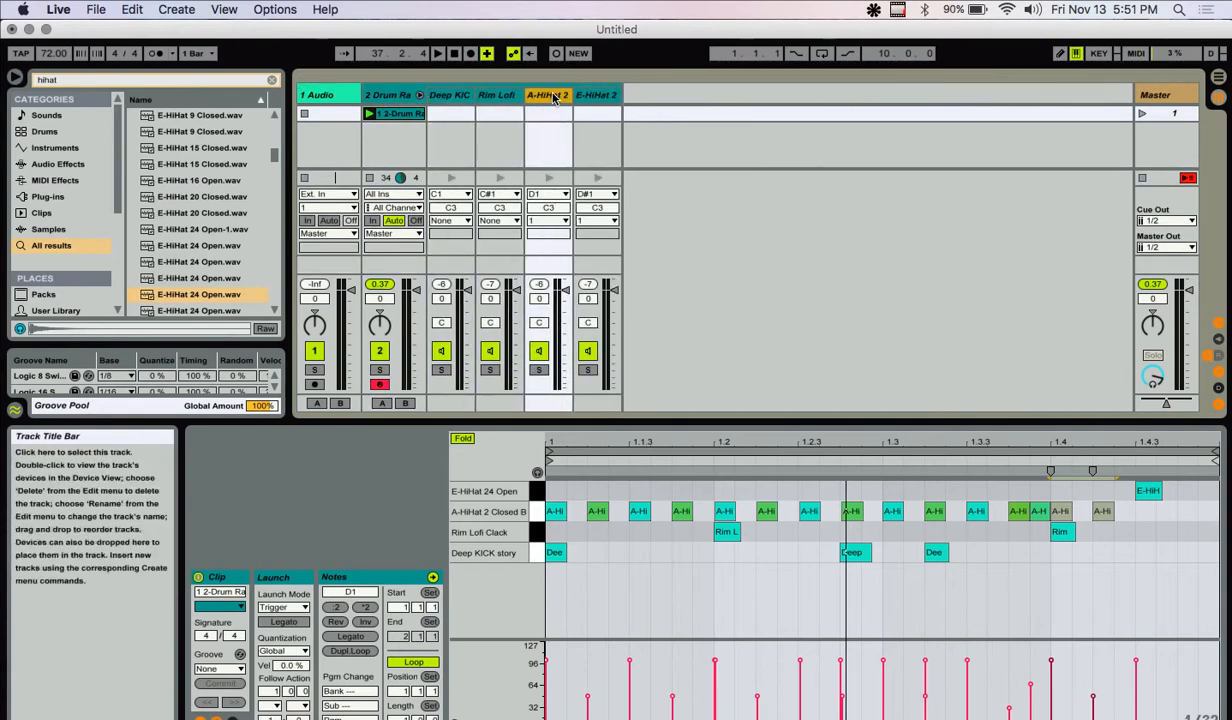
click(449, 94)
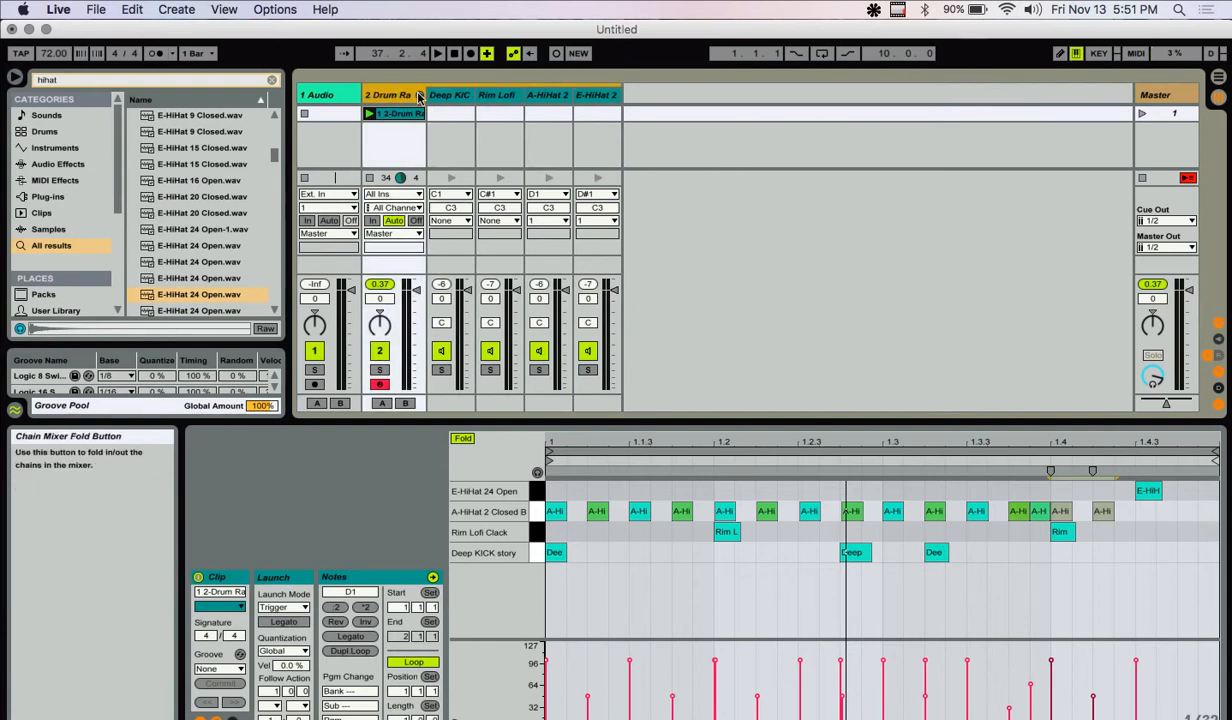
click(419, 83)
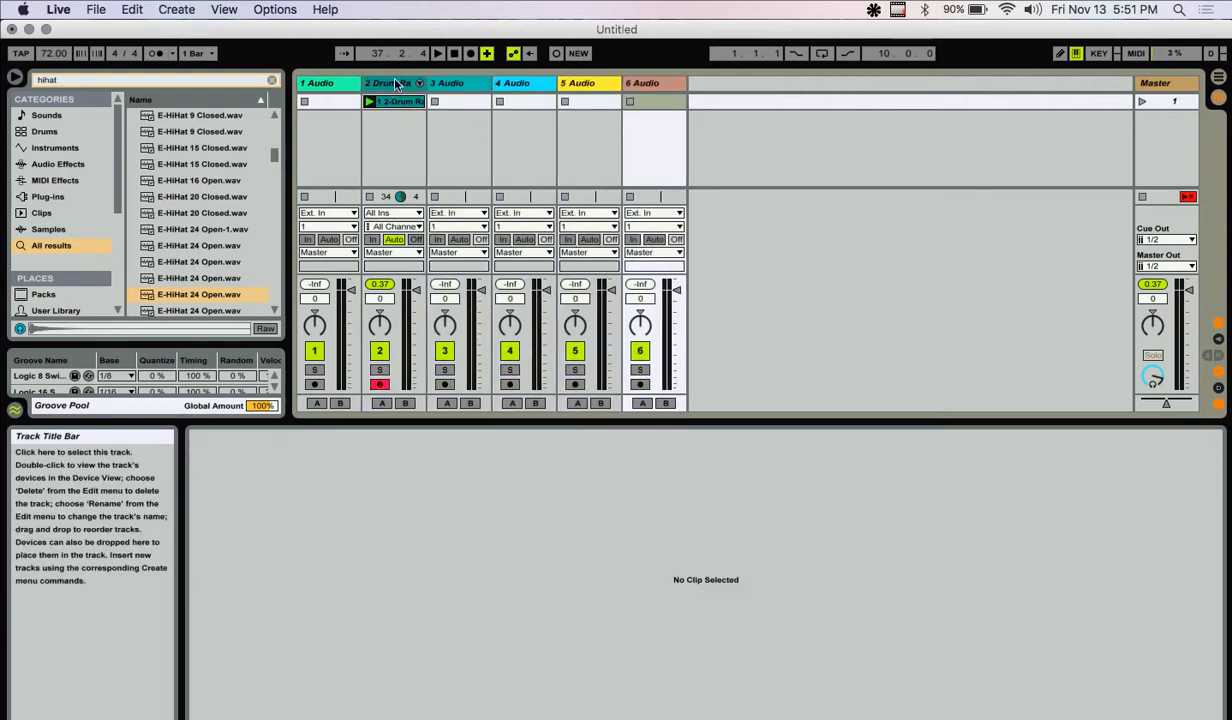
double_click(393, 101)
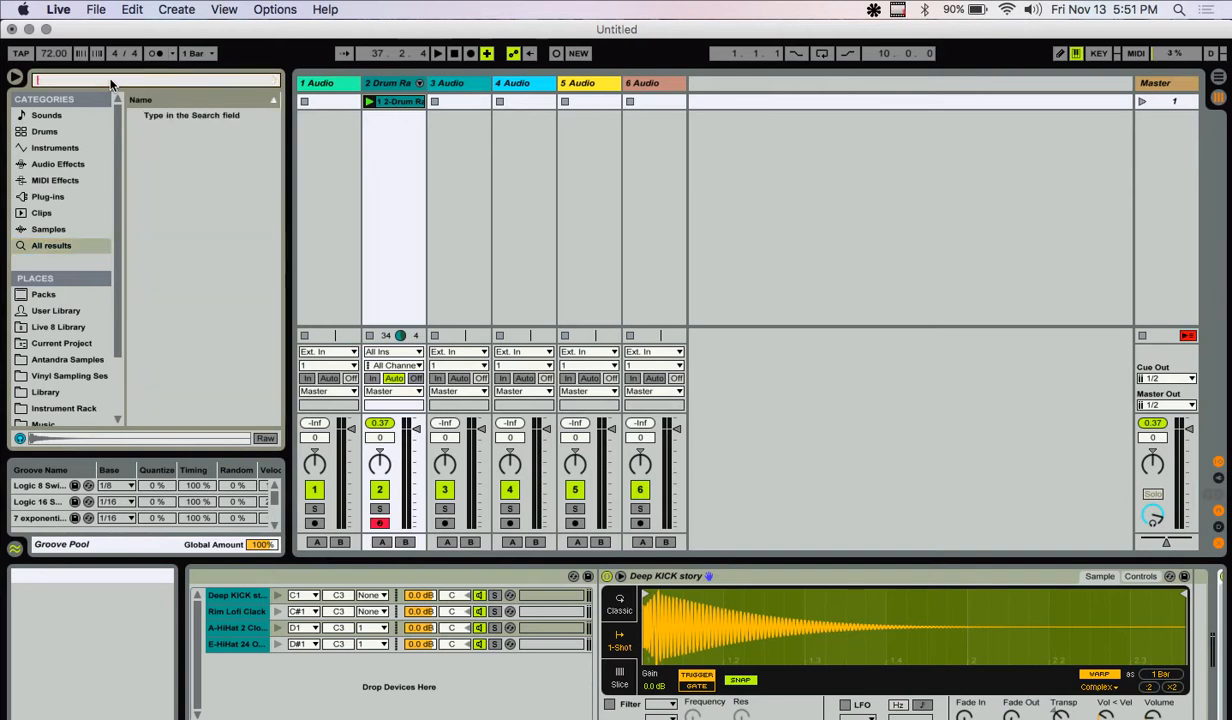
- Search the browser for 'conga'
text(conga)
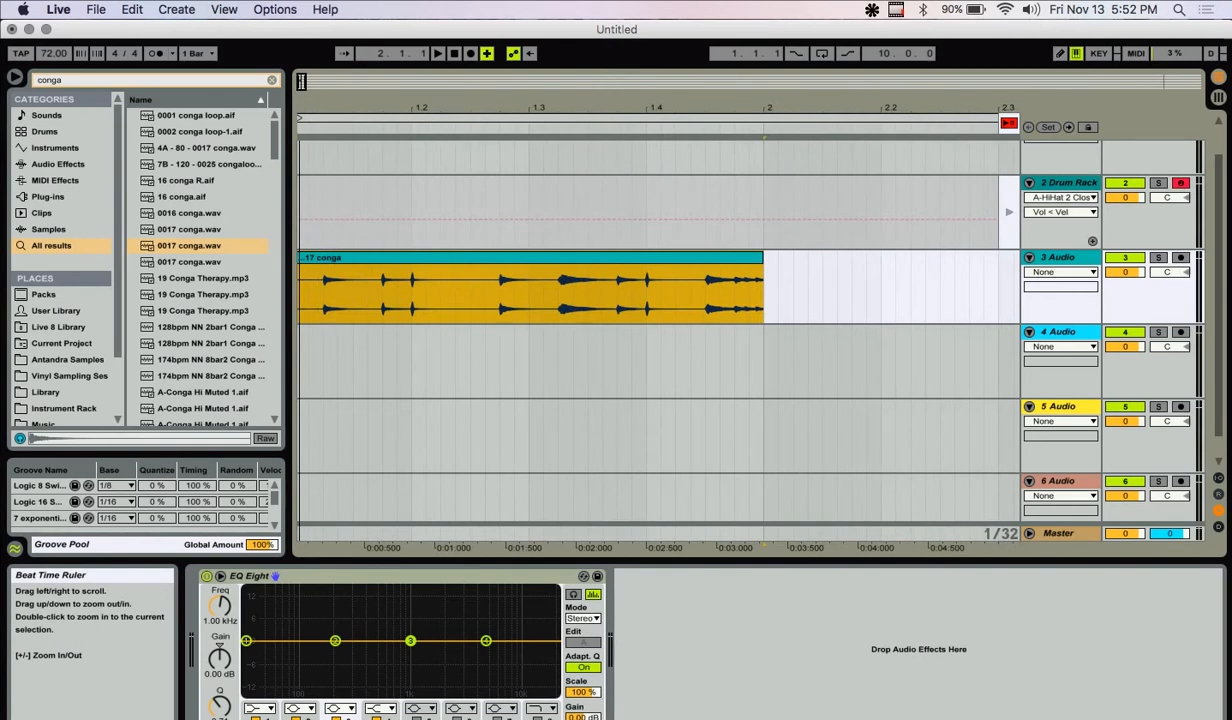
- Split the 17 conga clip on track 3 at its successive conga hits
click(320, 258)
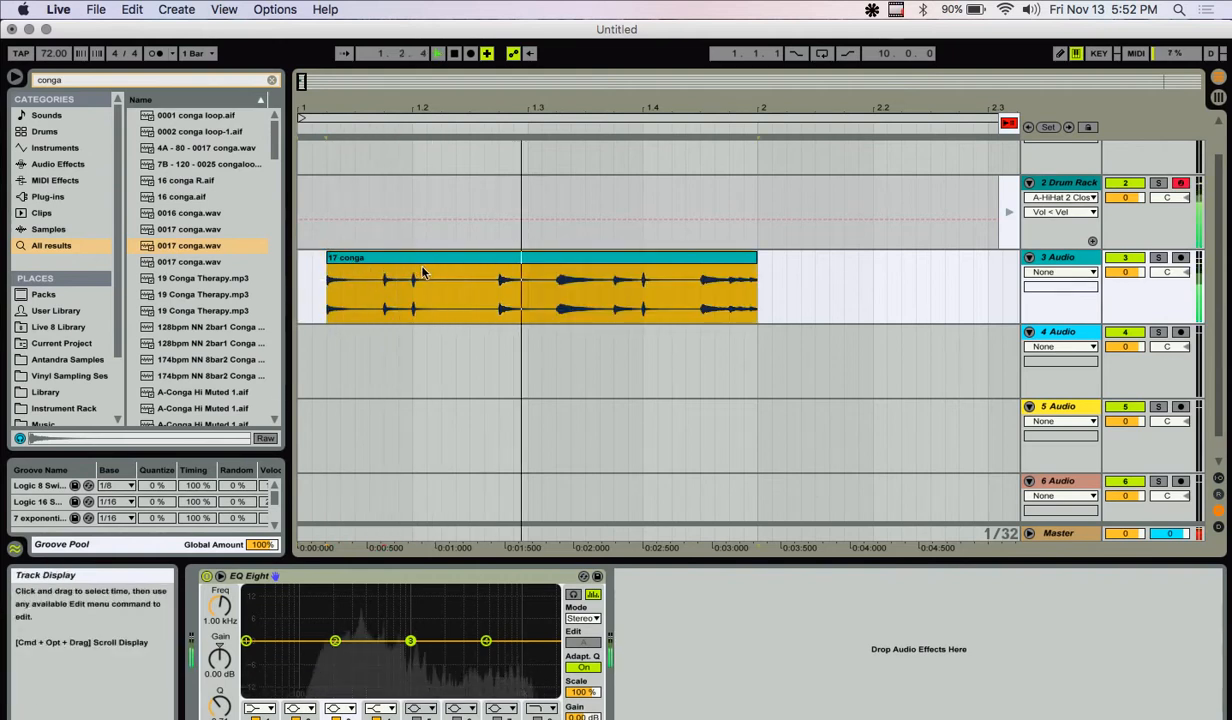
click(420, 257)
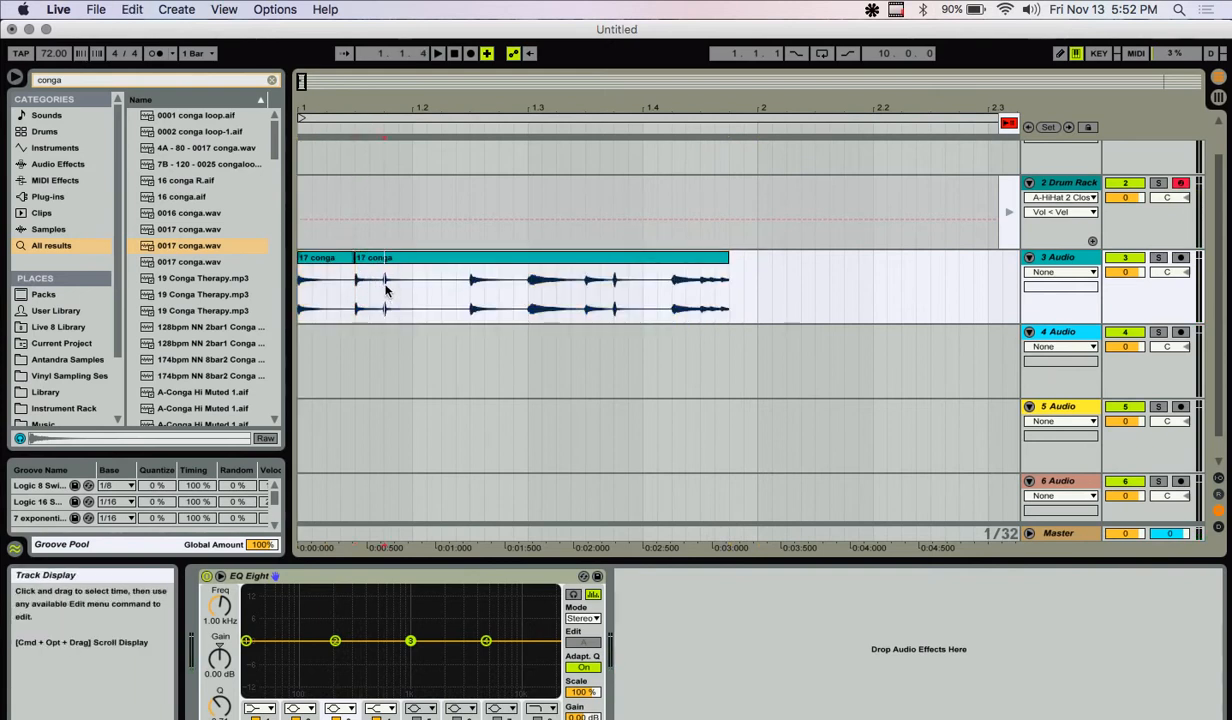
click(385, 285)
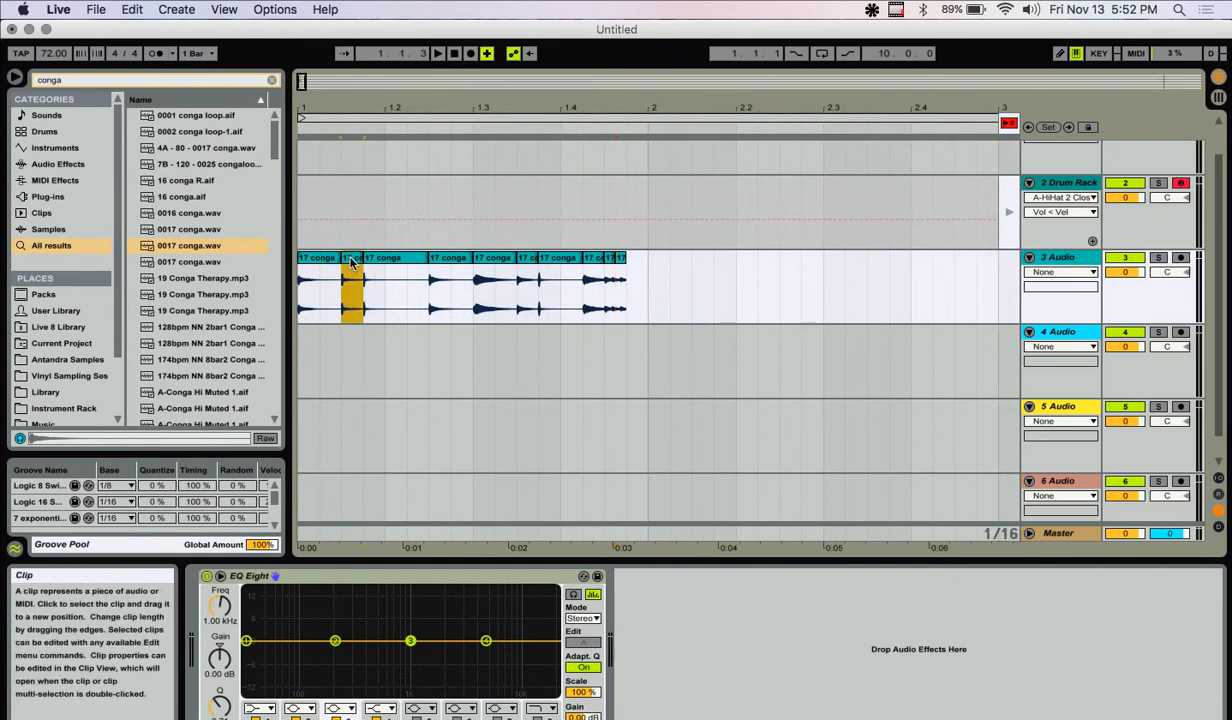
- Move conga slices from track 3 onto track 4 and nudge a short track 3 slice later
drag(350, 290, 352, 360)
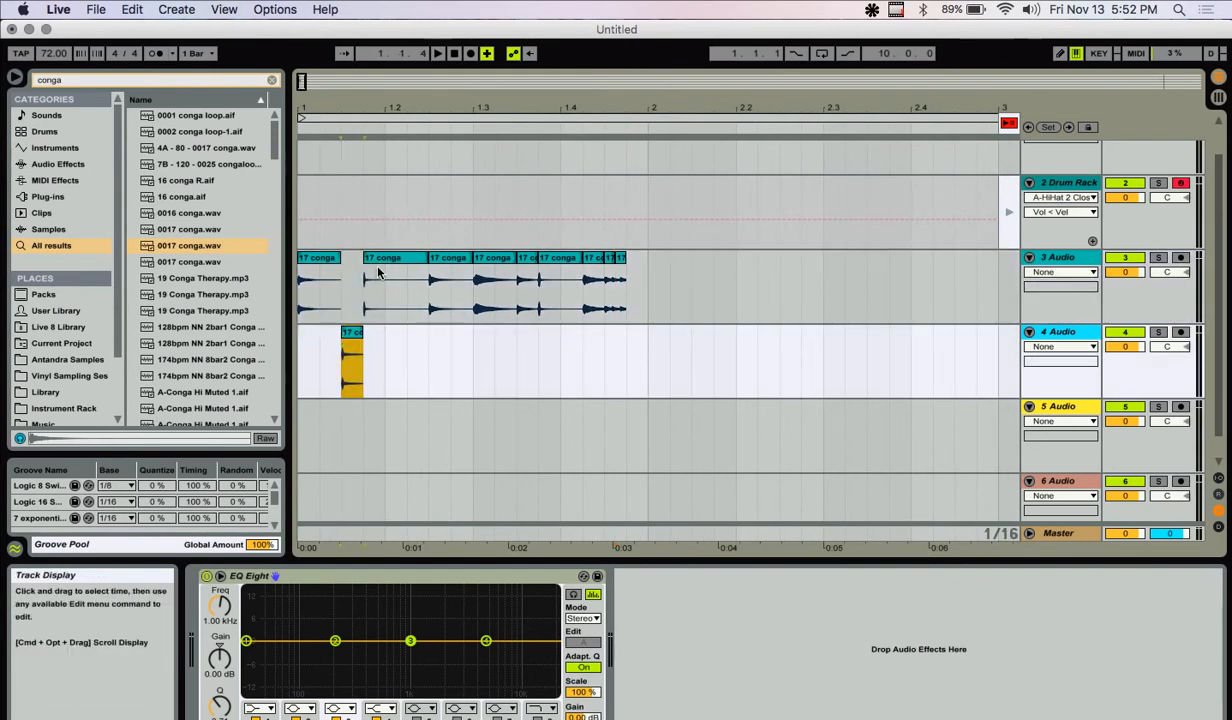
click(448, 285)
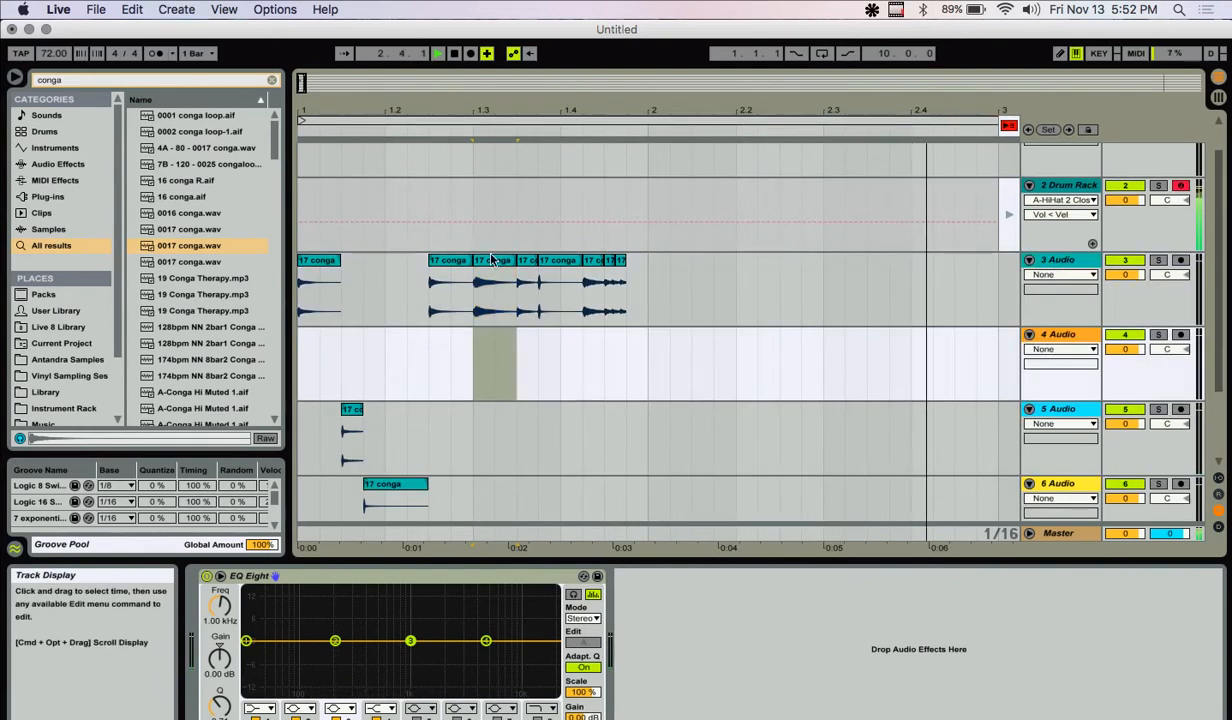
click(318, 290)
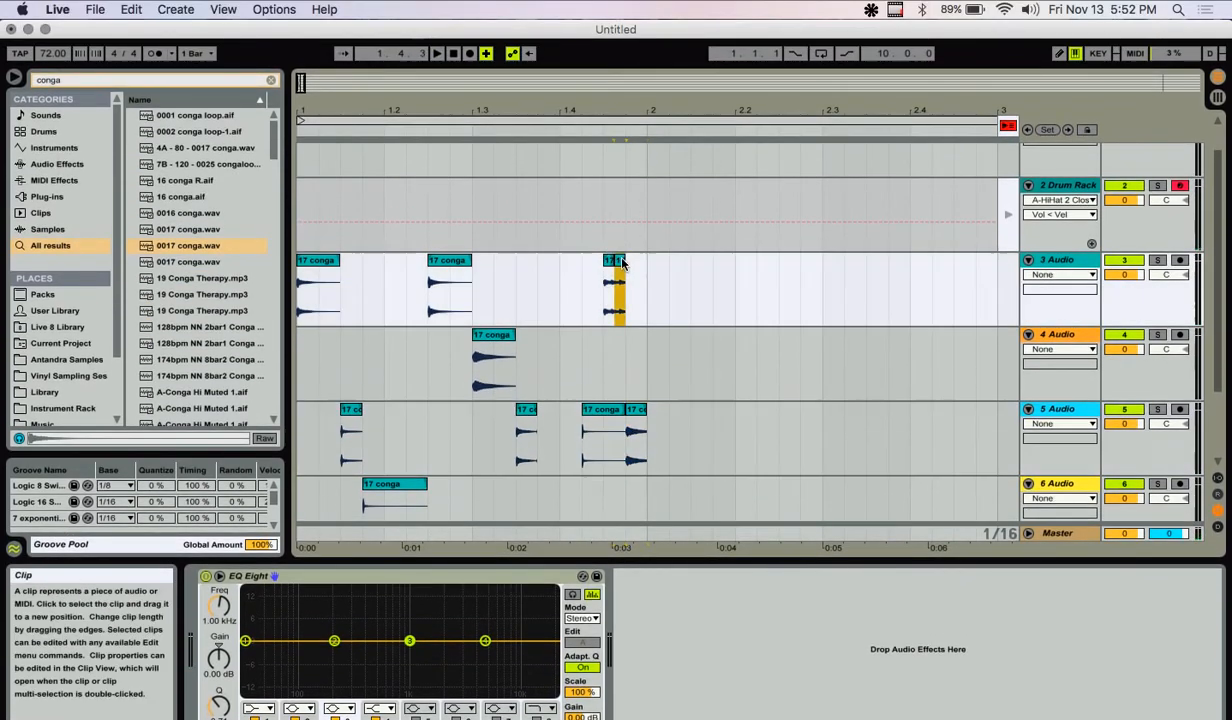
drag(615, 285, 678, 285)
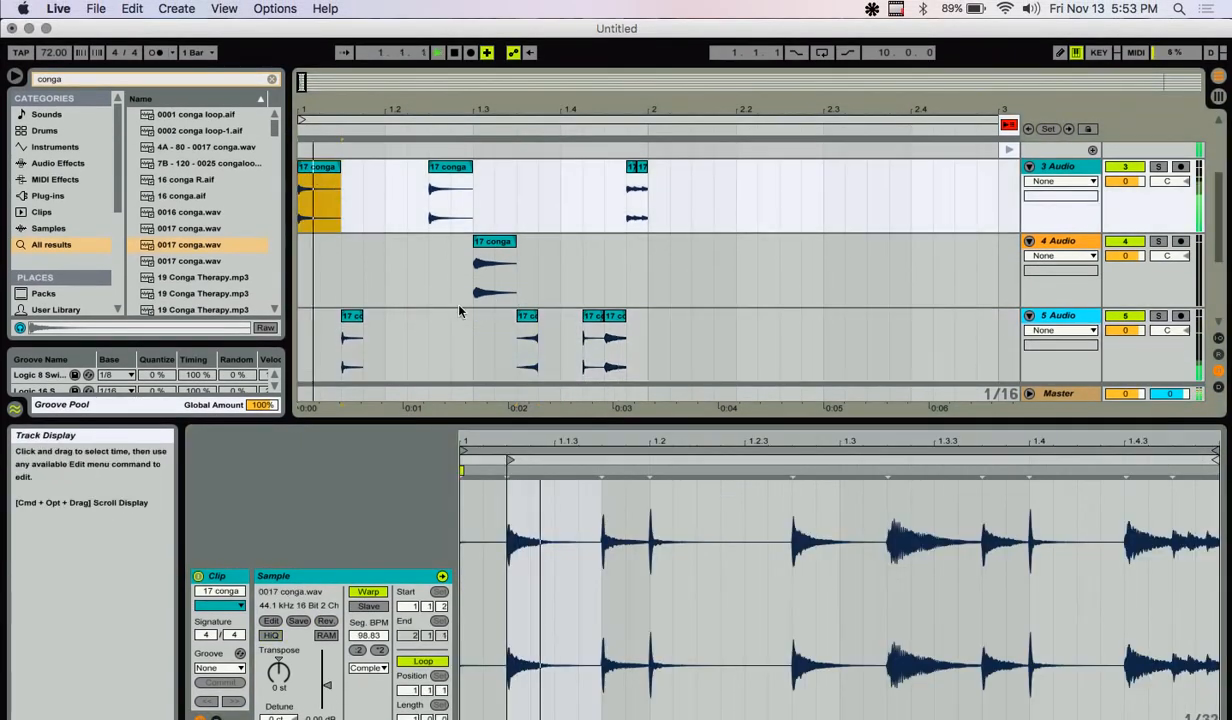
- Reverse the conga slice at 1.2 on track 3, then select the reversed slice on track 5
click(503, 330)
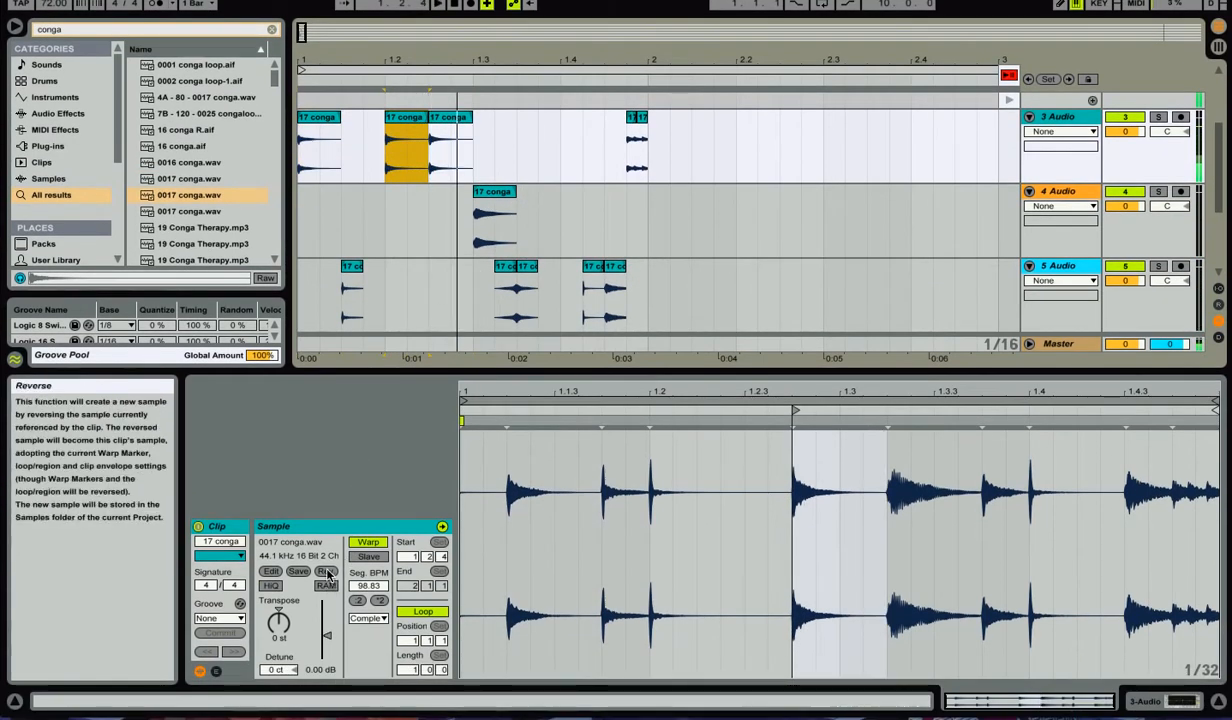
click(326, 571)
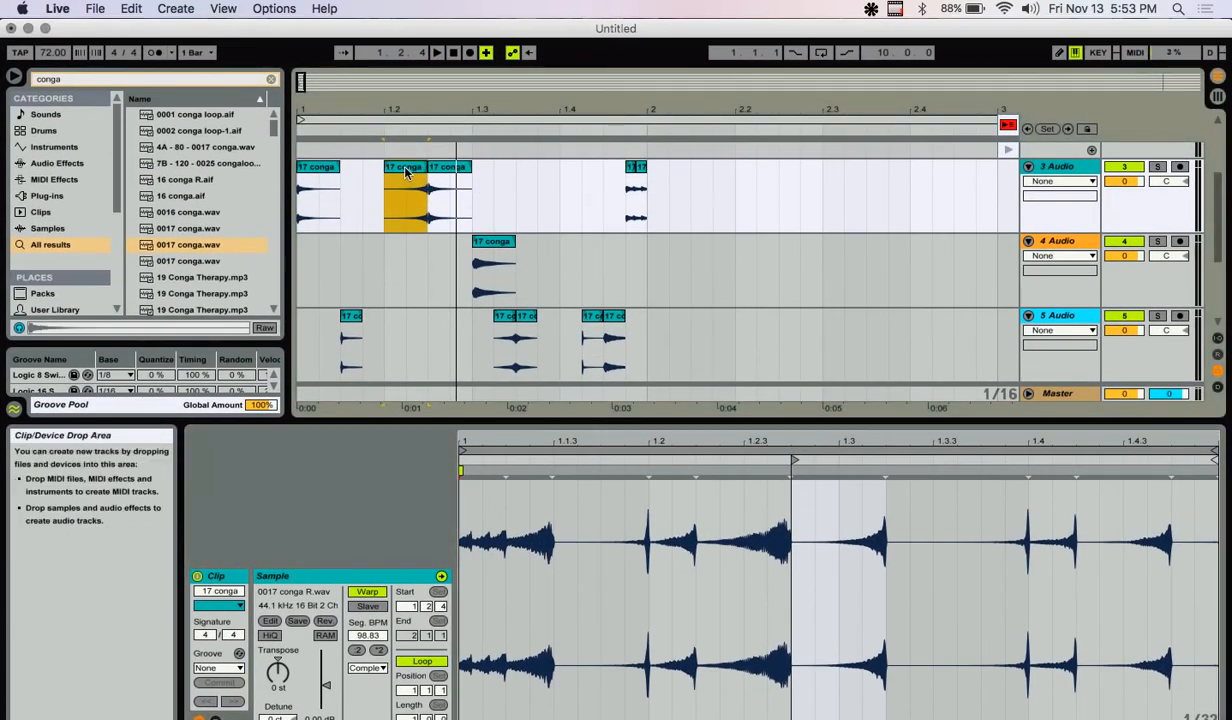
click(317, 167)
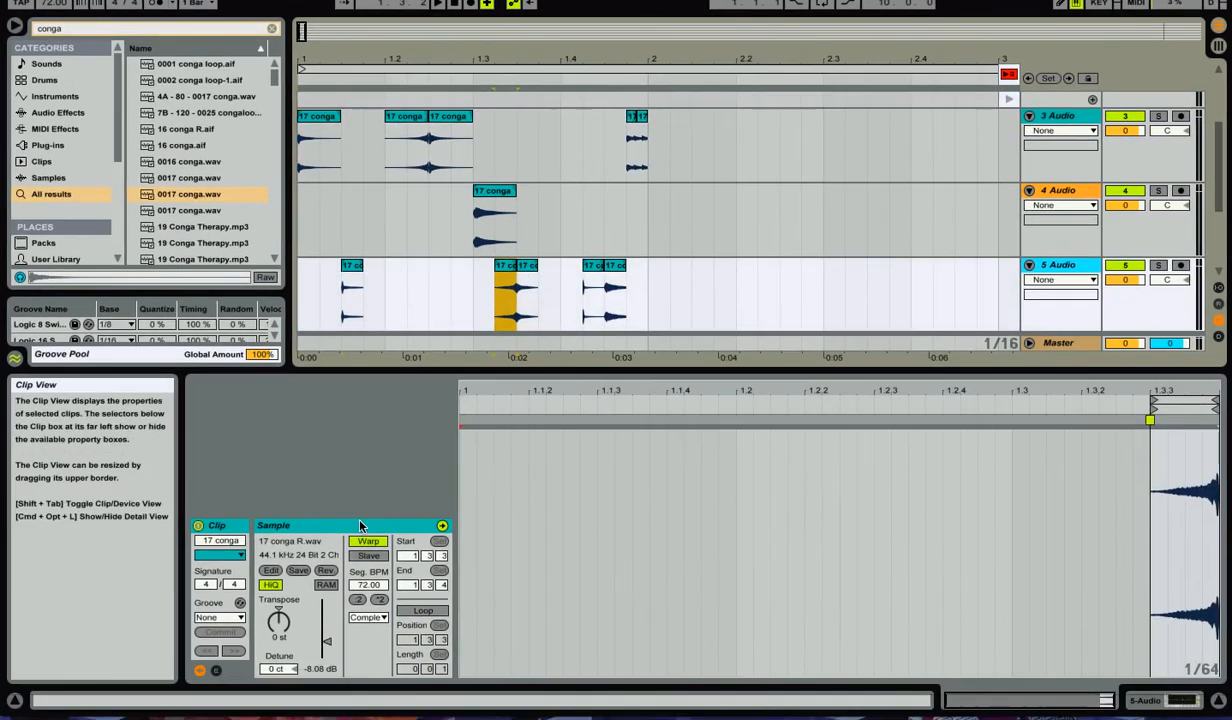
click(359, 599)
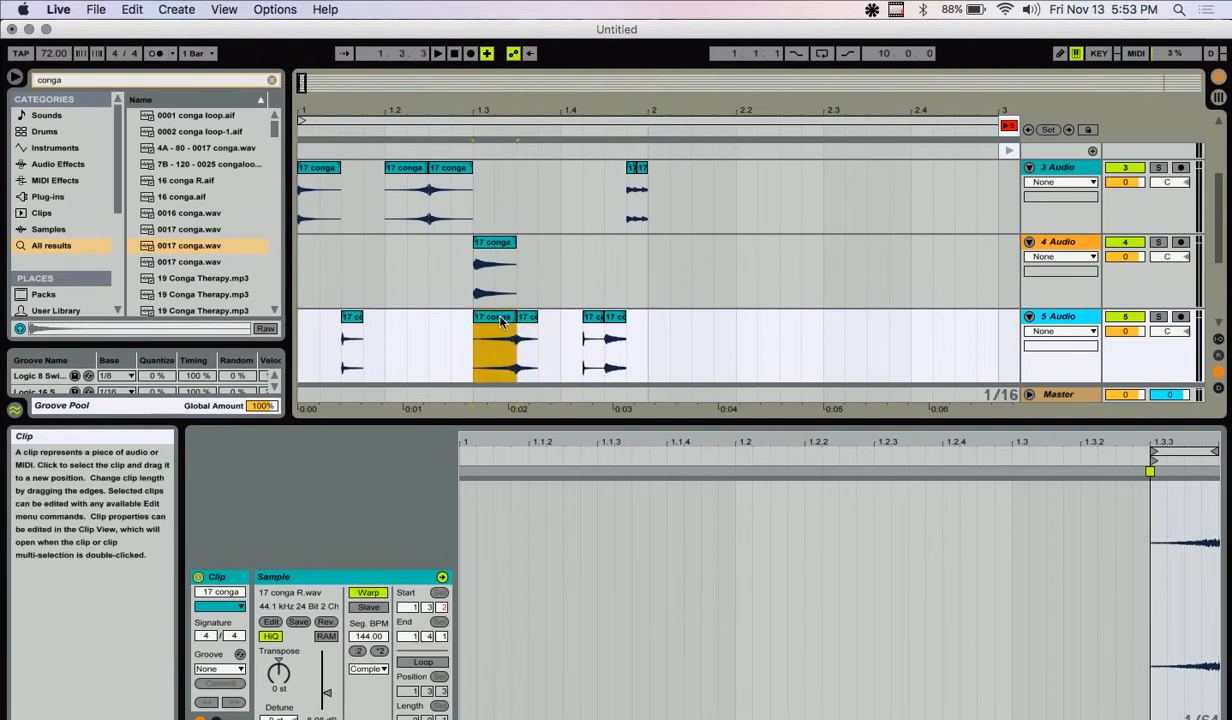
mouse_move(358, 217)
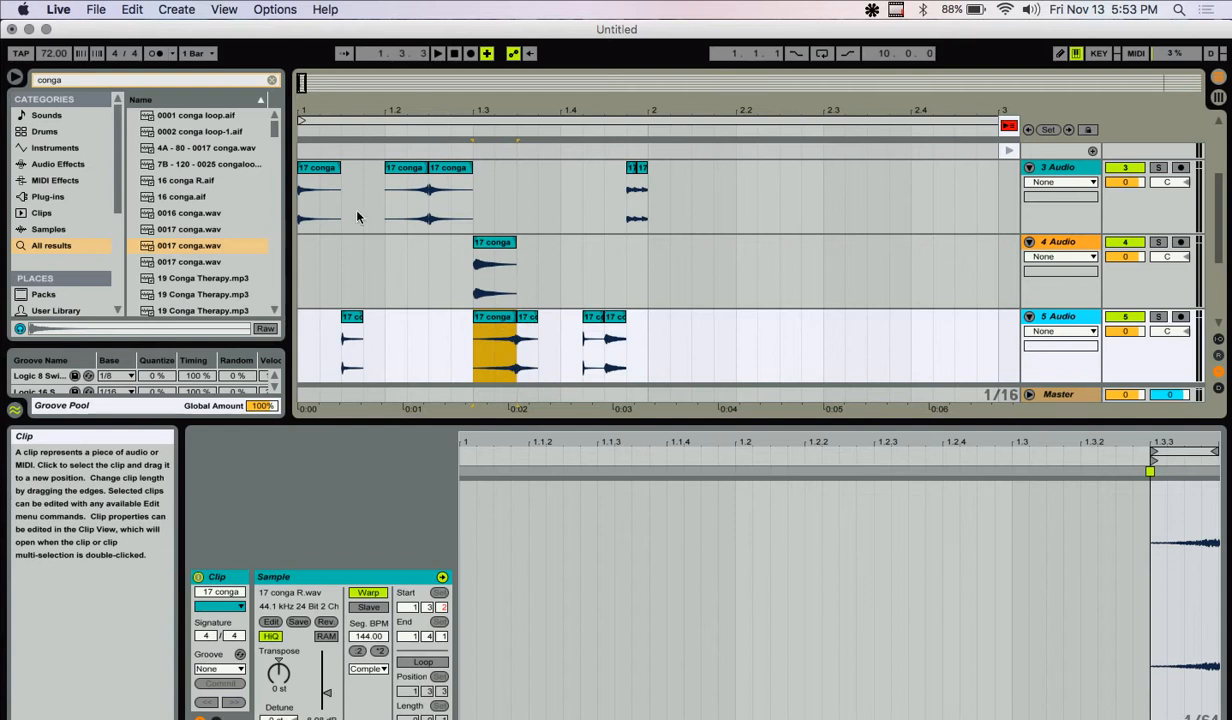
click(437, 53)
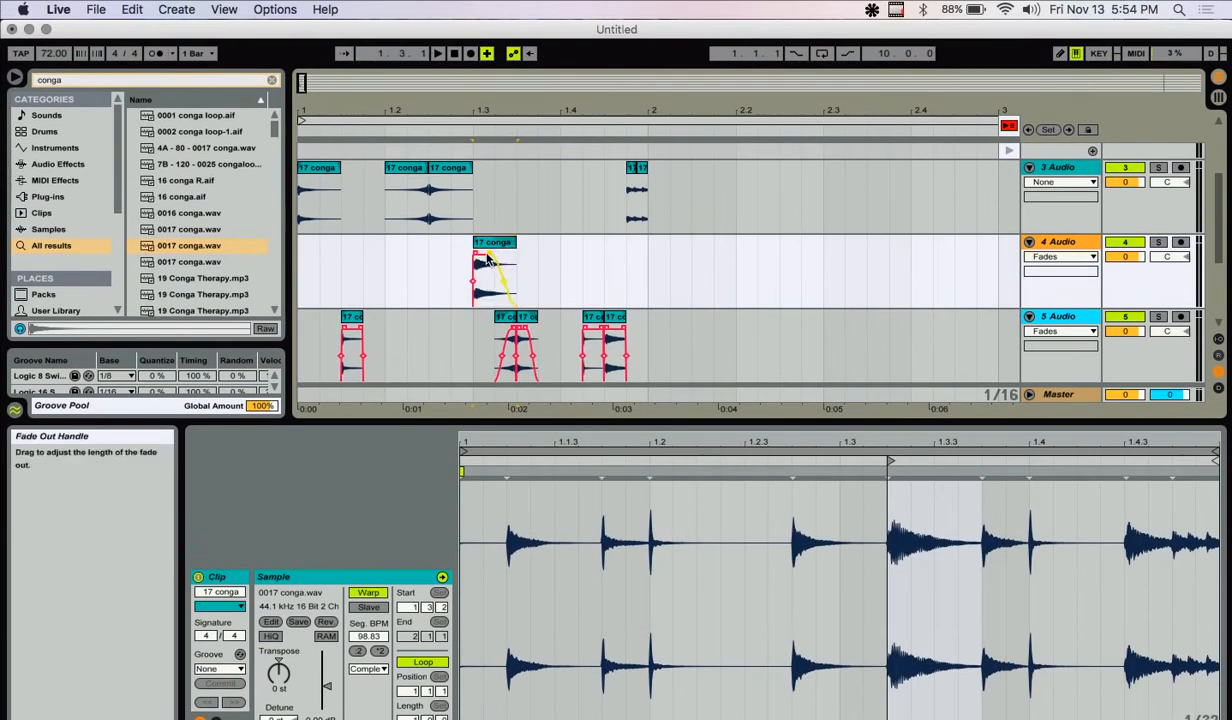
- Bring up the Warp Mode choices for the track 4 conga slice
click(367, 610)
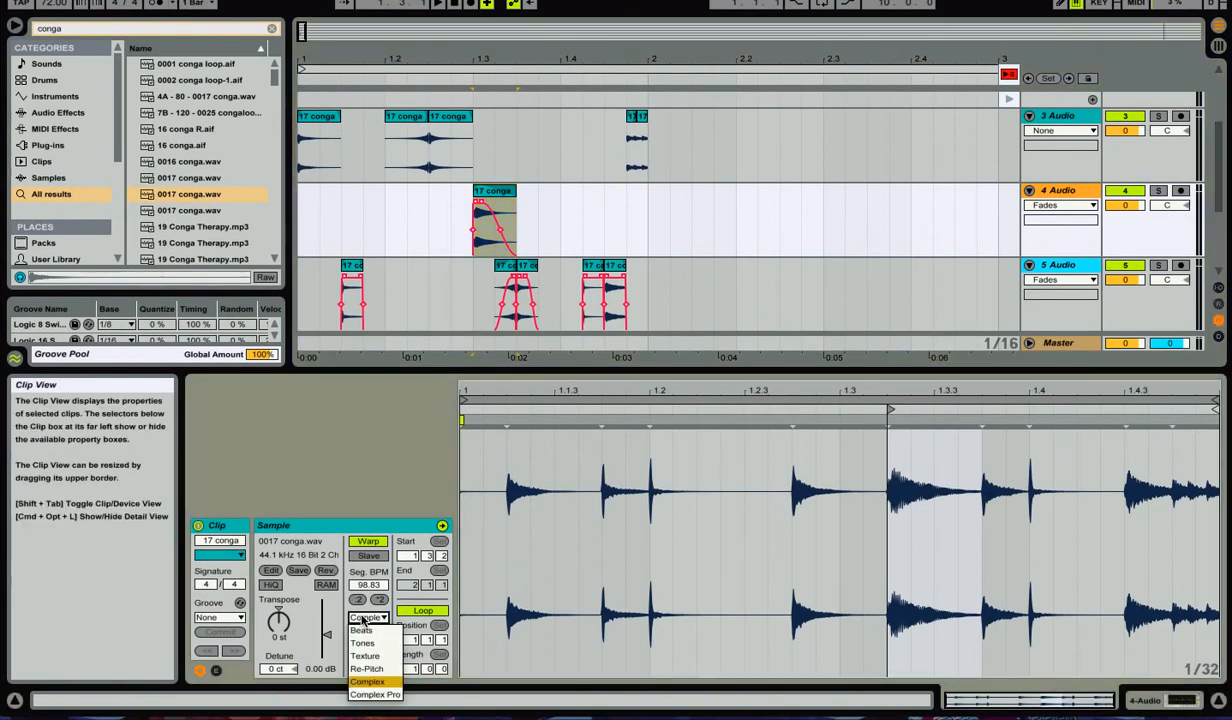
mouse_move(366, 656)
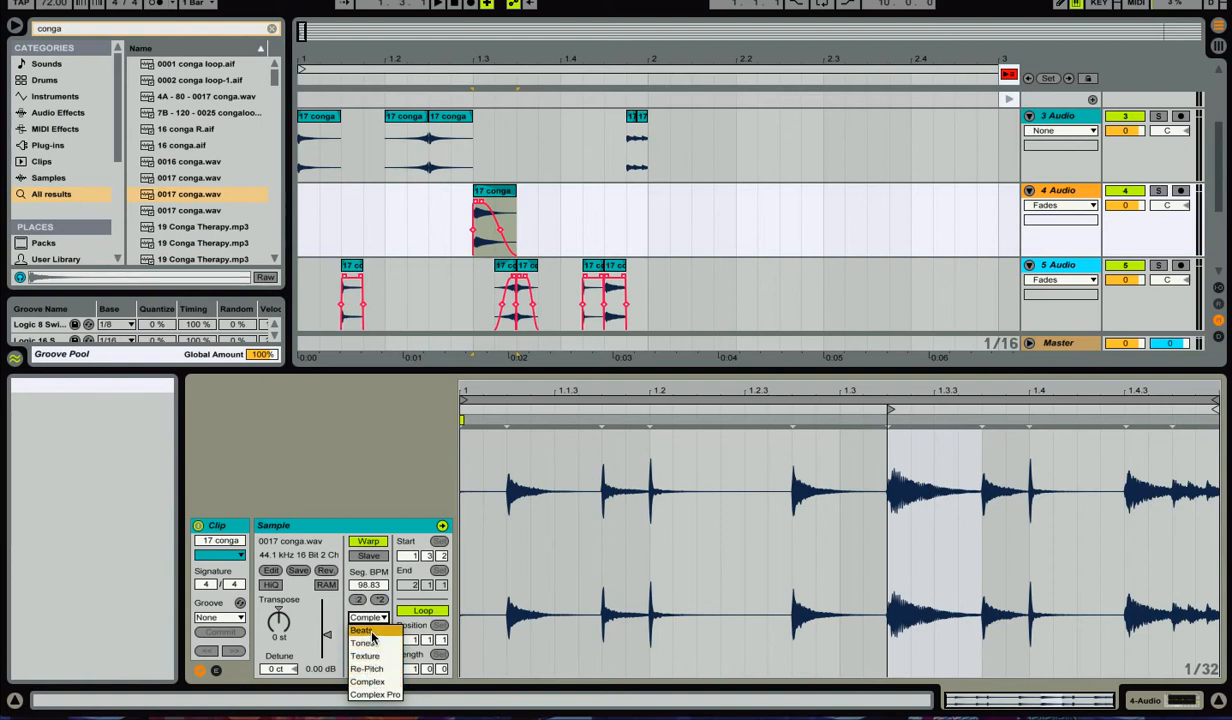
- Warp the track 4 conga slice as Beats preserving 1/32, transposed up 8 semitones
click(360, 631)
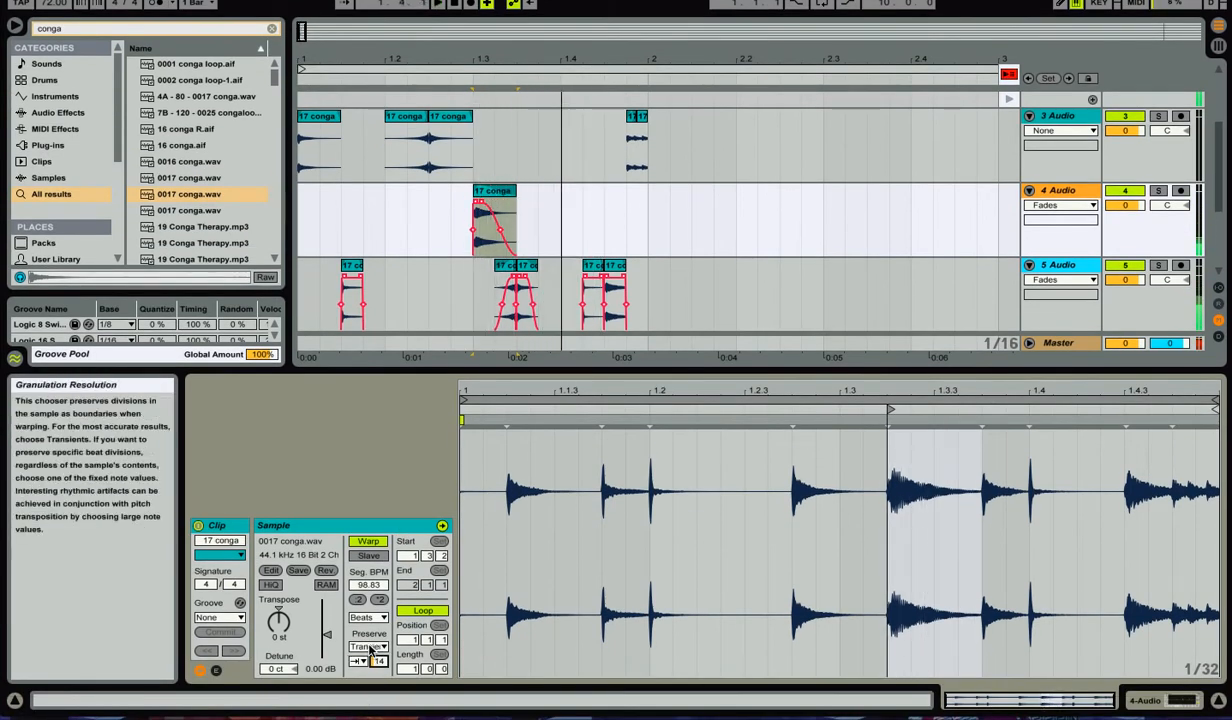
click(369, 633)
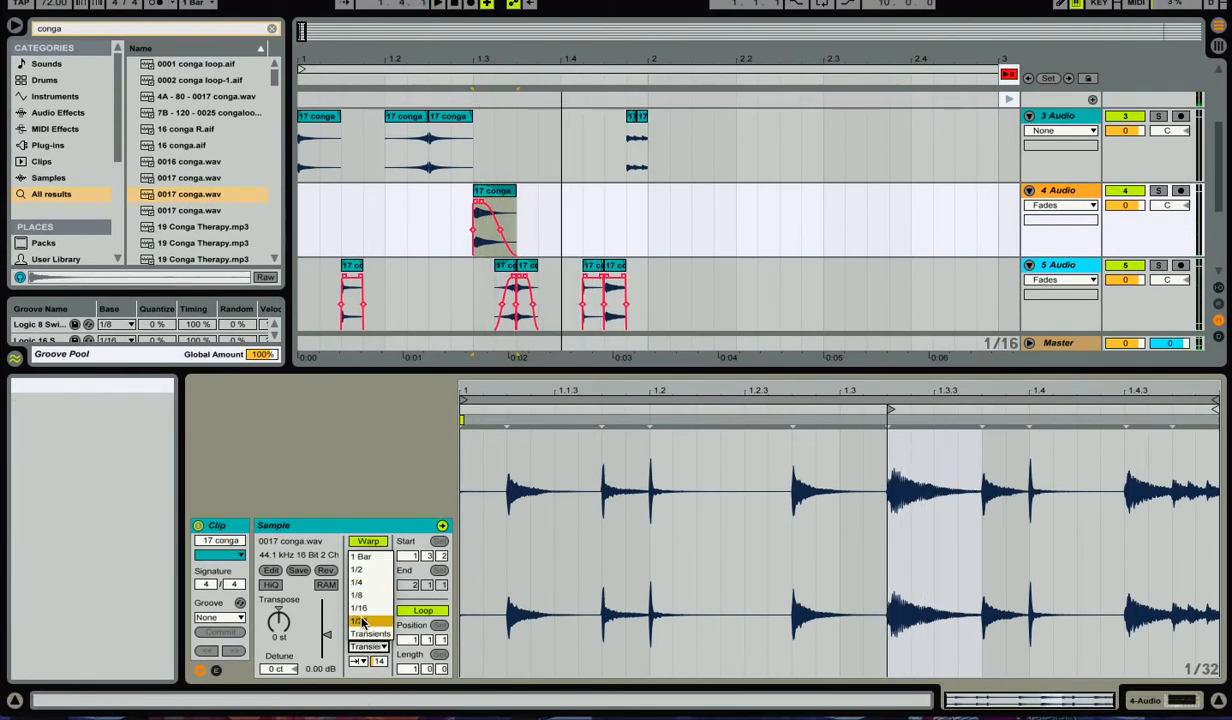
click(362, 621)
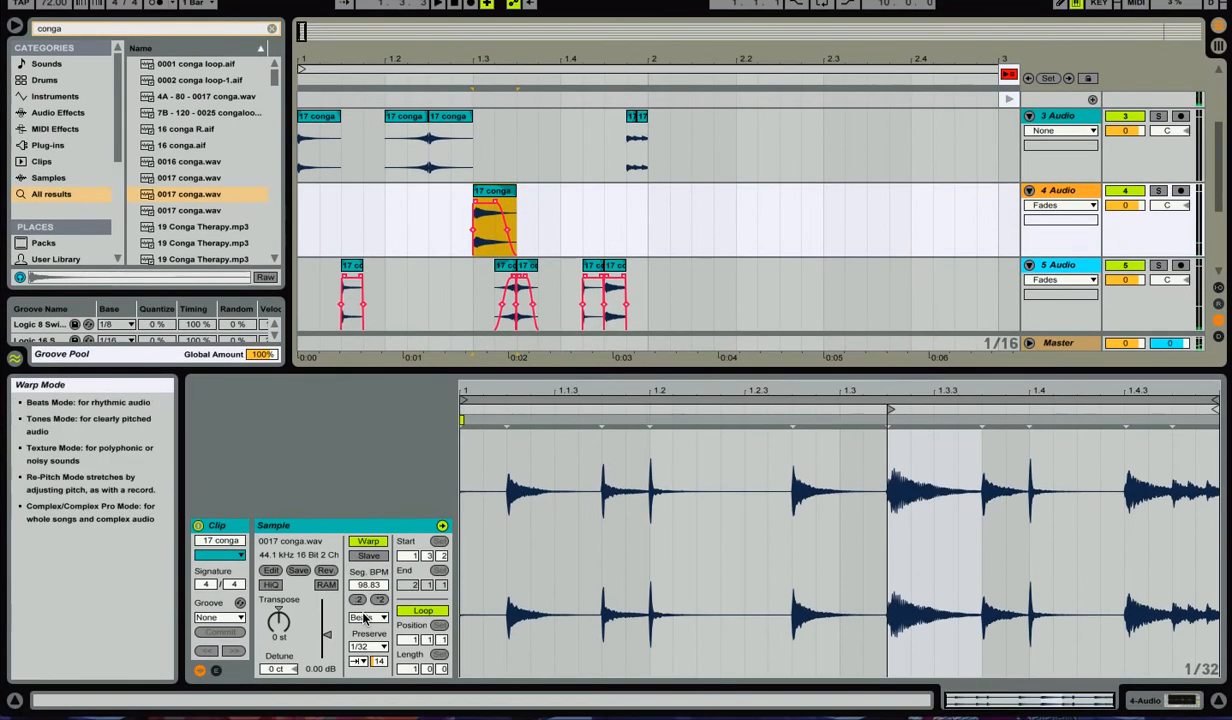
mouse_move(359, 599)
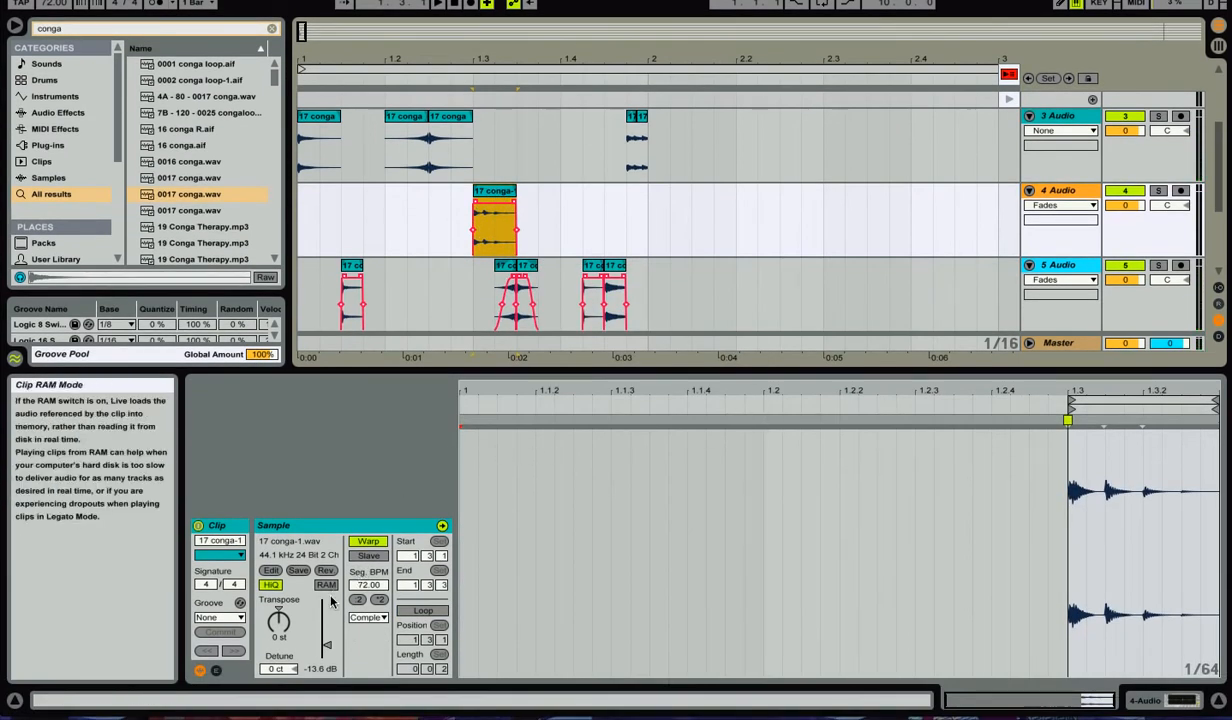
drag(278, 625, 278, 635)
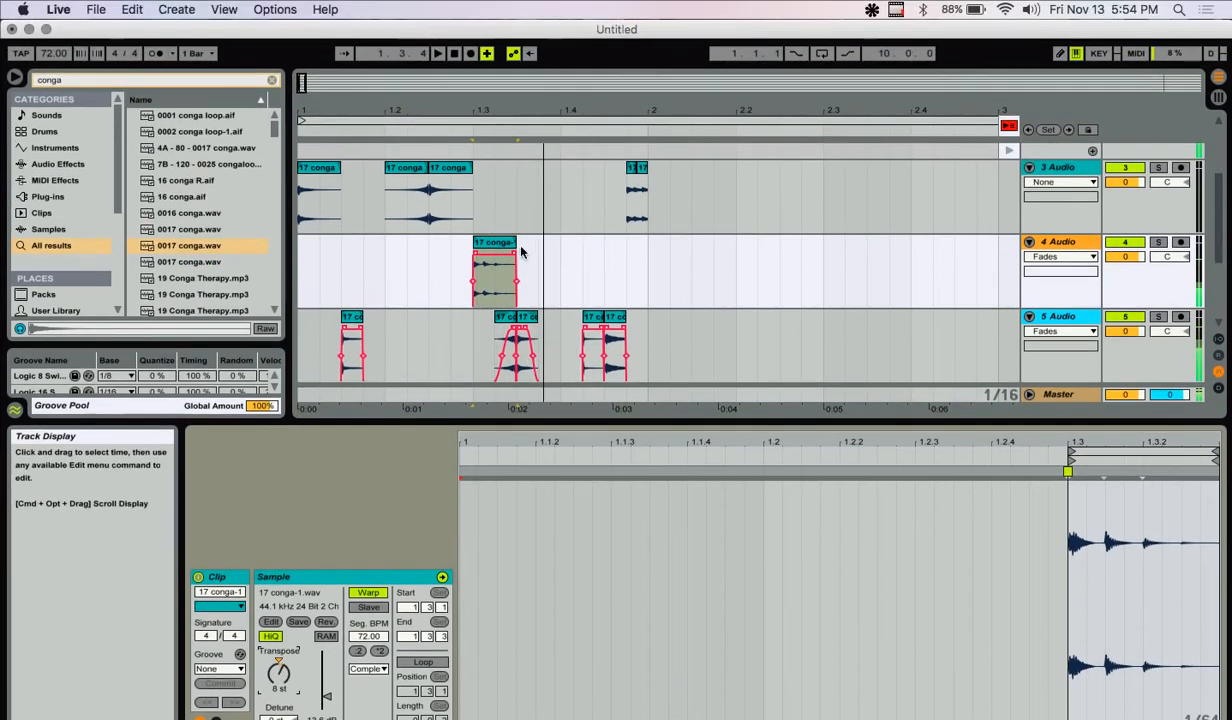
click(495, 260)
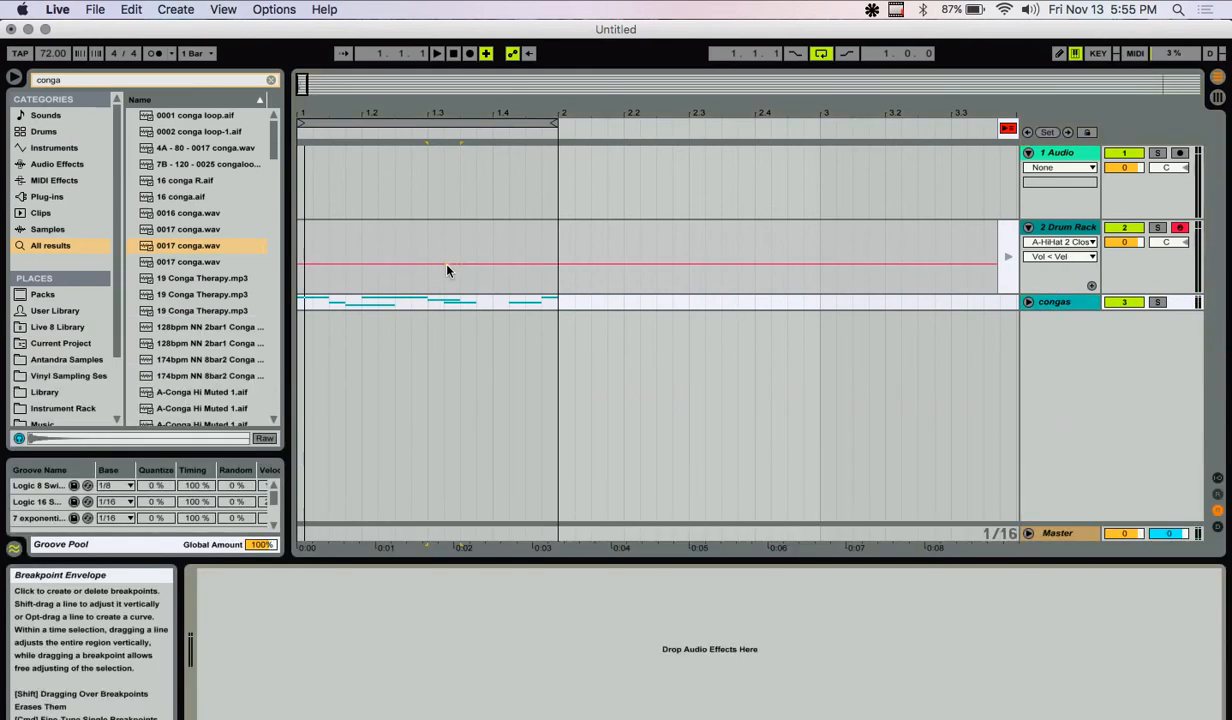
- Browse the Instruments category, clear the conga search, and expand the Impulse presets
click(57, 163)
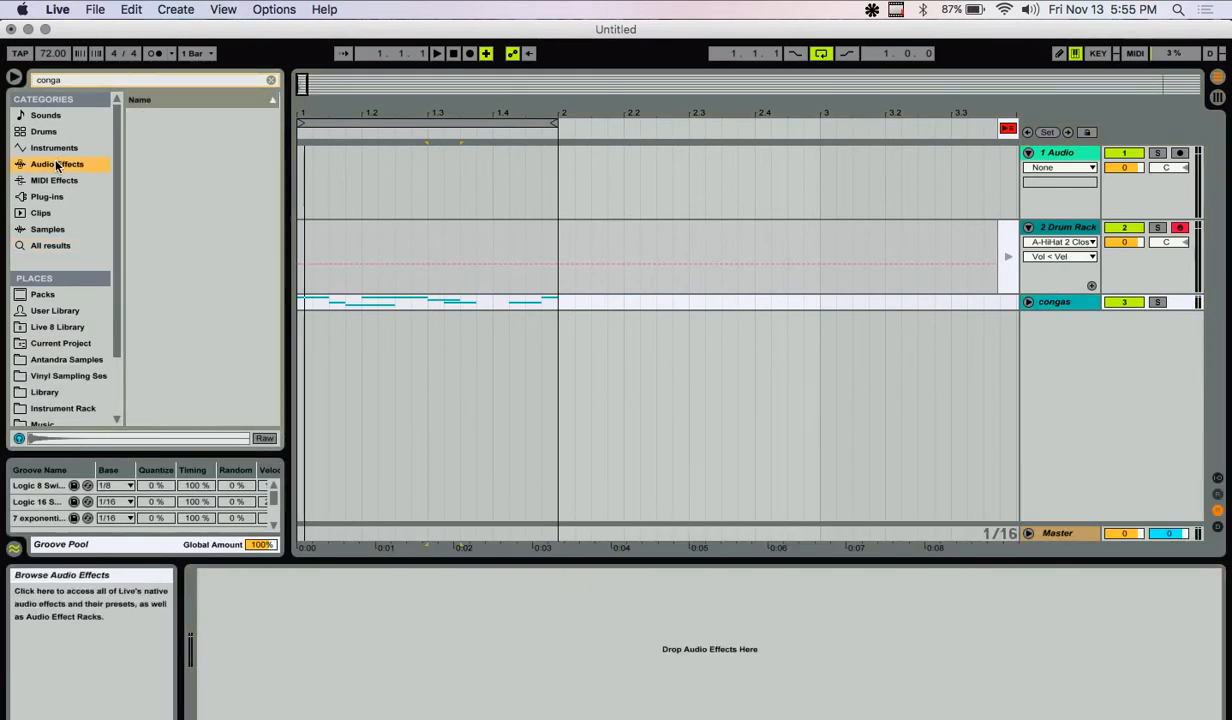
click(43, 131)
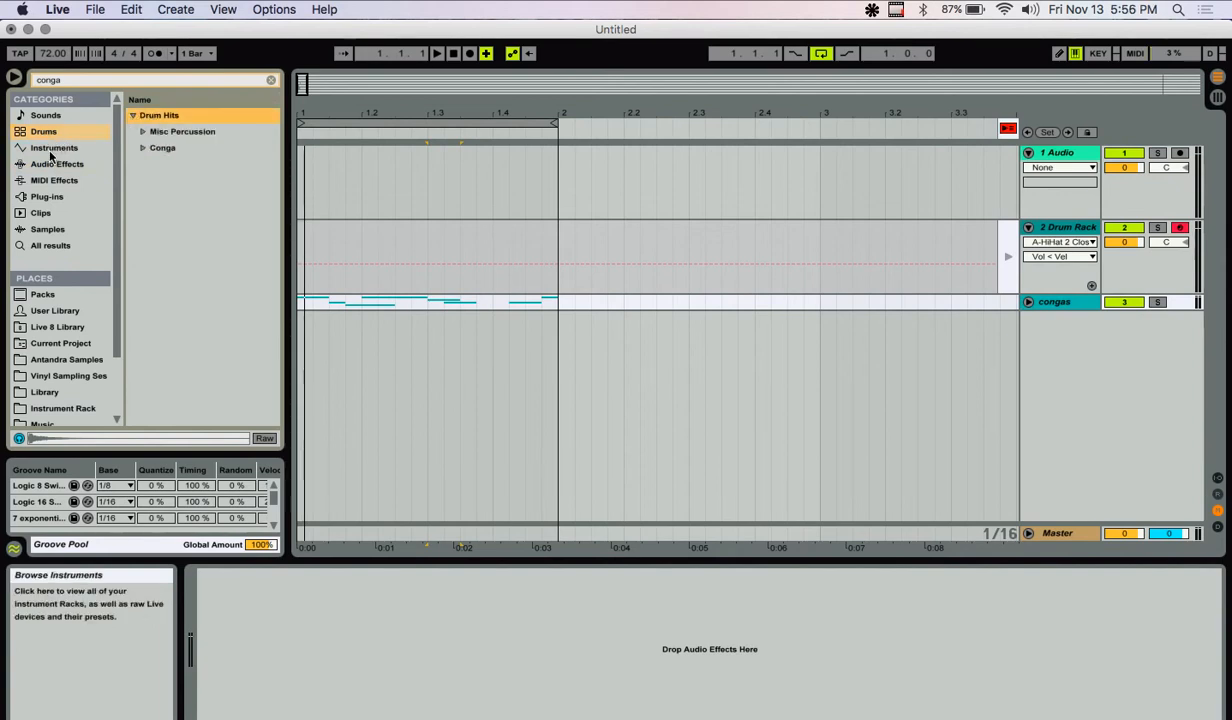
click(54, 148)
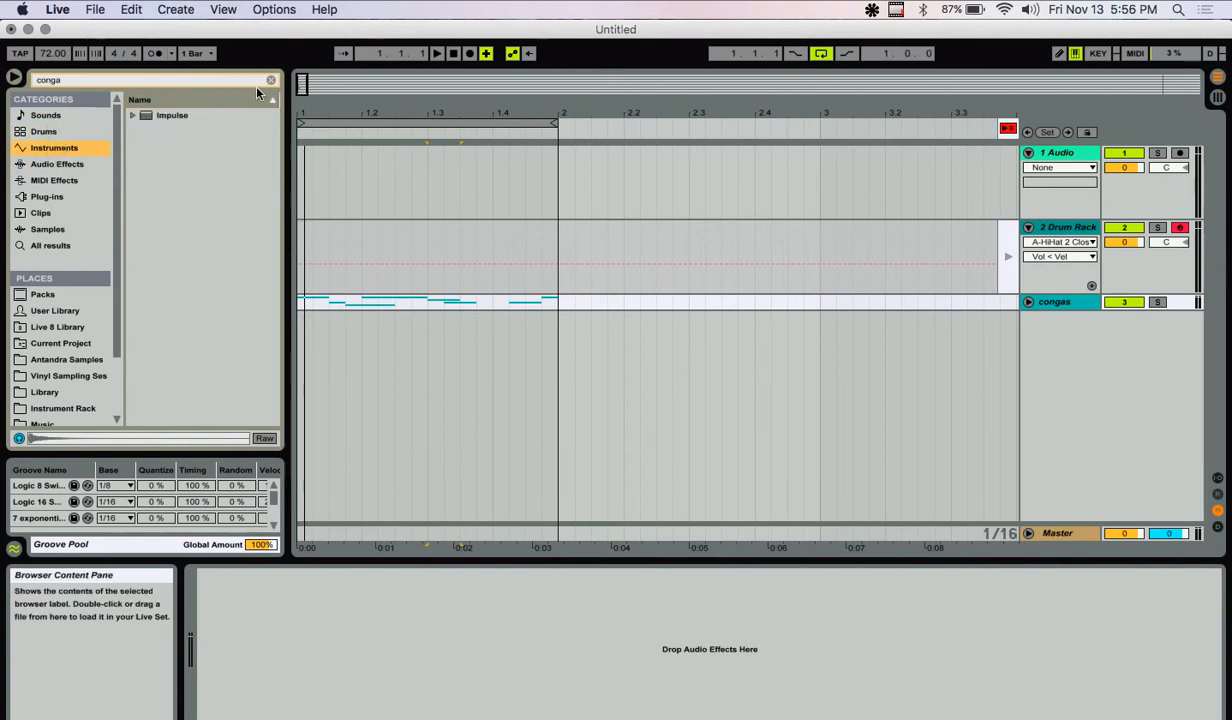
click(270, 79)
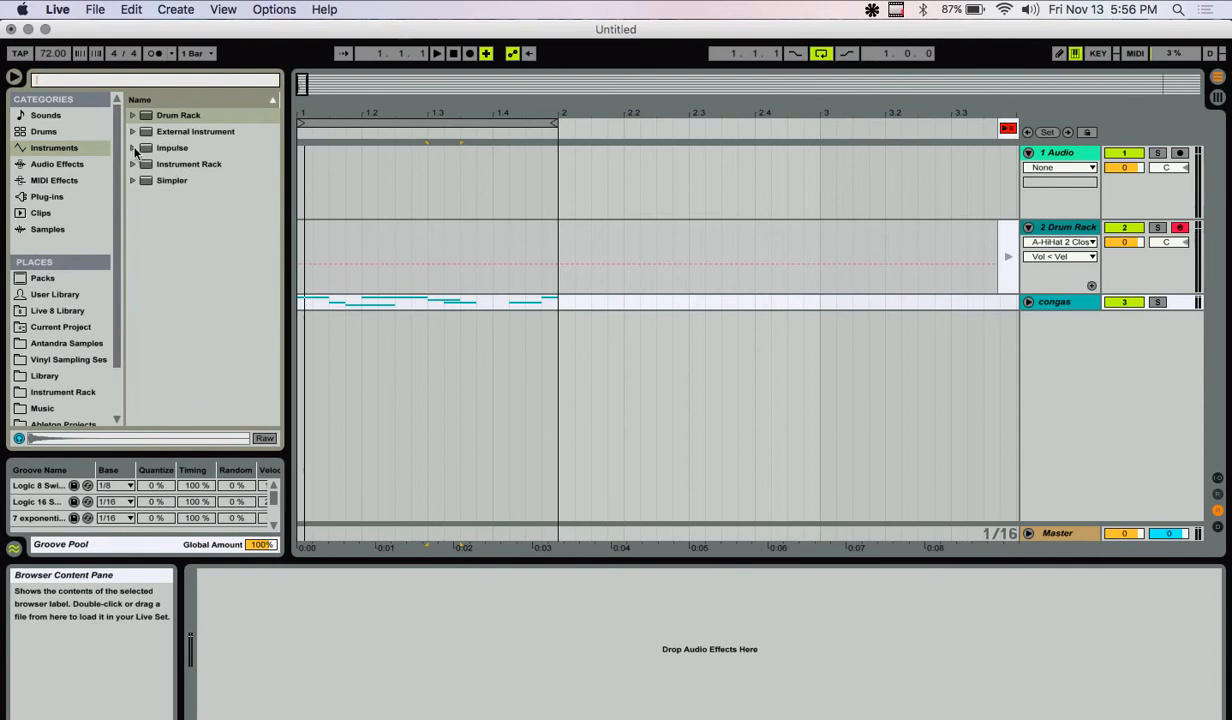
click(133, 147)
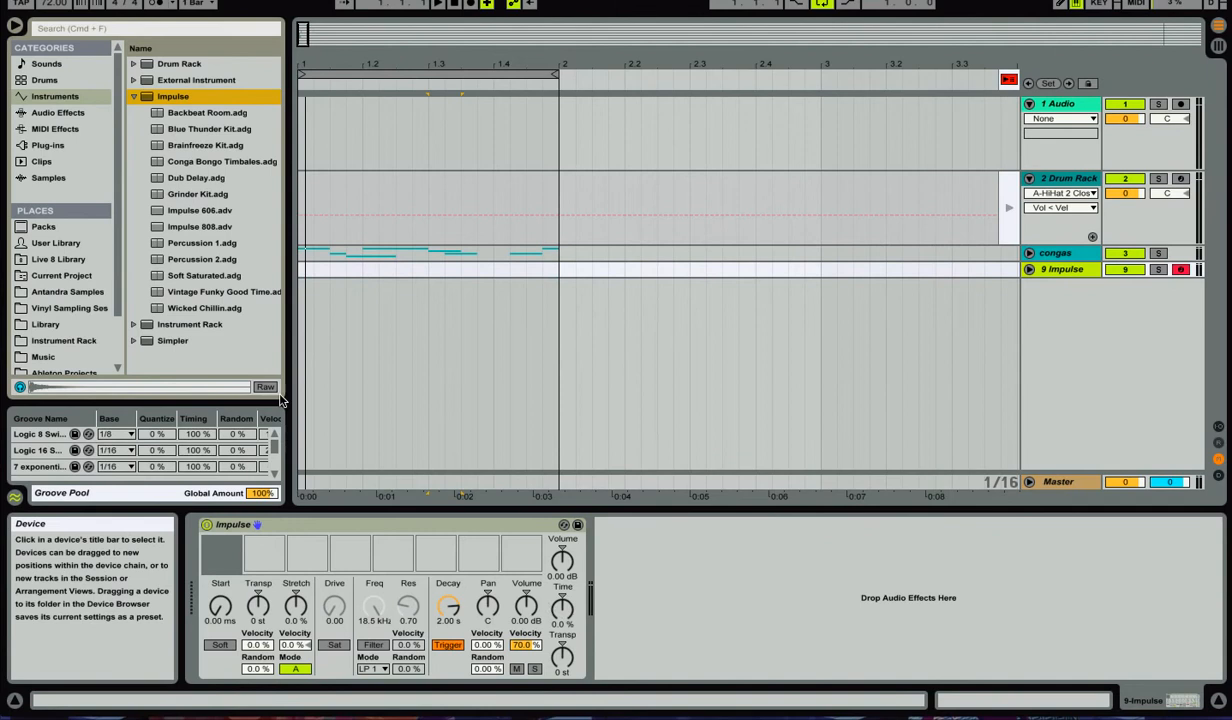
click(56, 294)
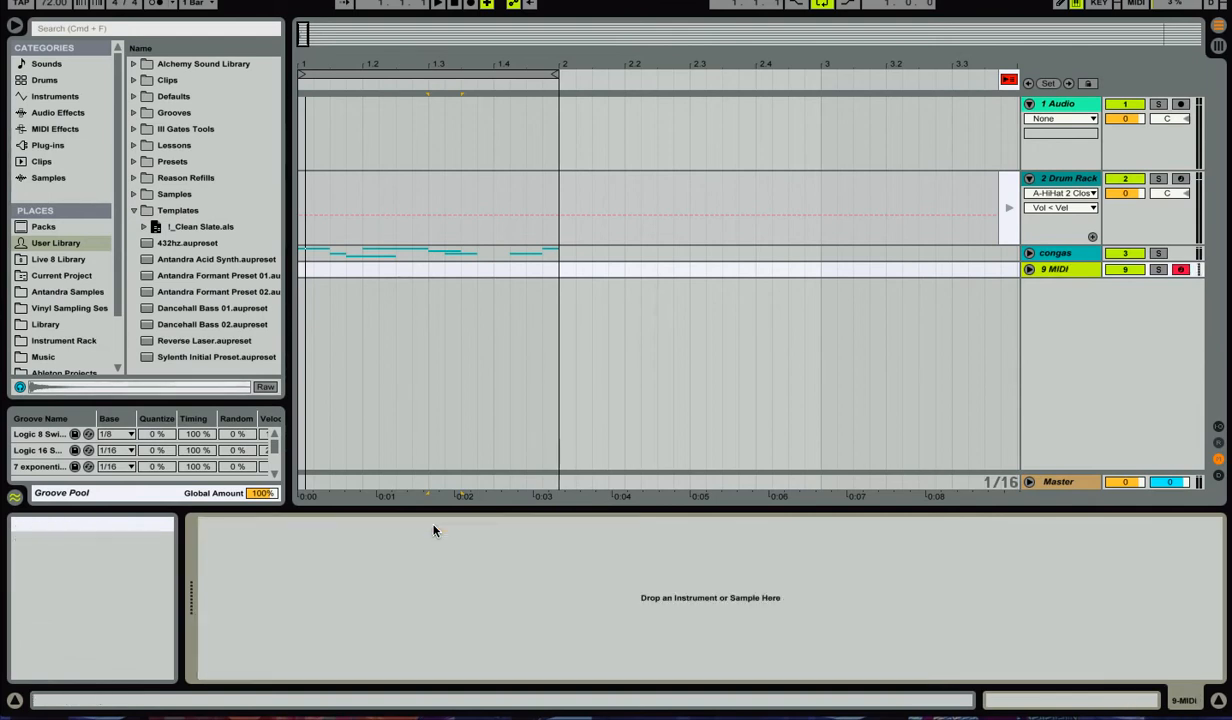
- Search the browser for drum loops and switch track 10's Simpler to Slice mode
click(57, 163)
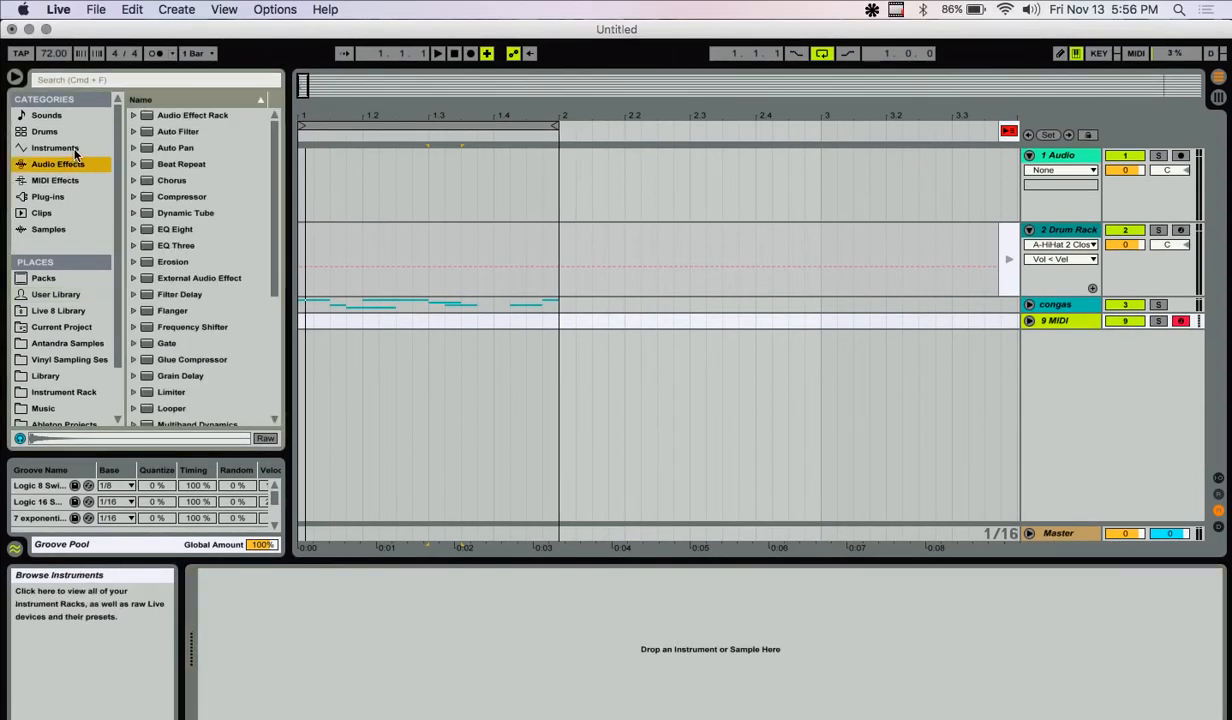
click(55, 147)
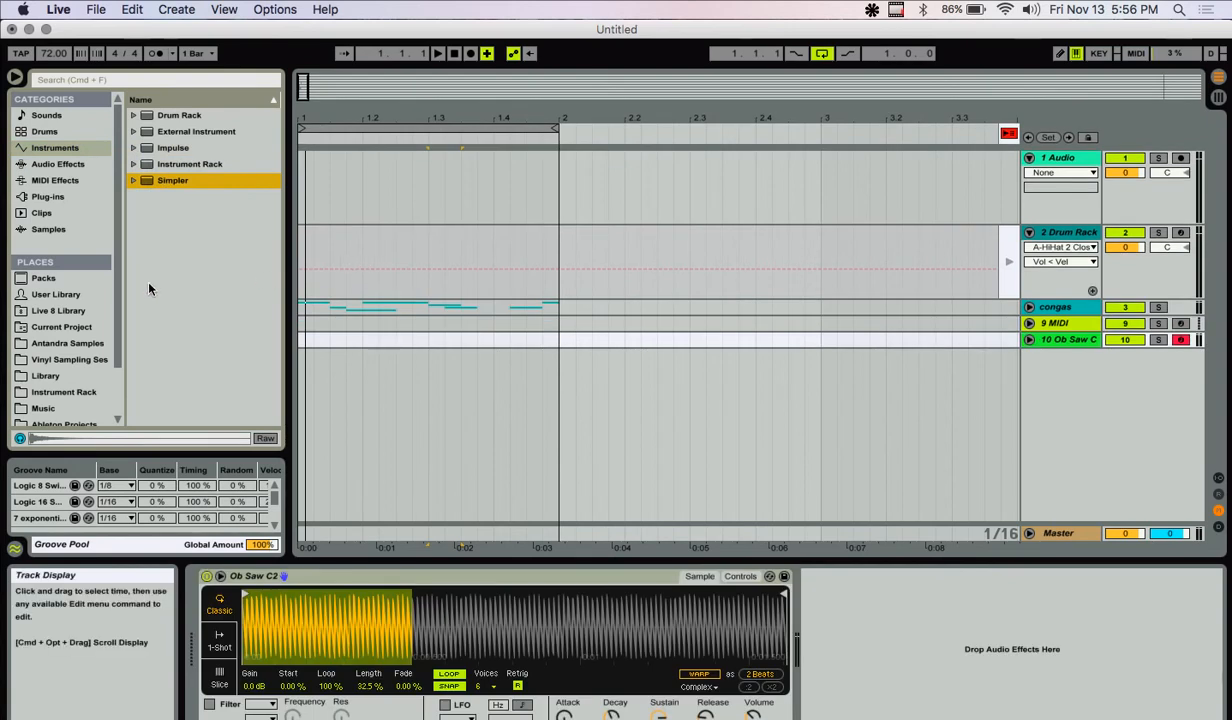
click(56, 294)
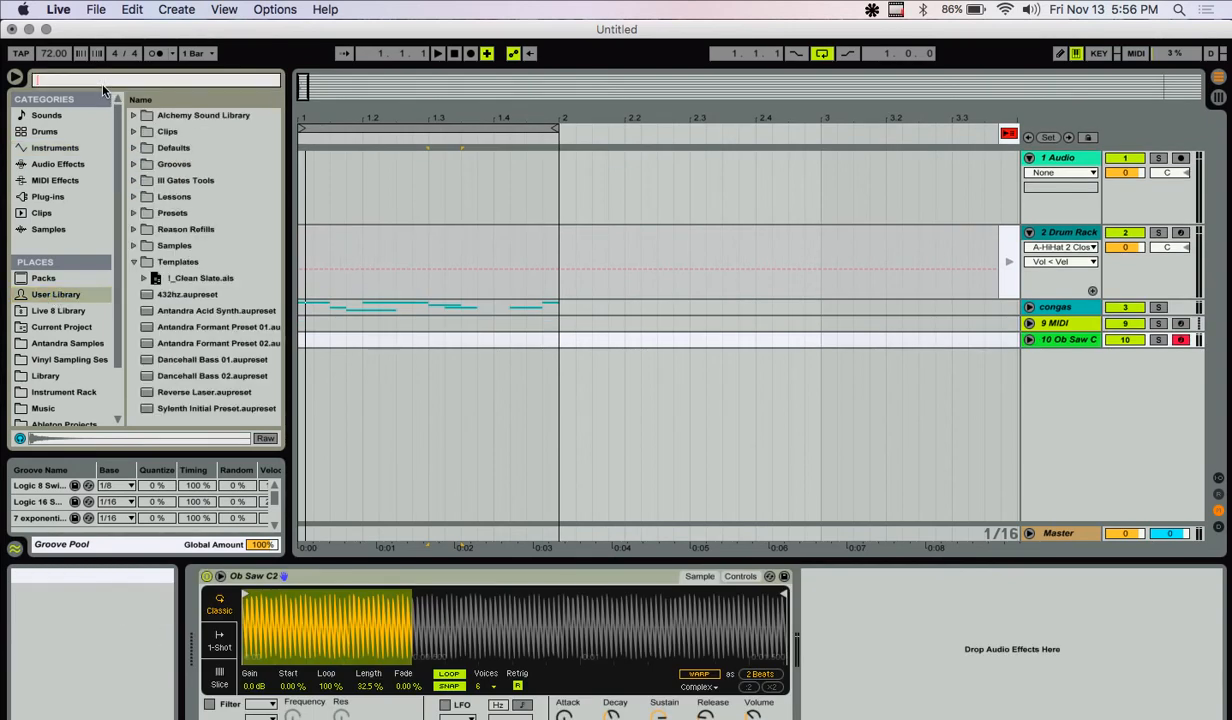
text(drum p)
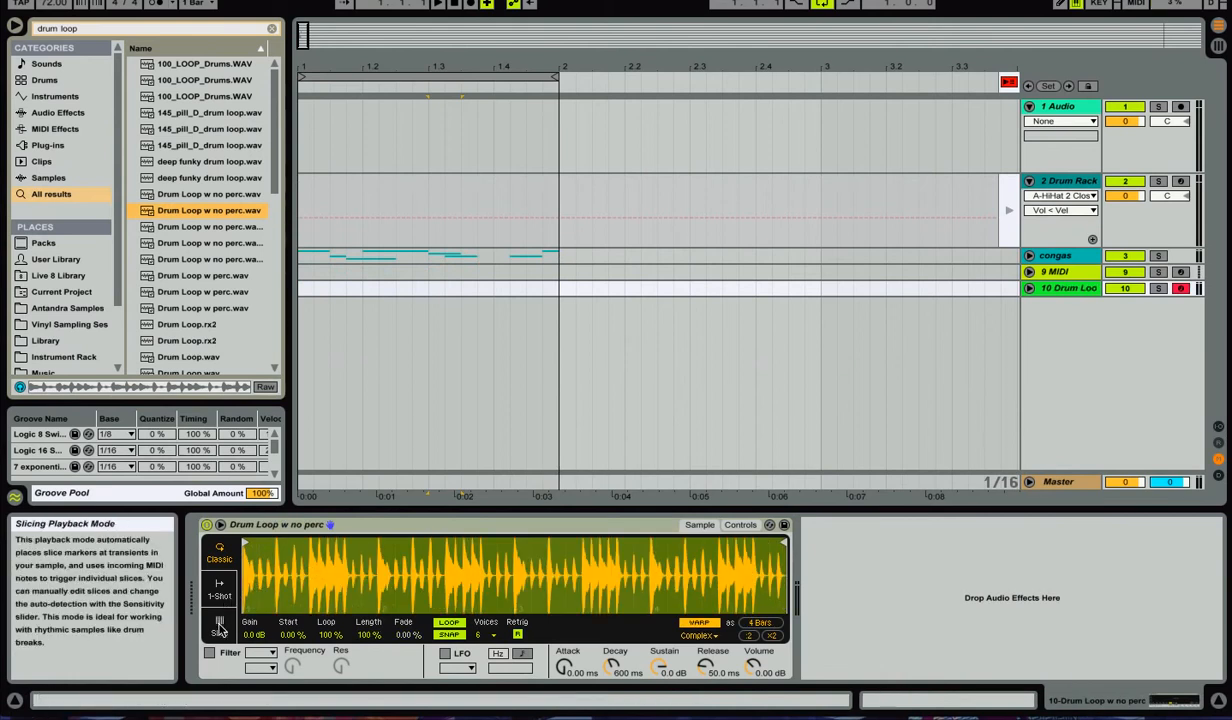
click(218, 625)
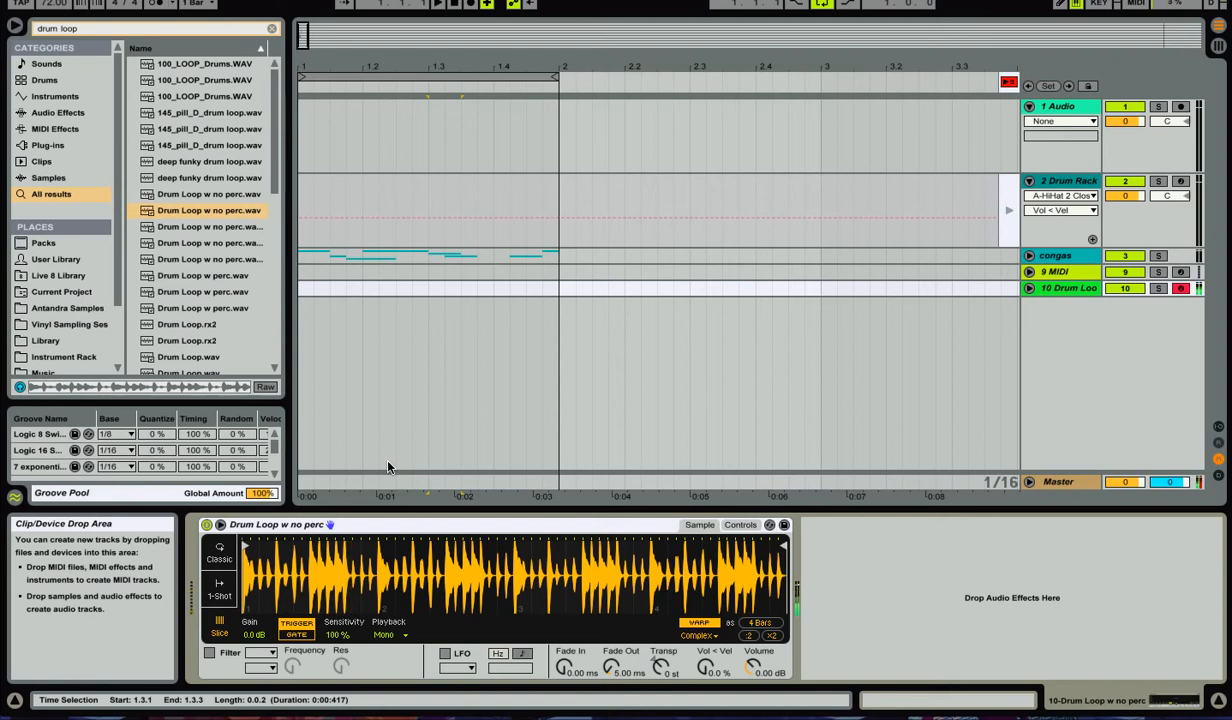
mouse_move(418, 469)
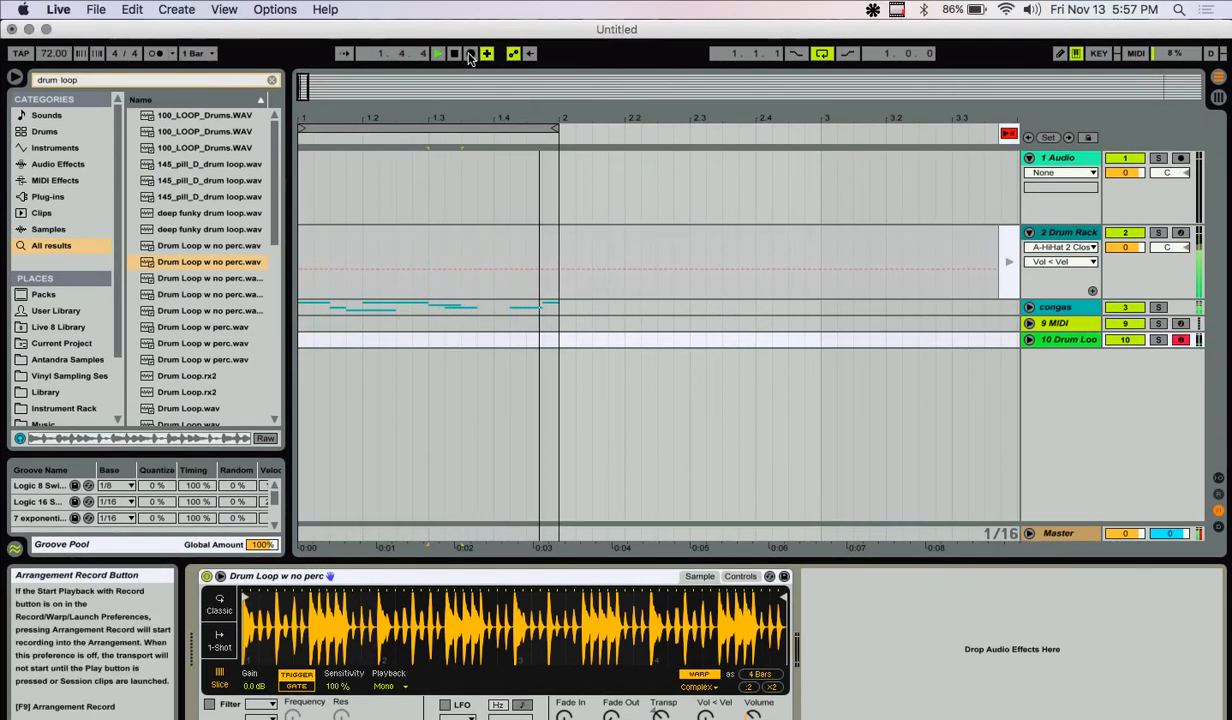
- Arrangement-record a one-bar take on the Drum Loop and Drum Rack tracks, then stop
click(438, 53)
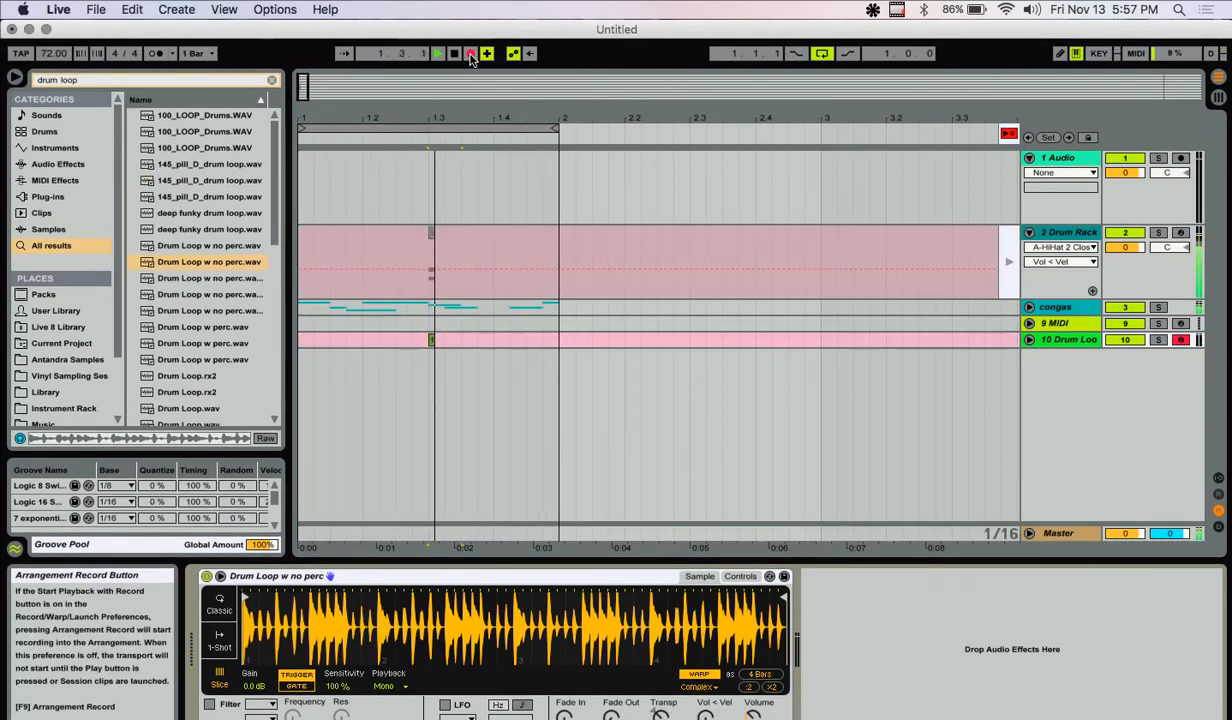
click(470, 54)
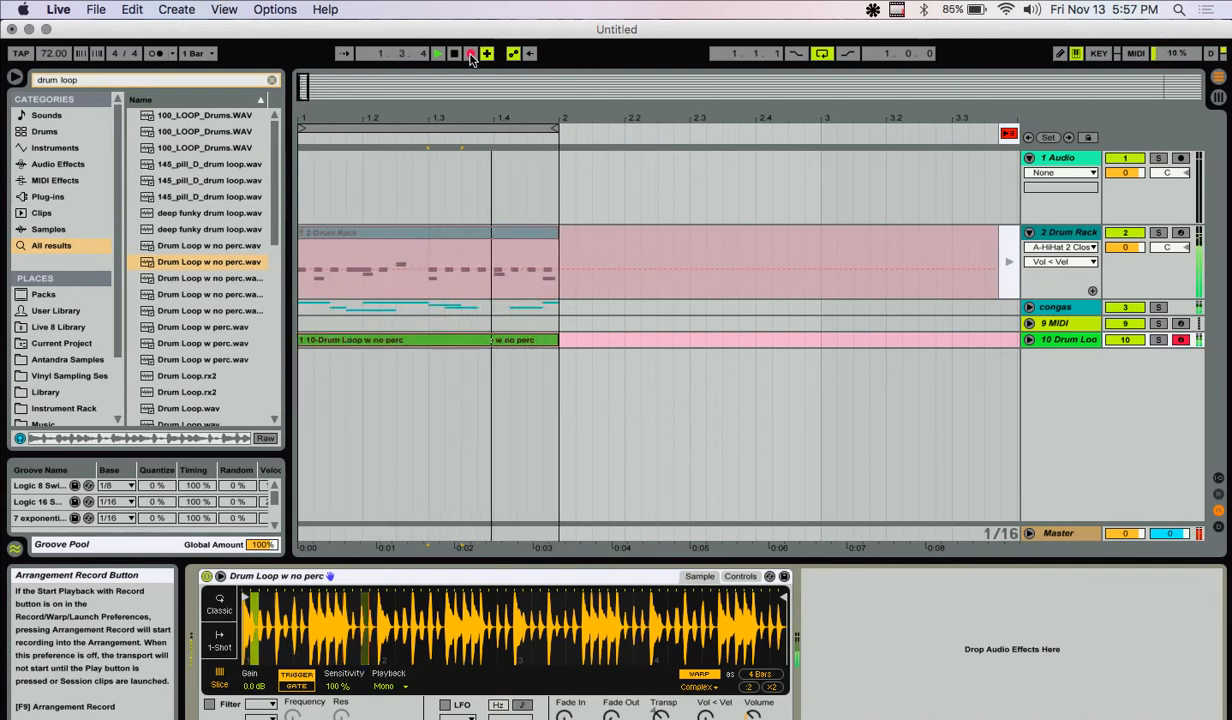
click(470, 54)
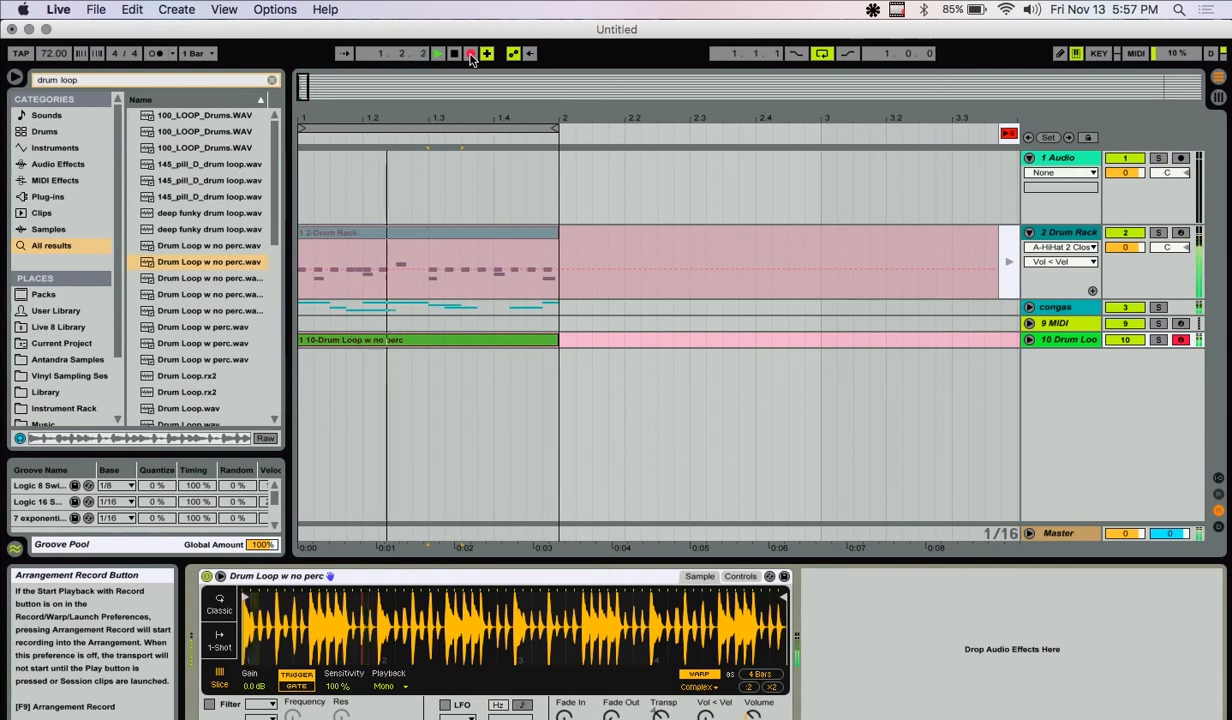
click(437, 53)
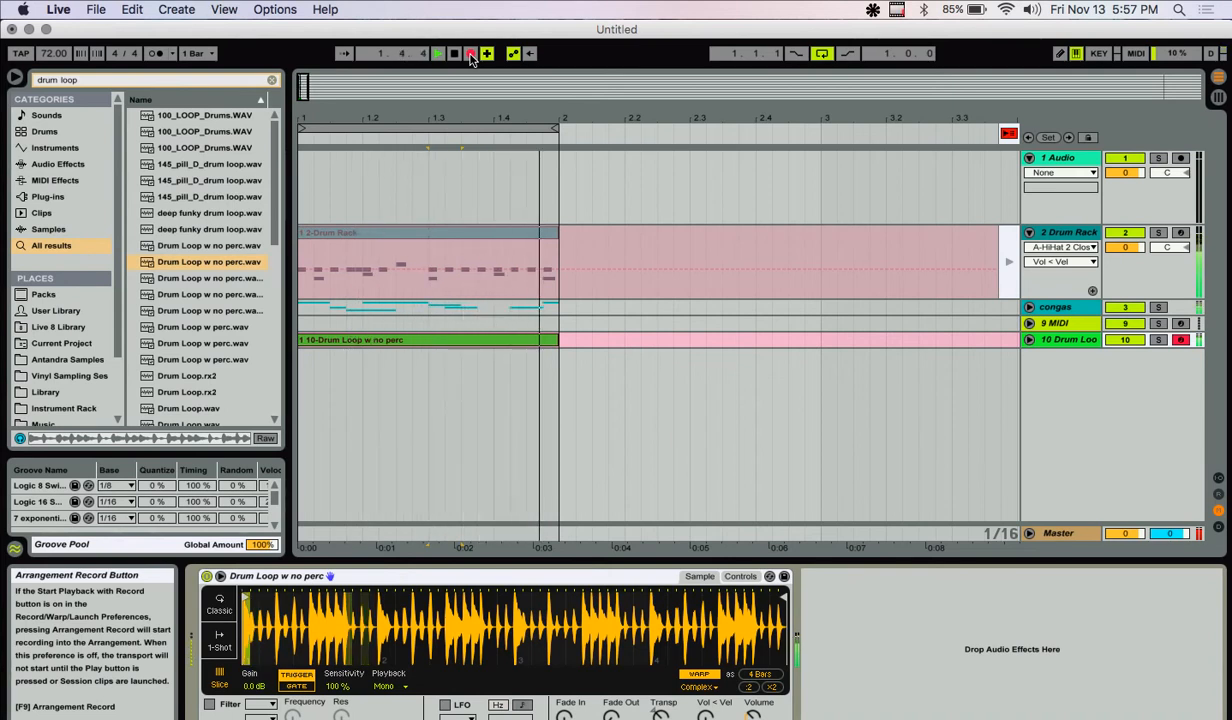
click(436, 53)
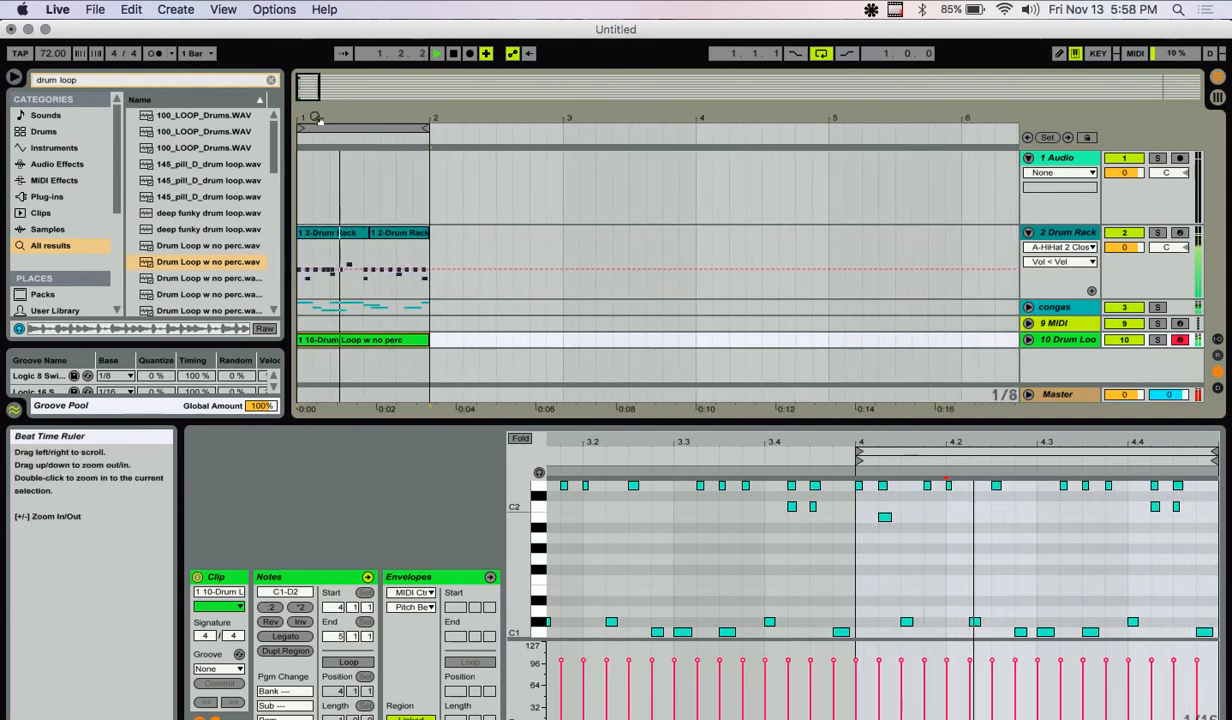
- Chop track 4's conga near bar 2.4 into short slices and add a conga-1 clip on track 5
click(360, 232)
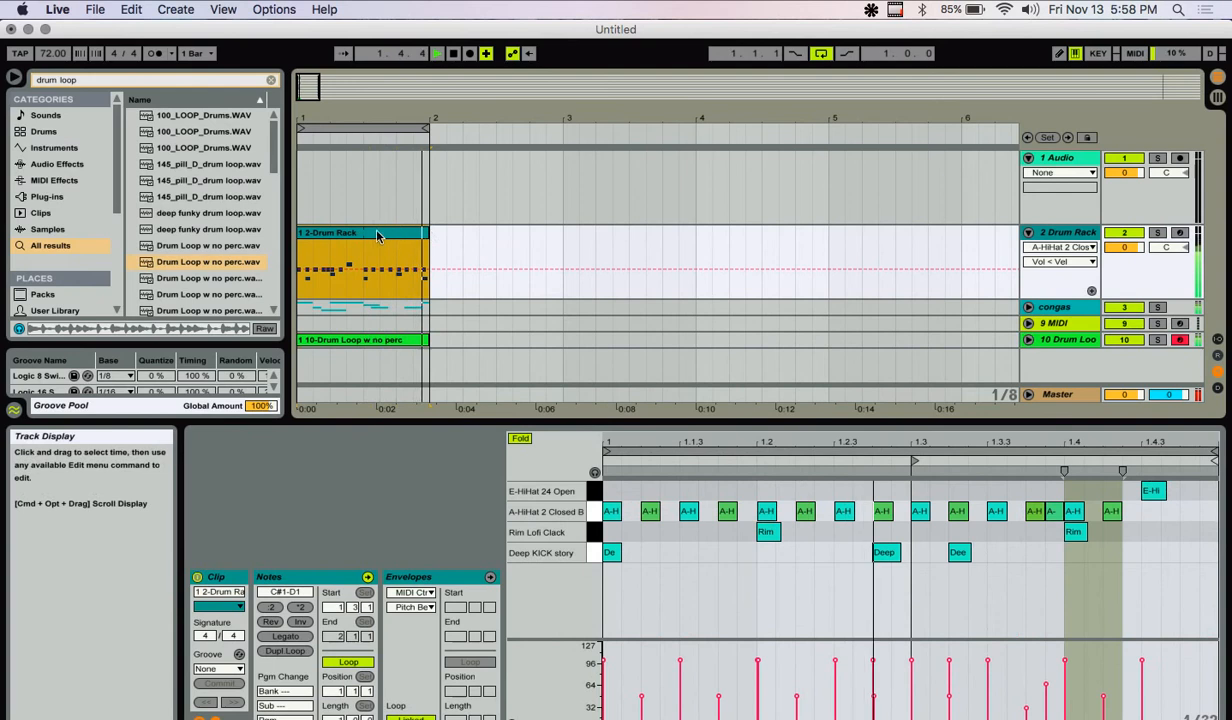
mouse_move(1030, 307)
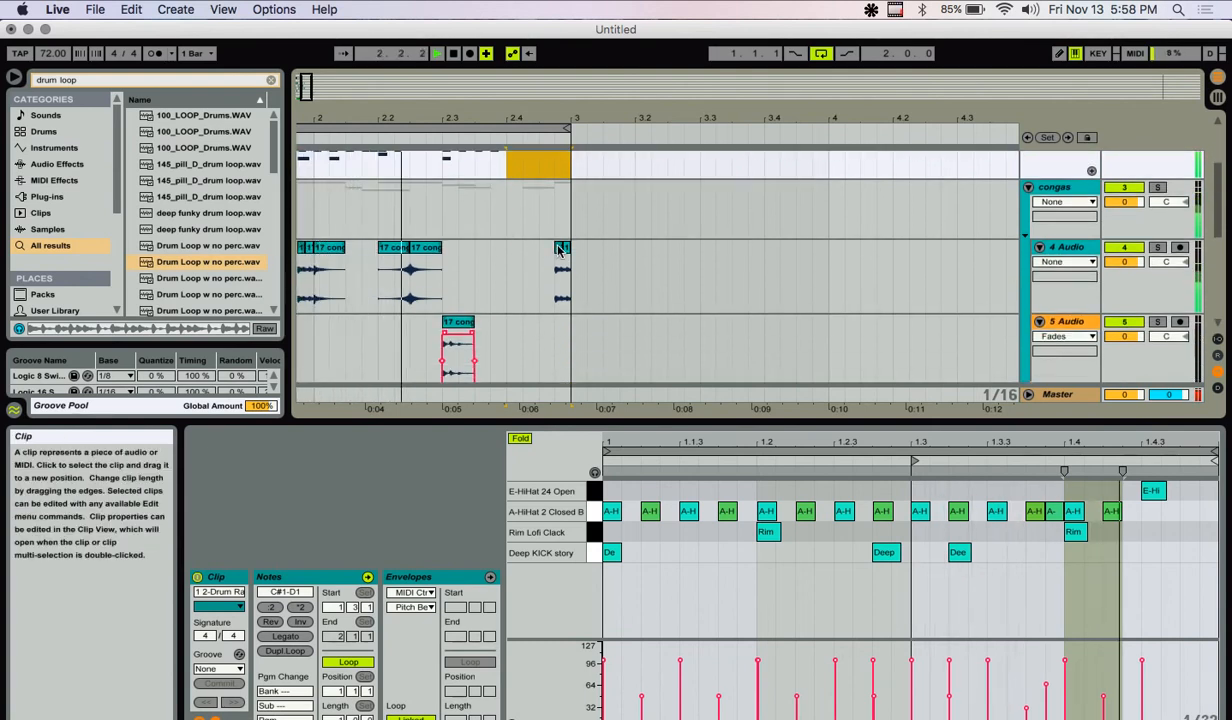
click(510, 260)
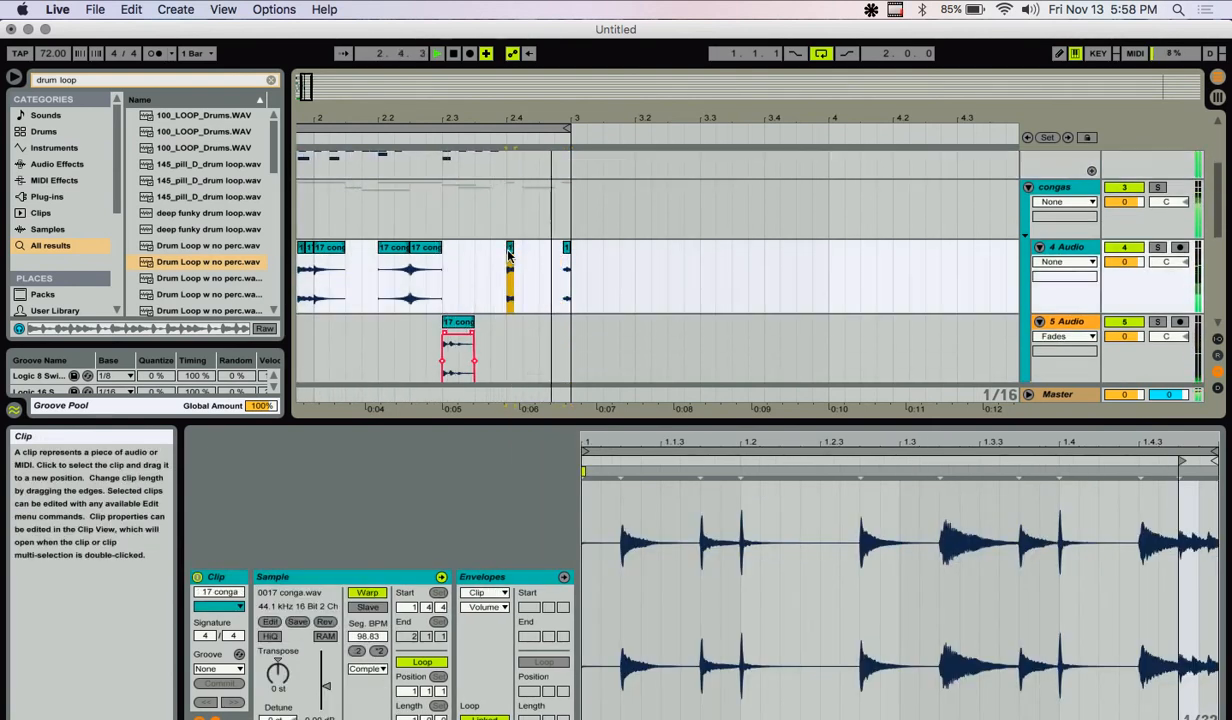
click(522, 335)
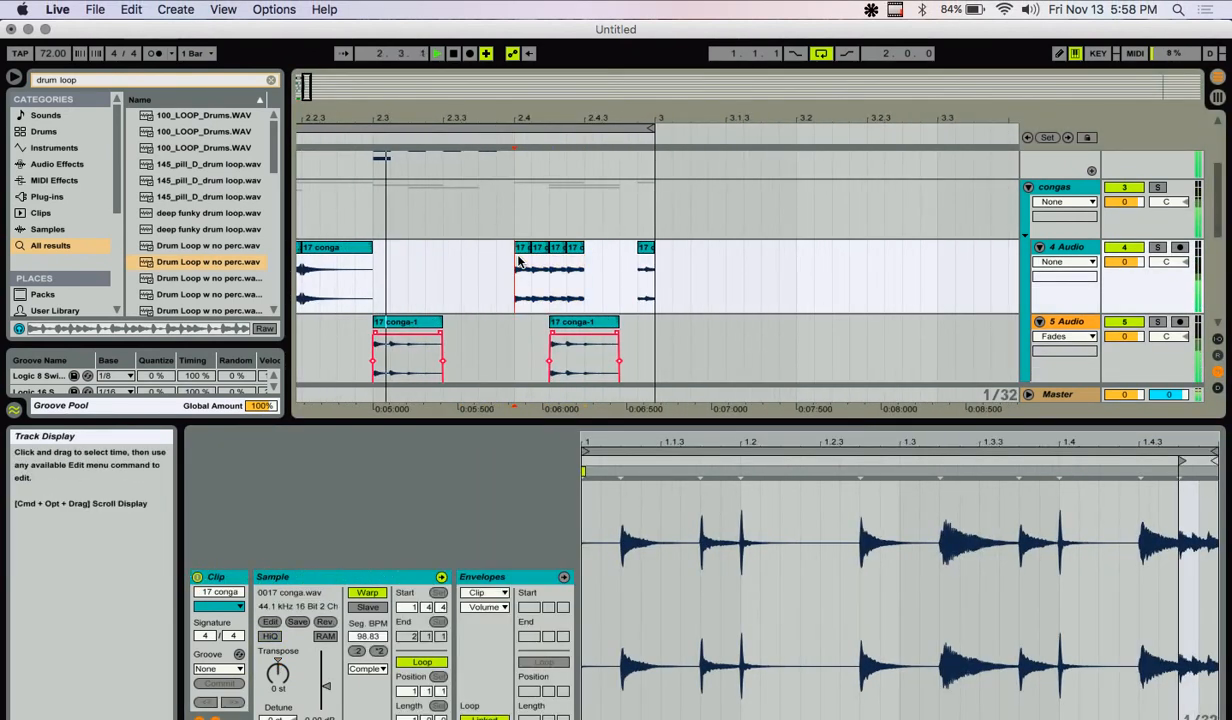
- Consolidate the four short conga slices on track 4 into one '17 conga-2' clip
click(555, 275)
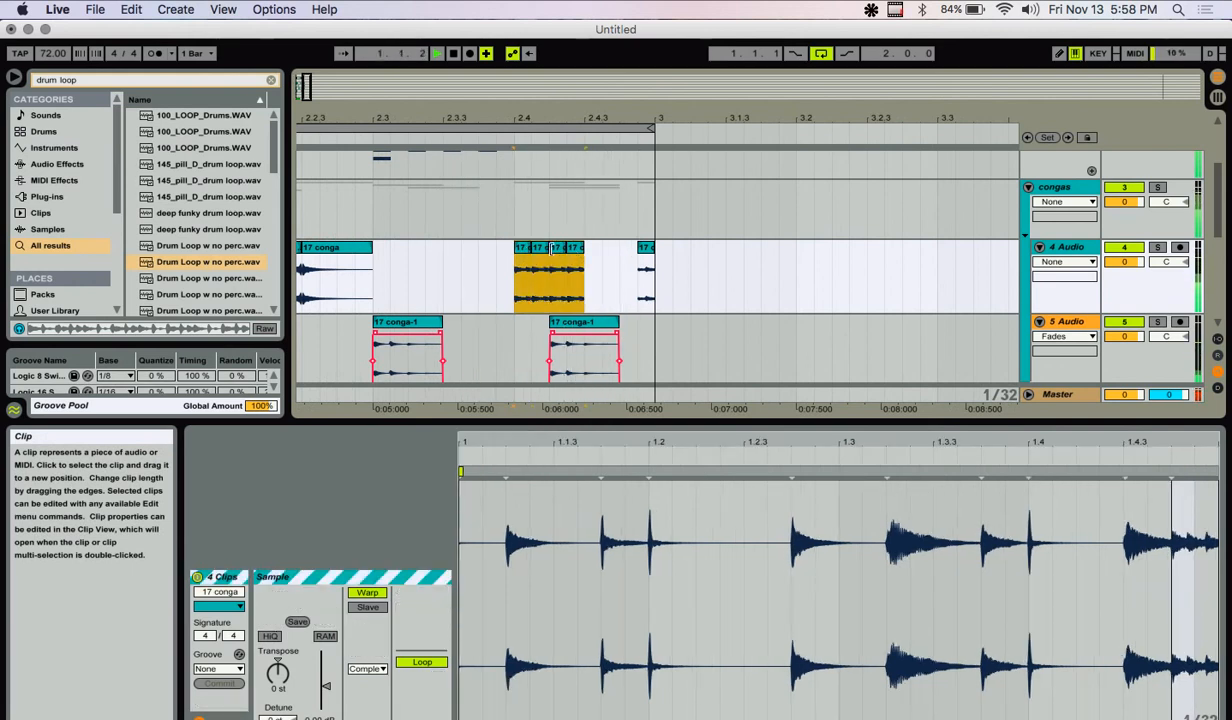
click(525, 250)
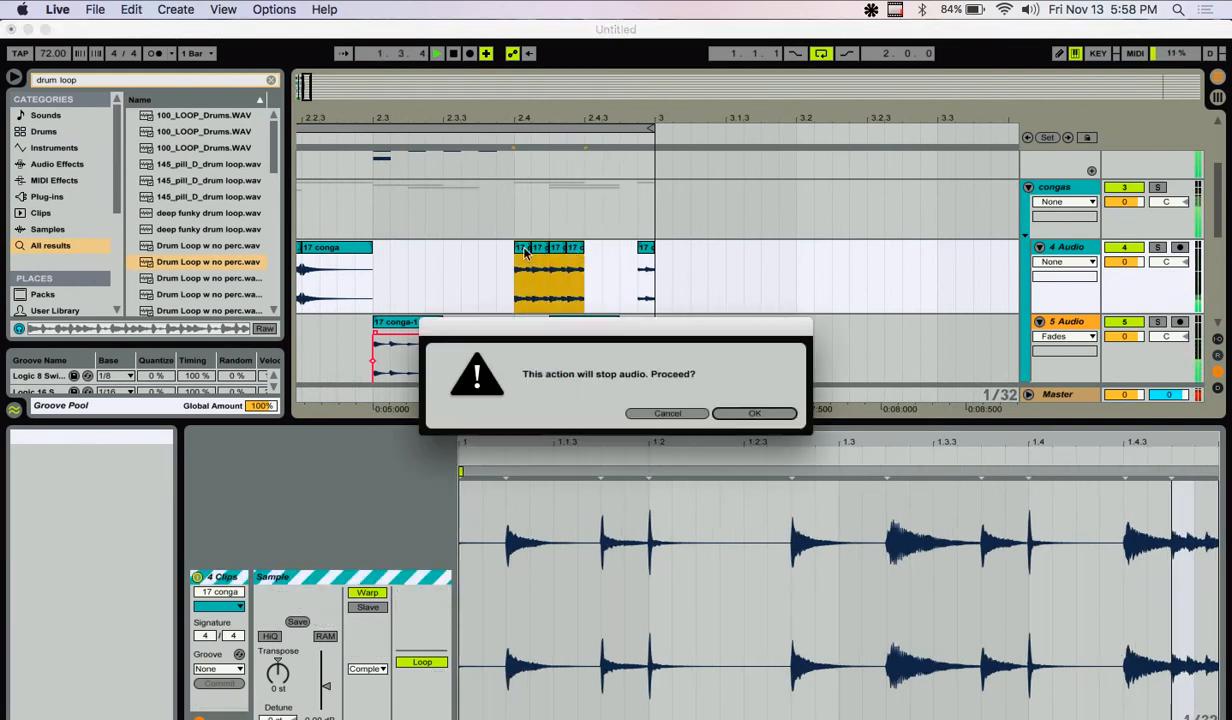
click(754, 412)
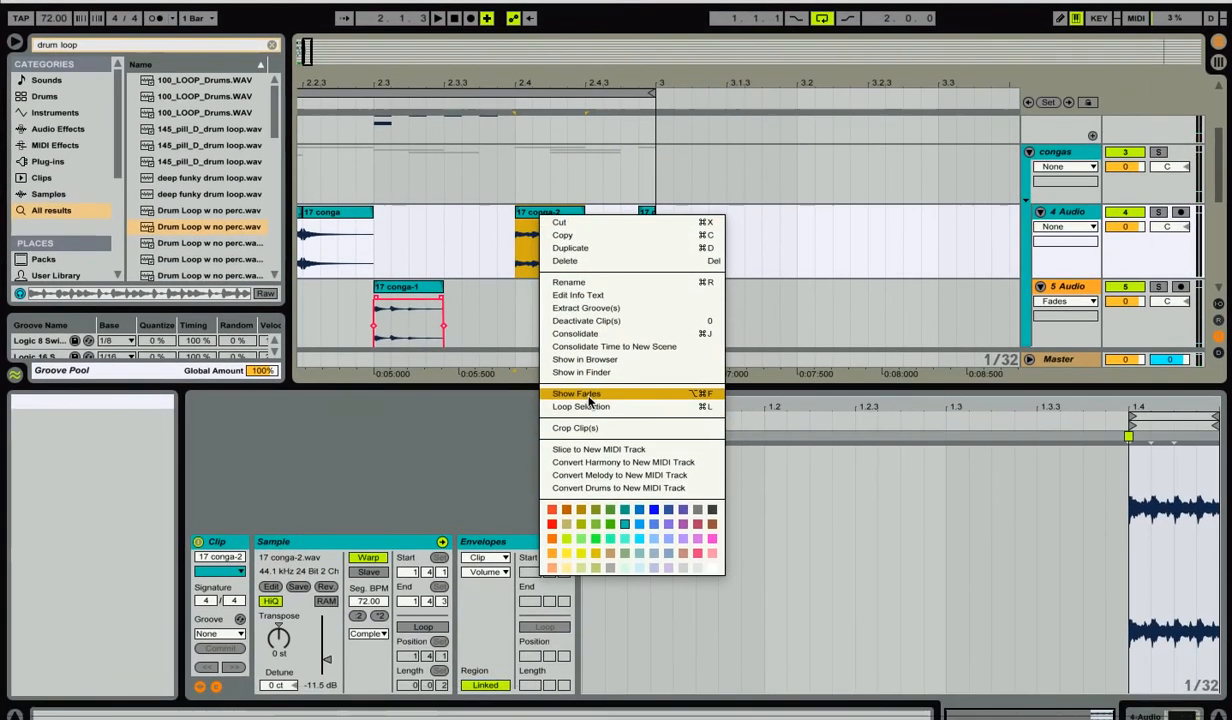
- Give the merged conga clip a fade-in, transpose it -12 st, and warp it in Texture mode
click(575, 393)
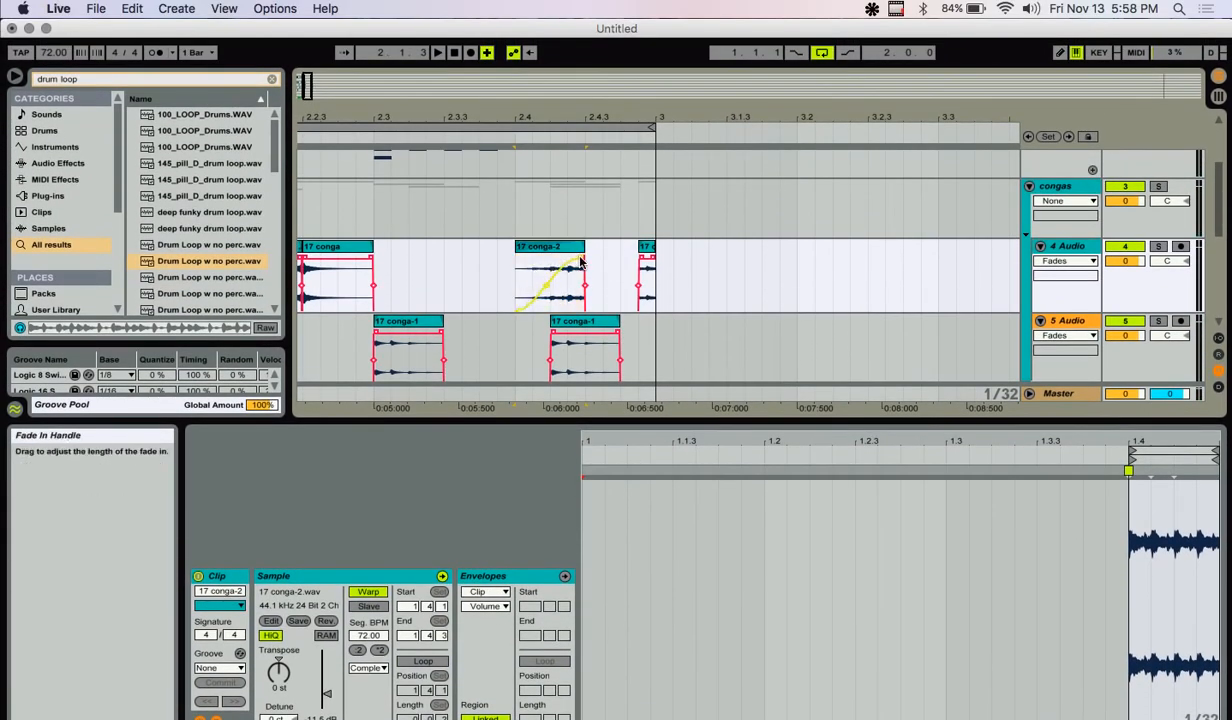
click(548, 275)
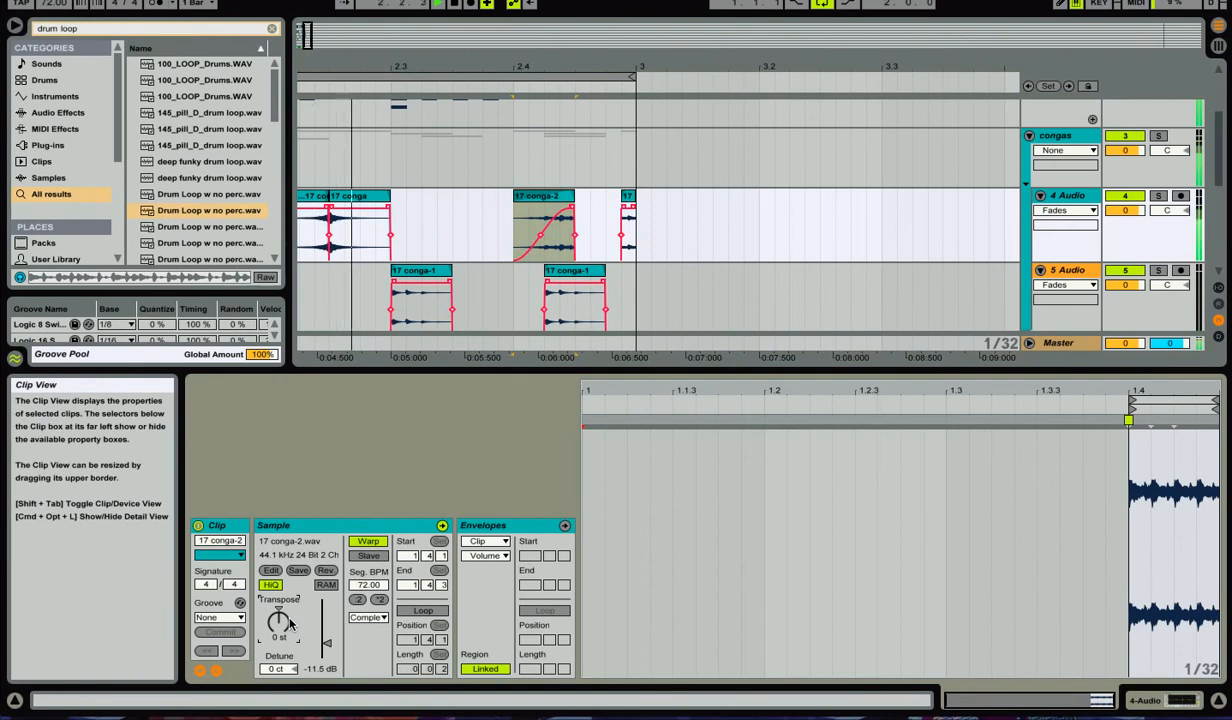
drag(279, 625, 279, 645)
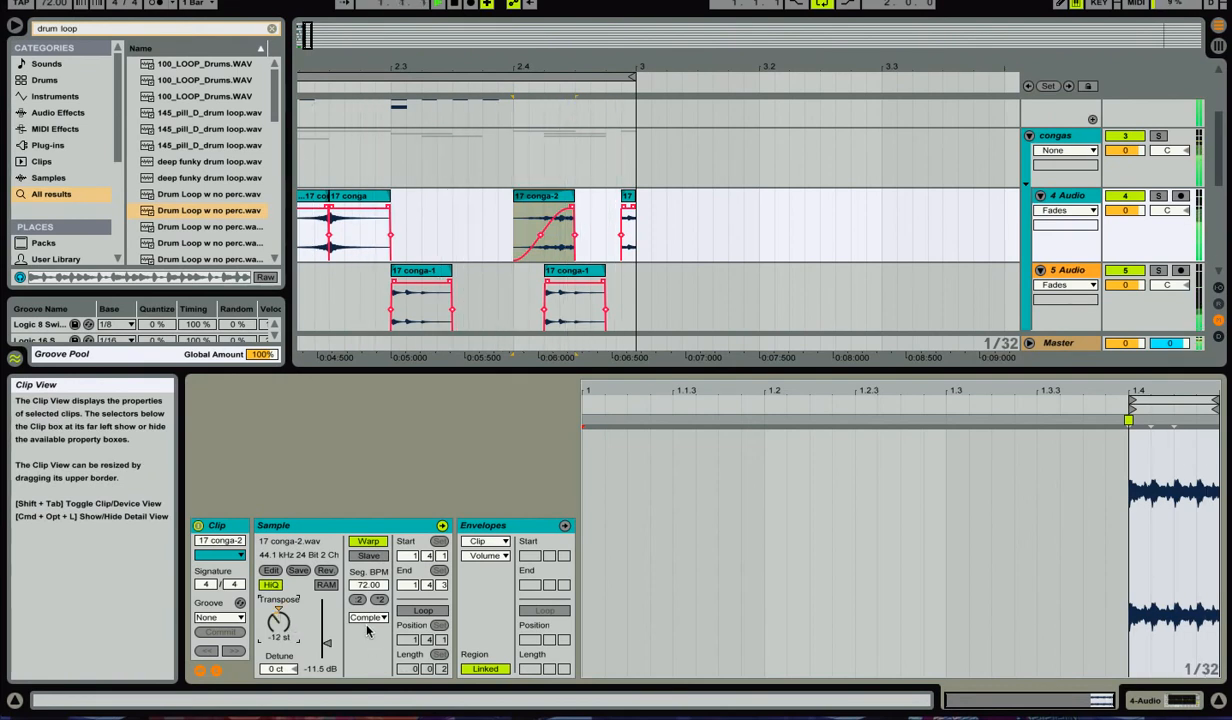
click(368, 617)
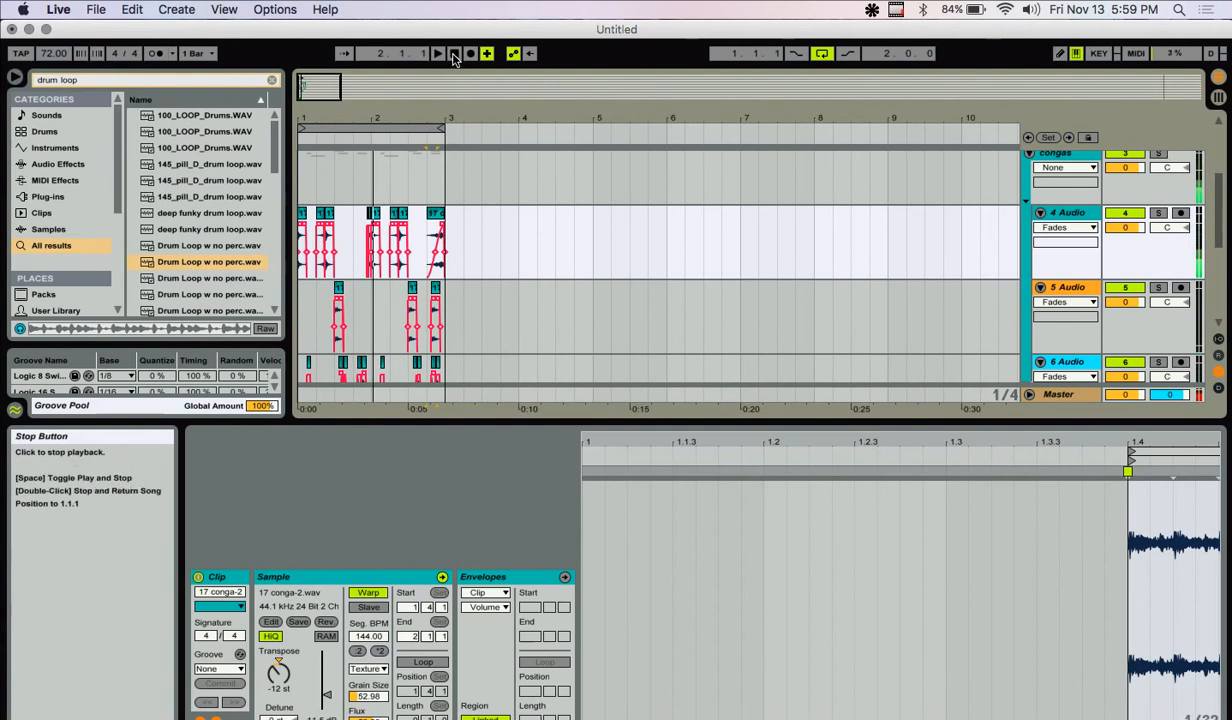
- Stop playback and extend track 10's drum loop clip out to bar 3
click(453, 54)
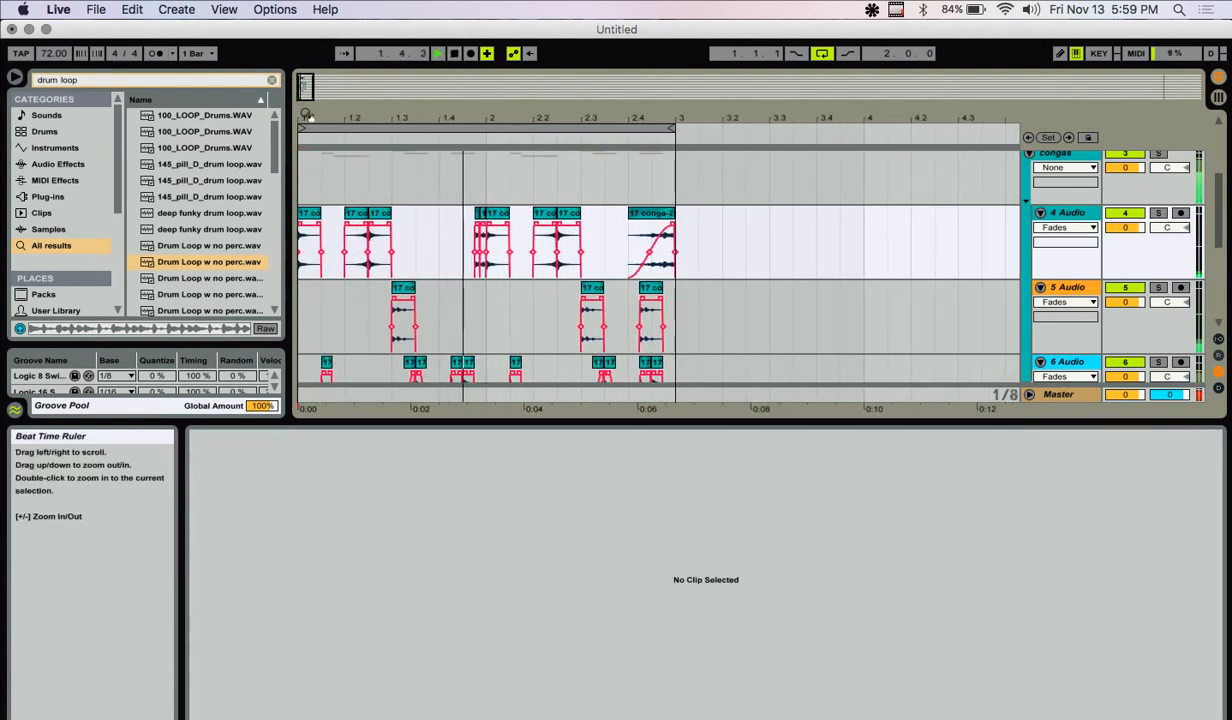
double_click(390, 375)
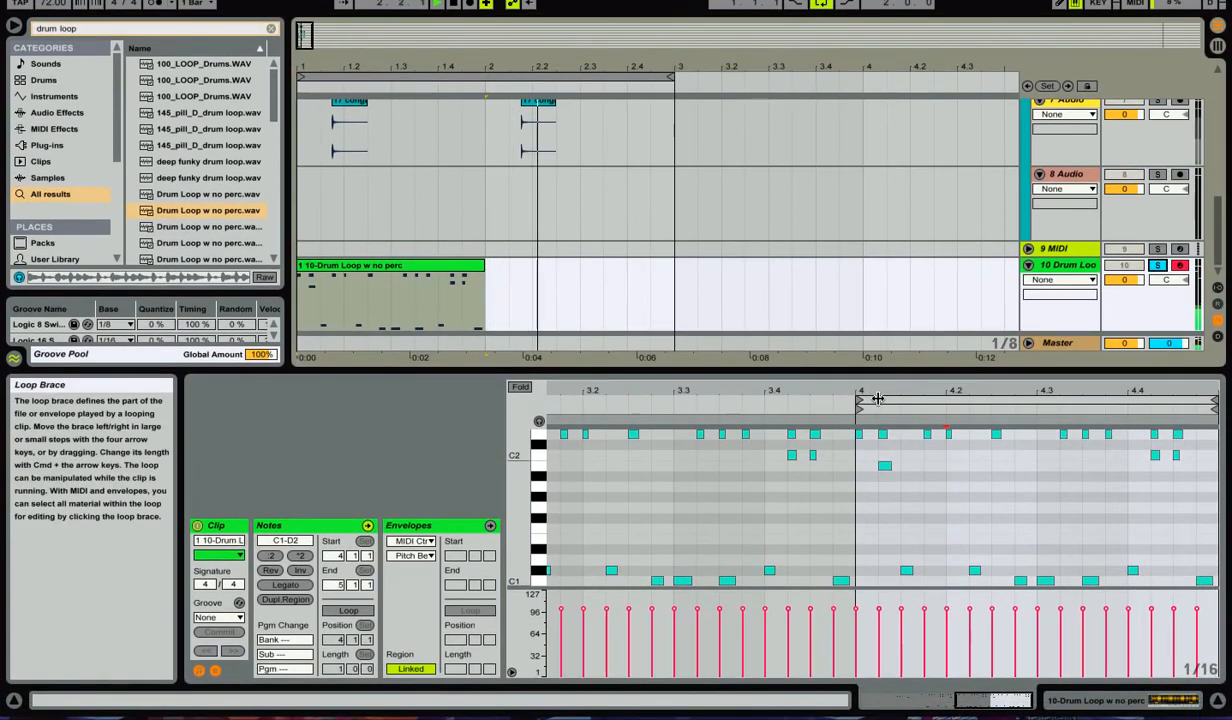
mouse_move(815, 388)
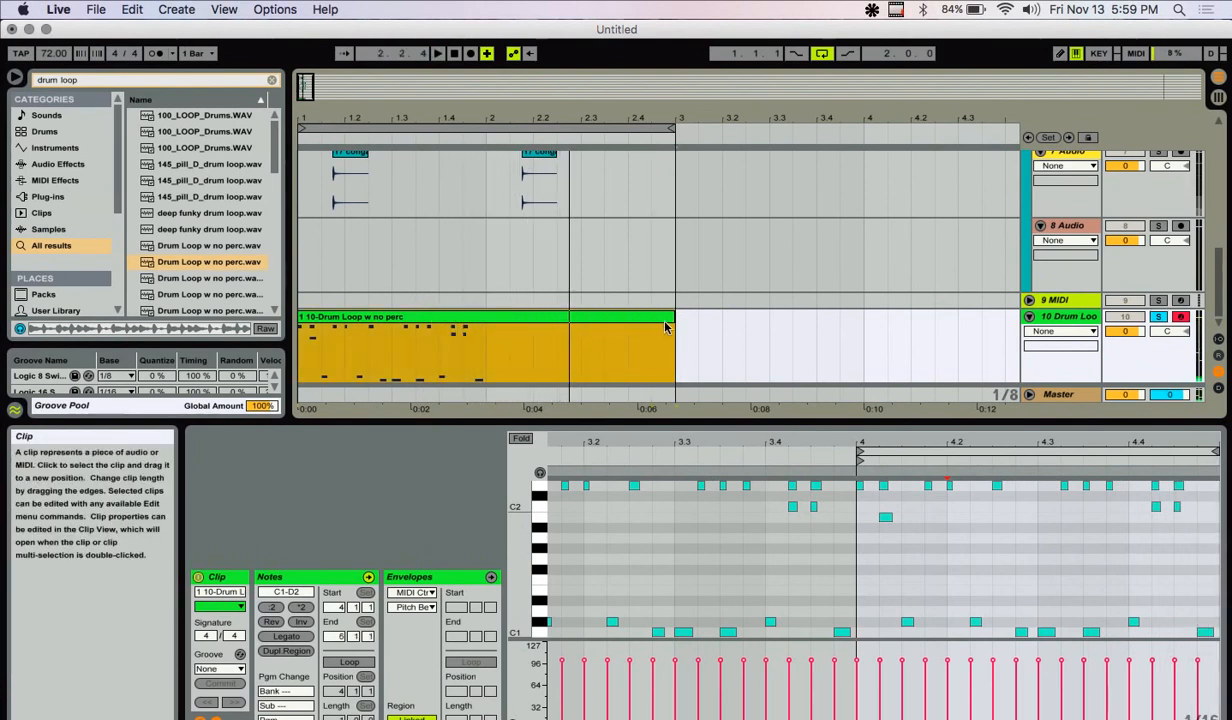
drag(672, 317, 486, 317)
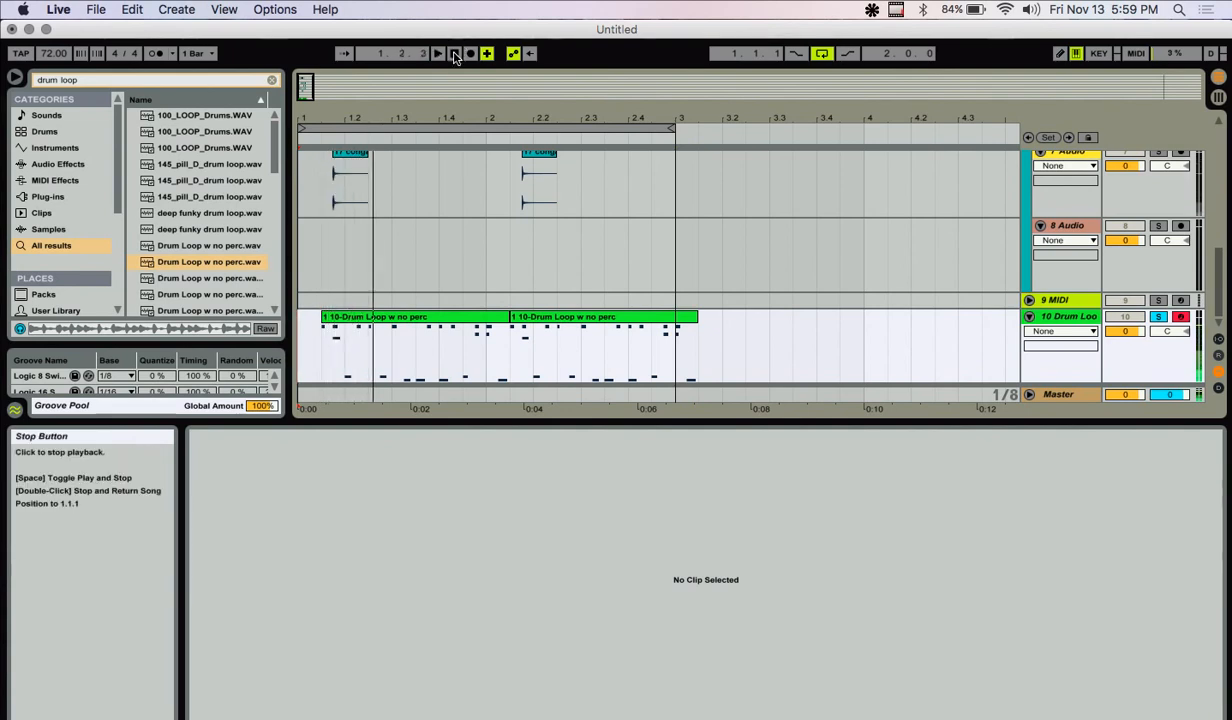
mouse_move(1159, 317)
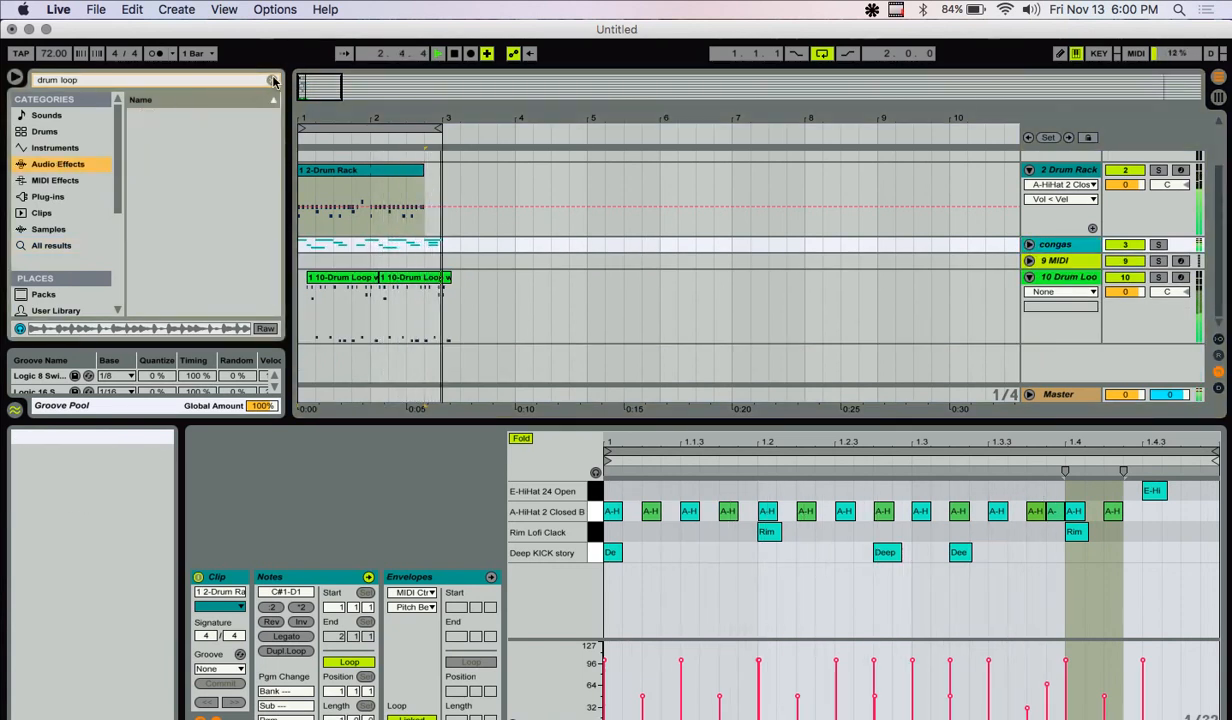
- Load EQ Eight from Audio Effects onto the congas track and drag its band dots to roll off lows and highs
click(57, 163)
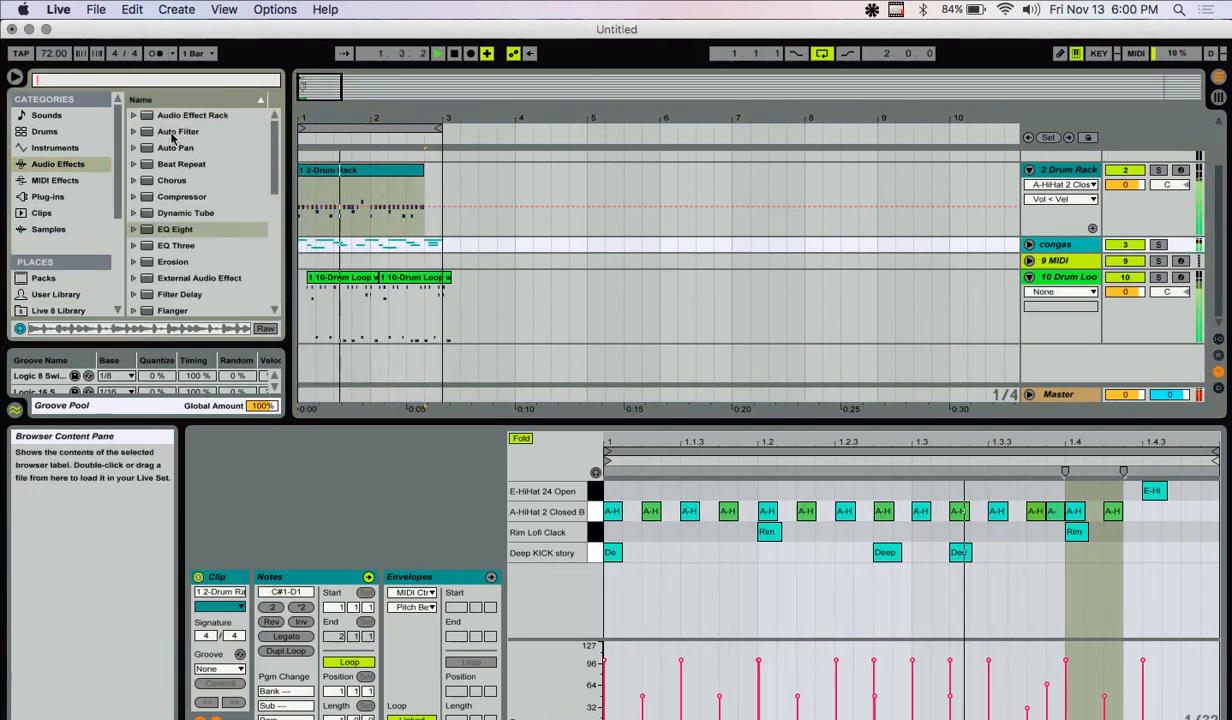
click(176, 229)
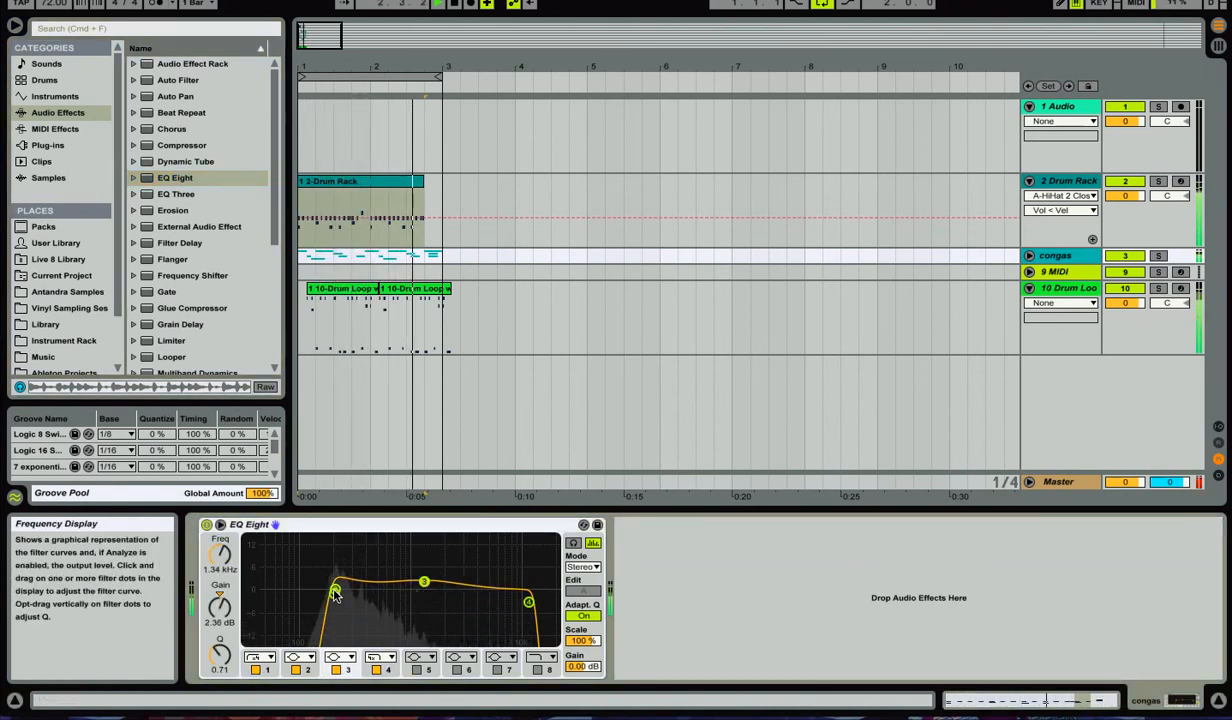
drag(335, 590, 355, 590)
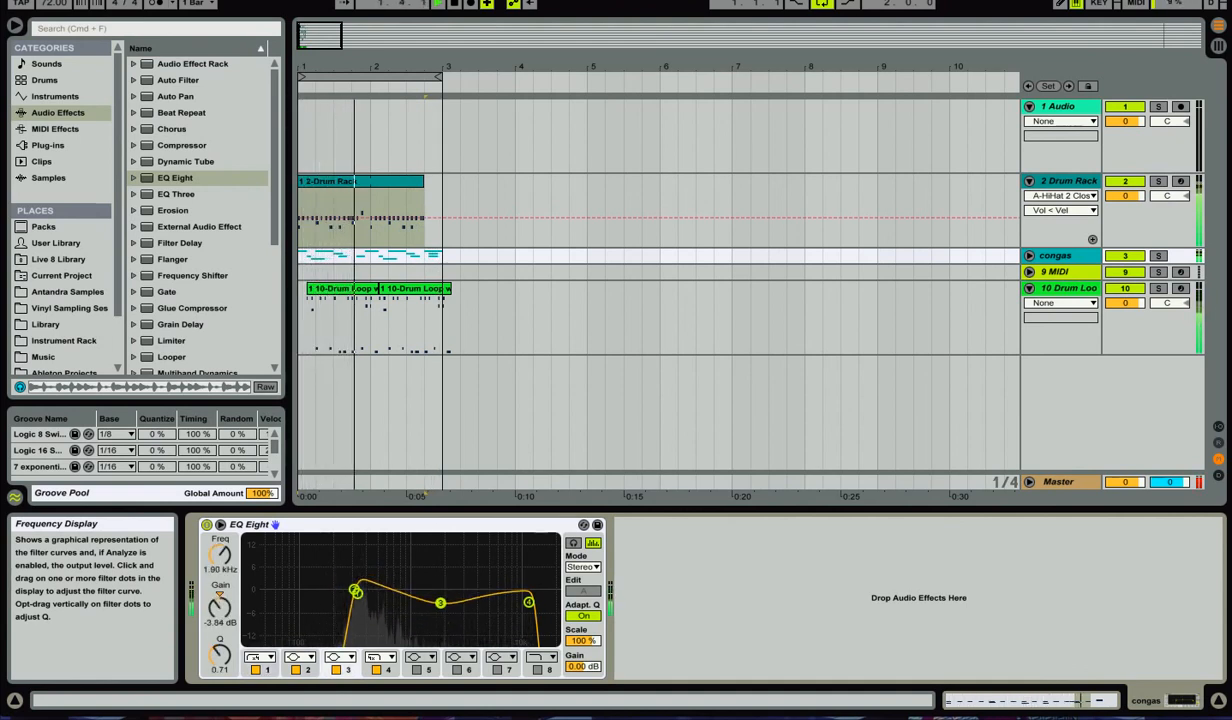
drag(357, 590, 357, 588)
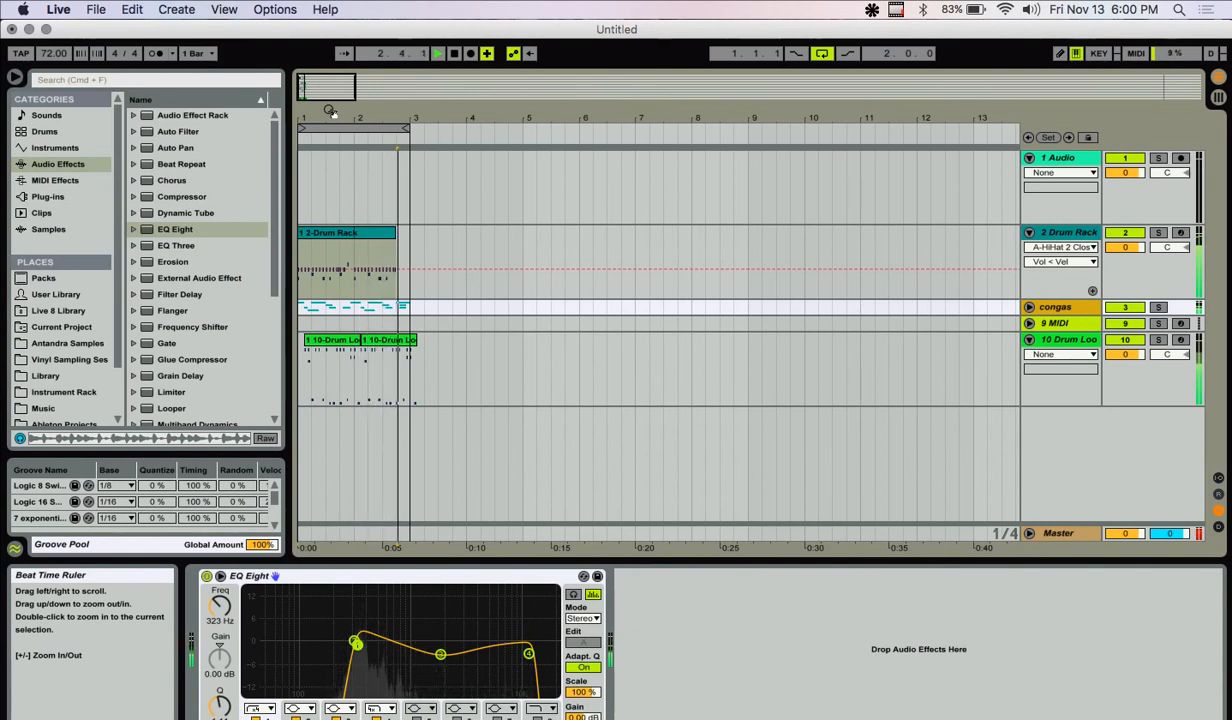
mouse_move(444, 93)
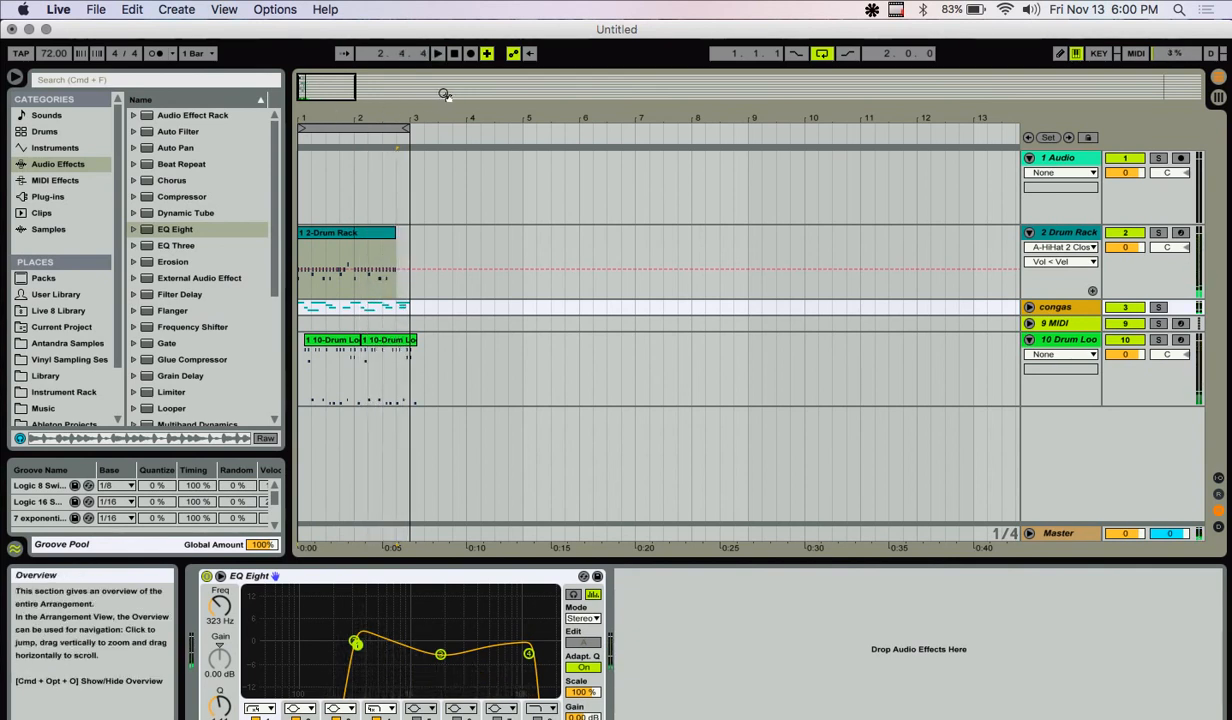